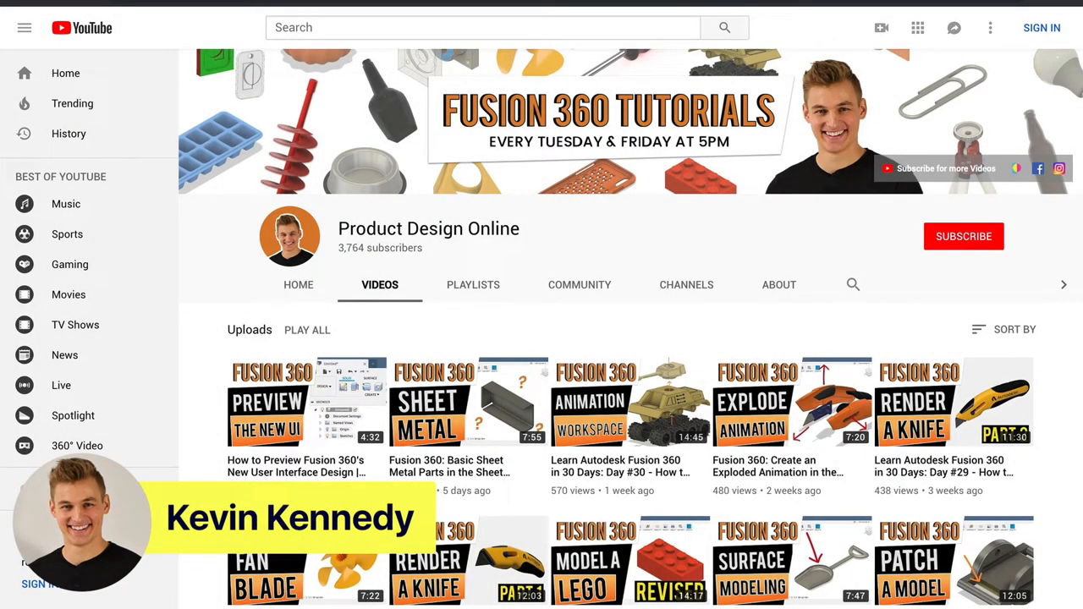
# Add an empty component named 'Heart Cookie Cutter' to the Cookie Cutter Demo design
pyautogui.scroll(-3)
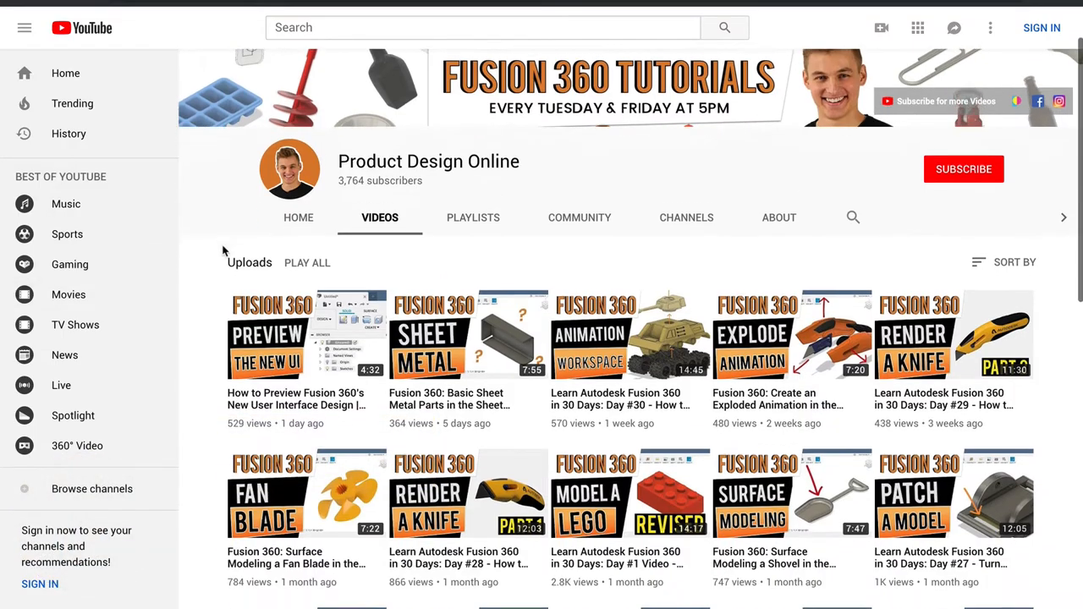
pyautogui.scroll(-3)
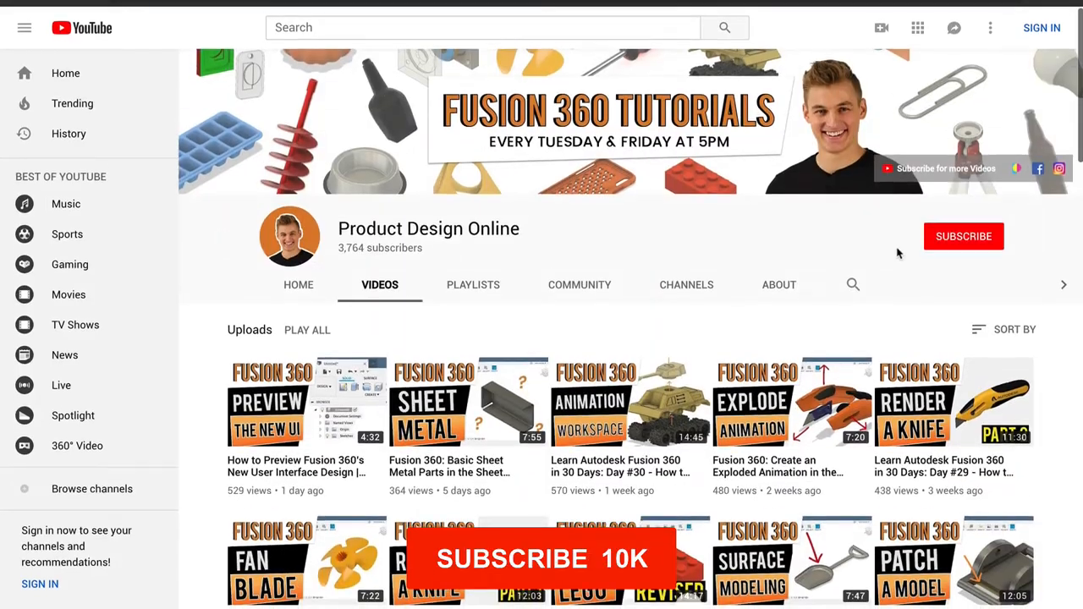
pyautogui.click(962, 236)
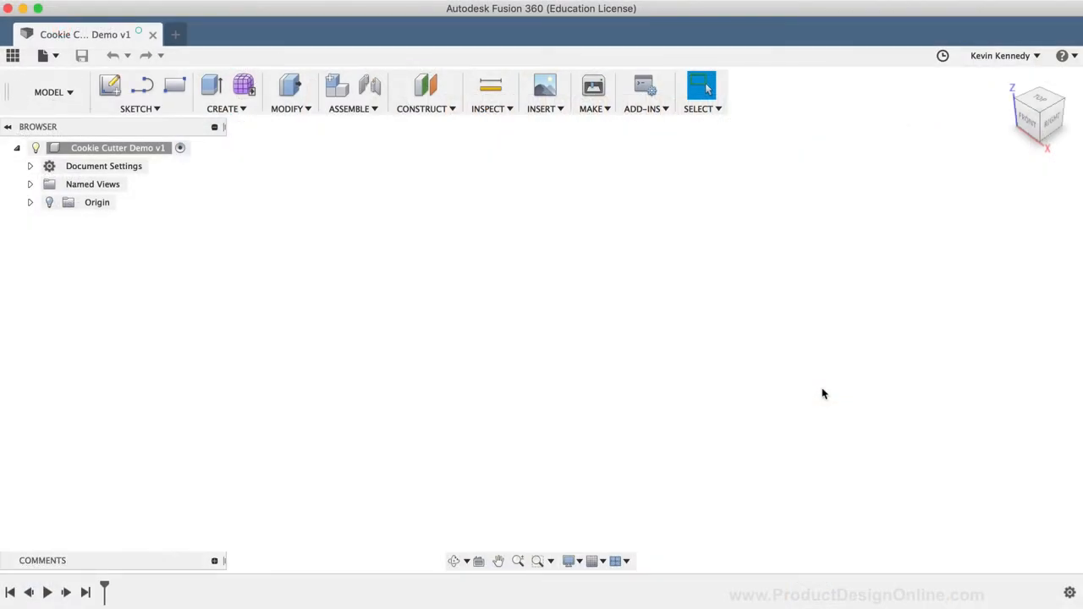
pyautogui.click(348, 93)
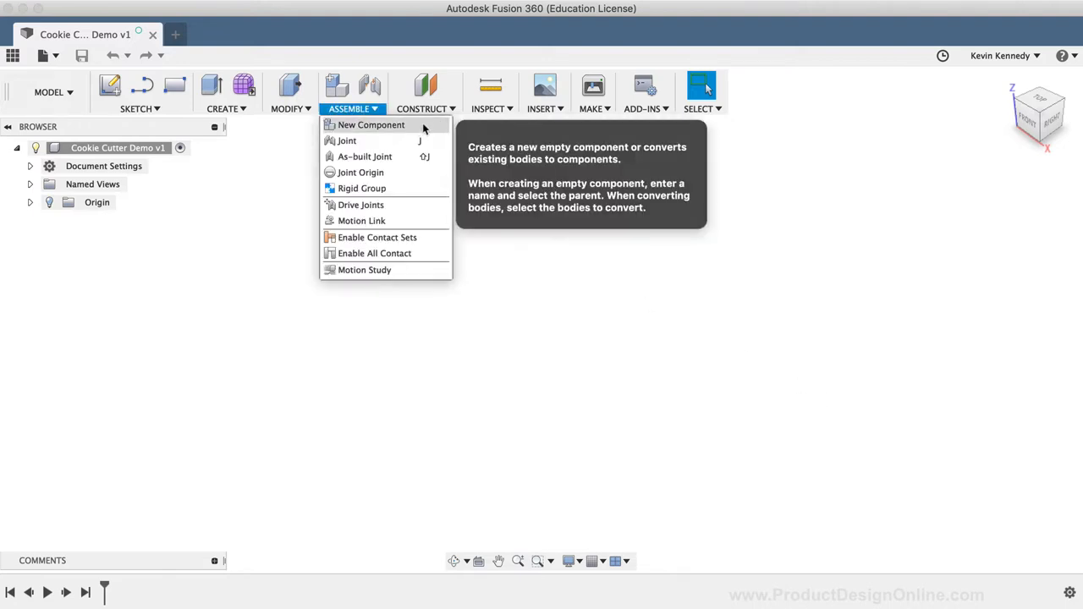
pyautogui.click(369, 124)
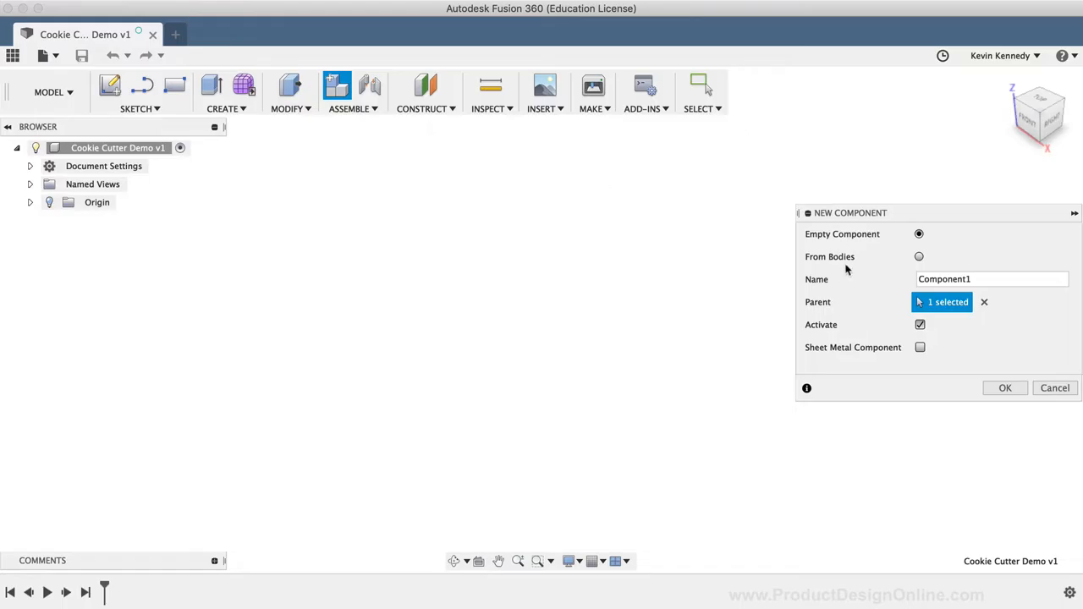
pyautogui.moveTo(839, 256)
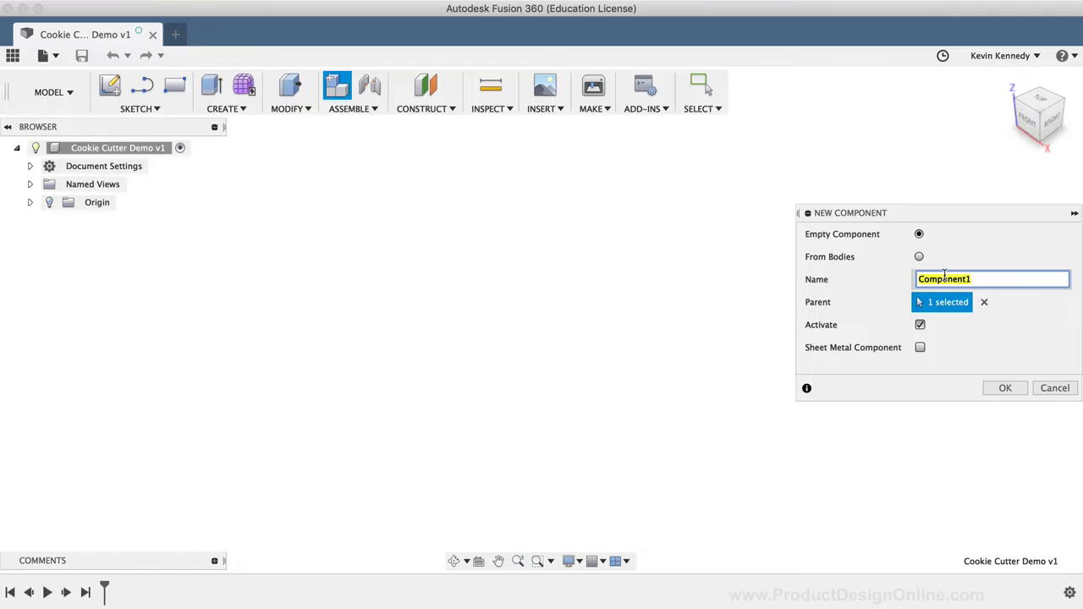
pyautogui.write('Heart Cookie Cutter')
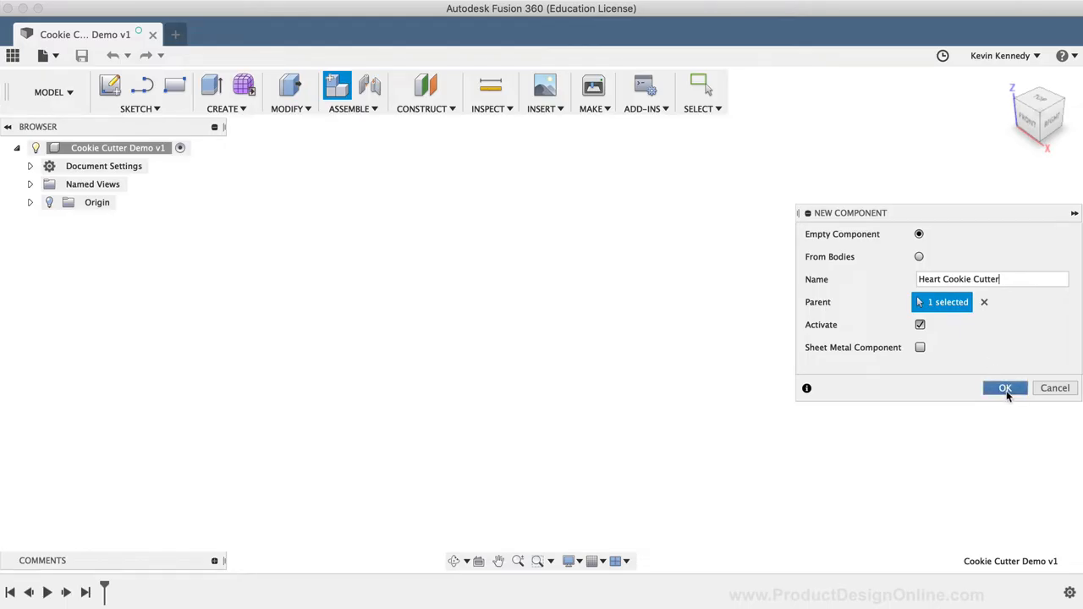
pyautogui.click(1008, 388)
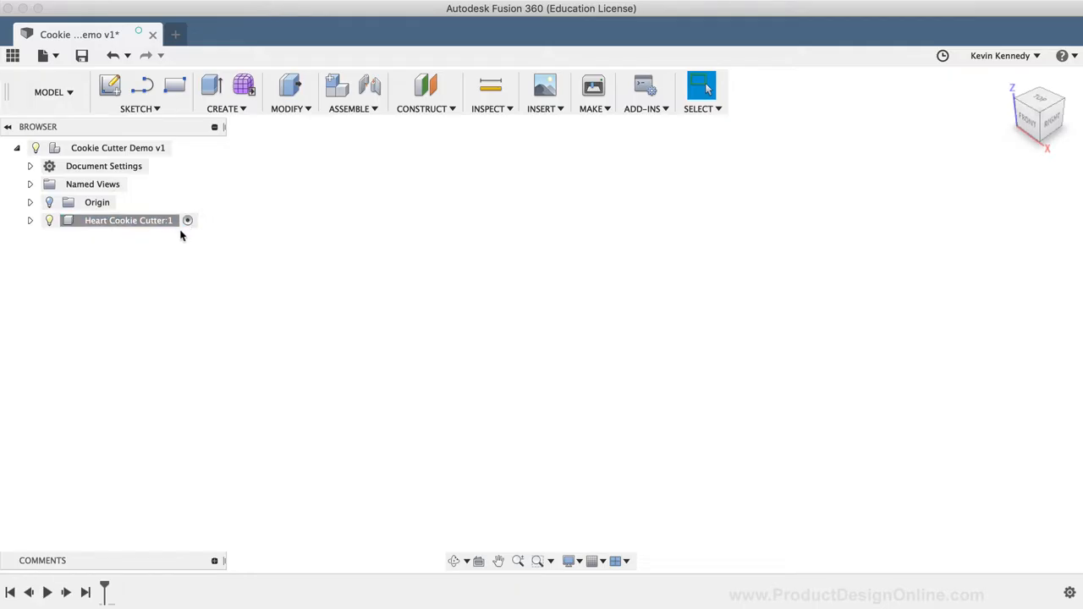
pyautogui.moveTo(256, 273)
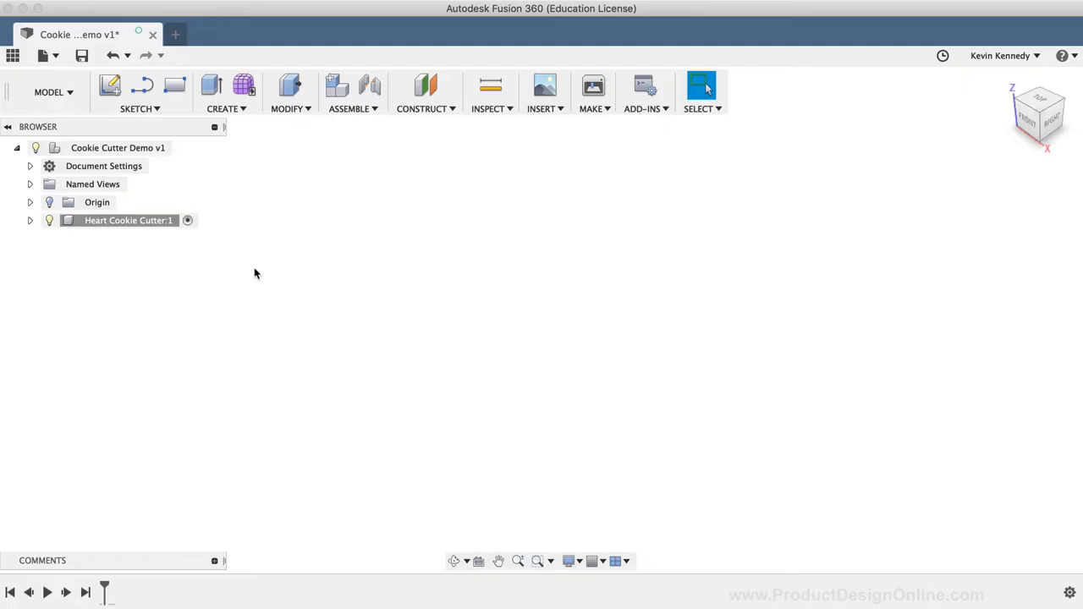
pyautogui.moveTo(501, 221)
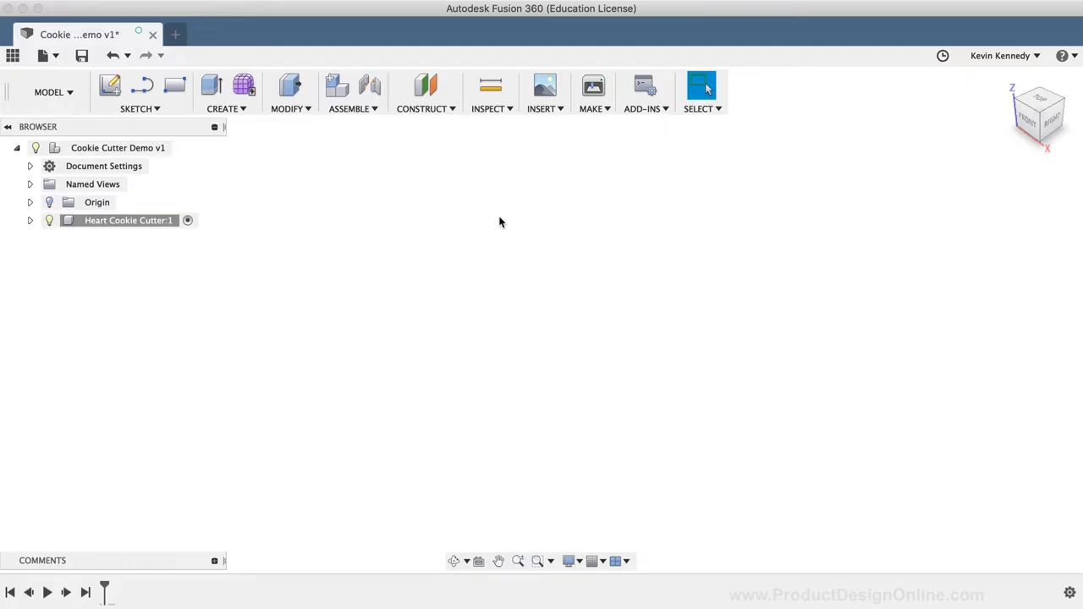
pyautogui.moveTo(542, 88)
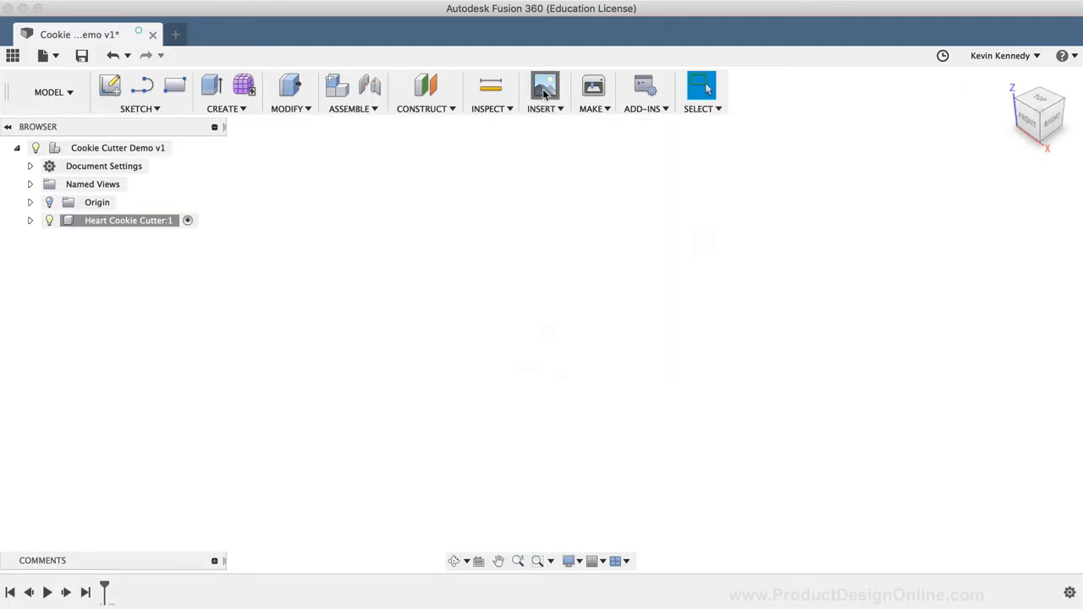
# Attach the heart-silhouette jpg as a canvas on the XY plane
pyautogui.click(543, 87)
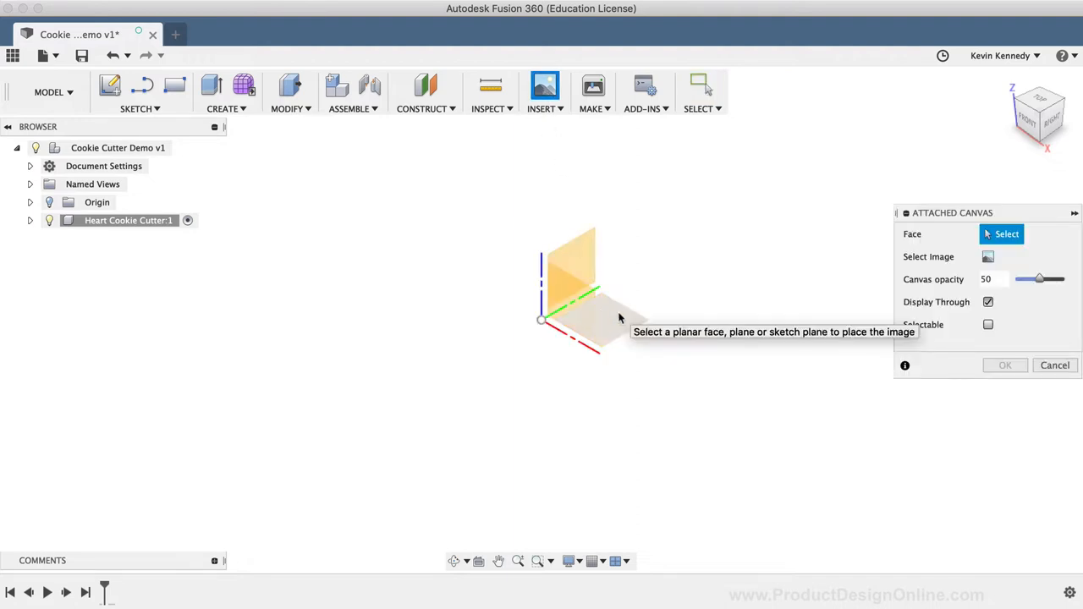
pyautogui.click(619, 317)
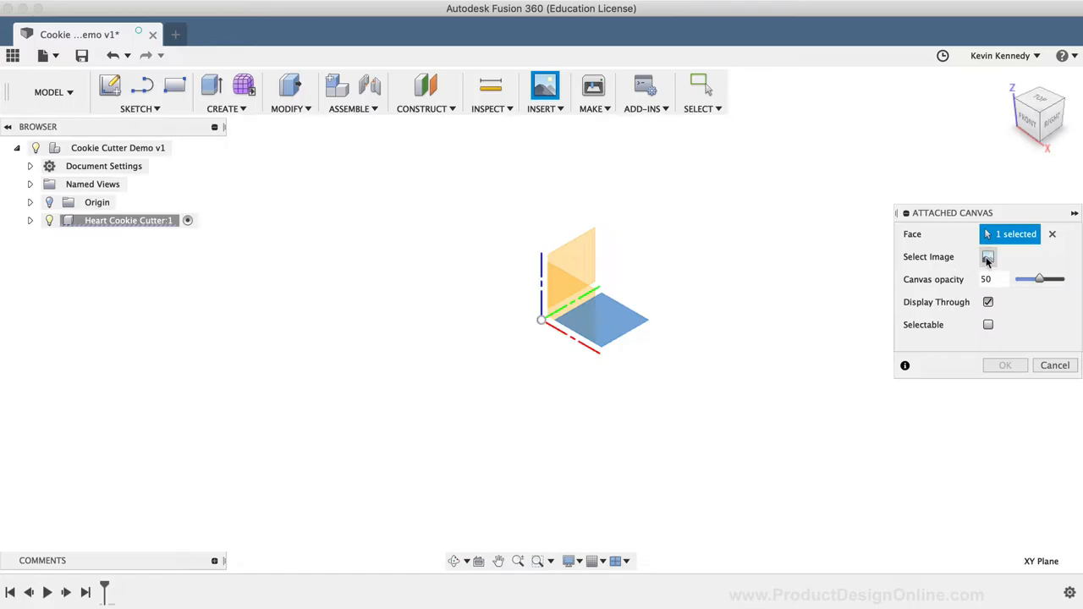
pyautogui.click(987, 256)
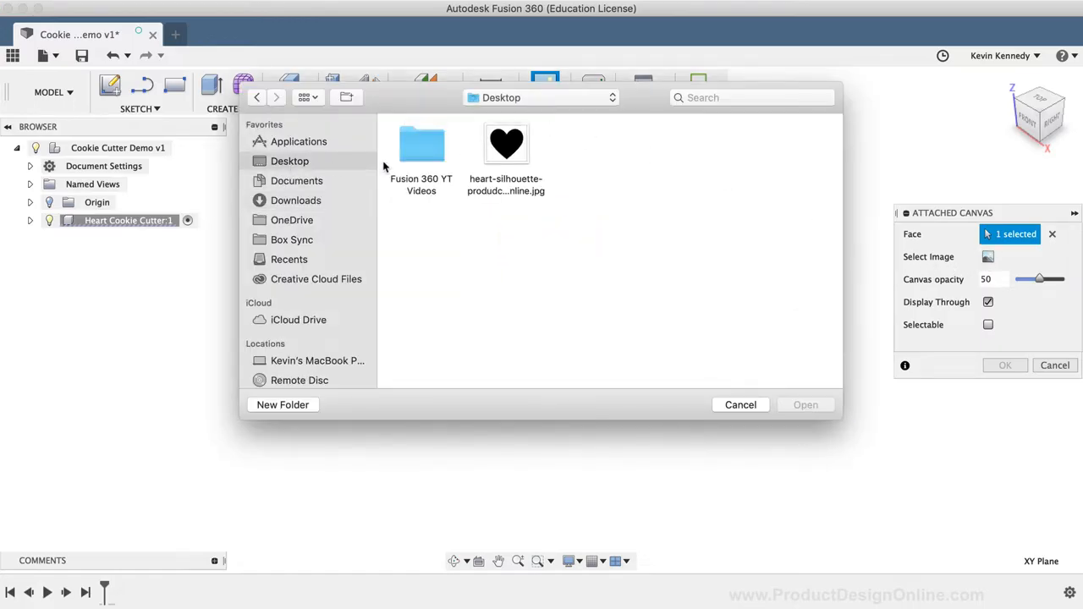
pyautogui.click(506, 142)
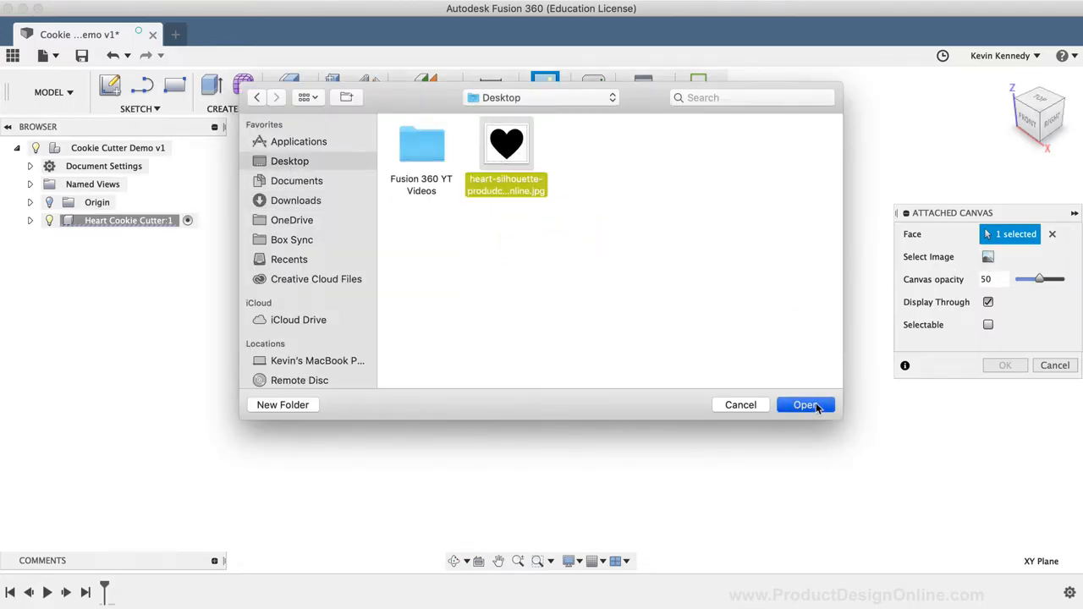
pyautogui.click(806, 404)
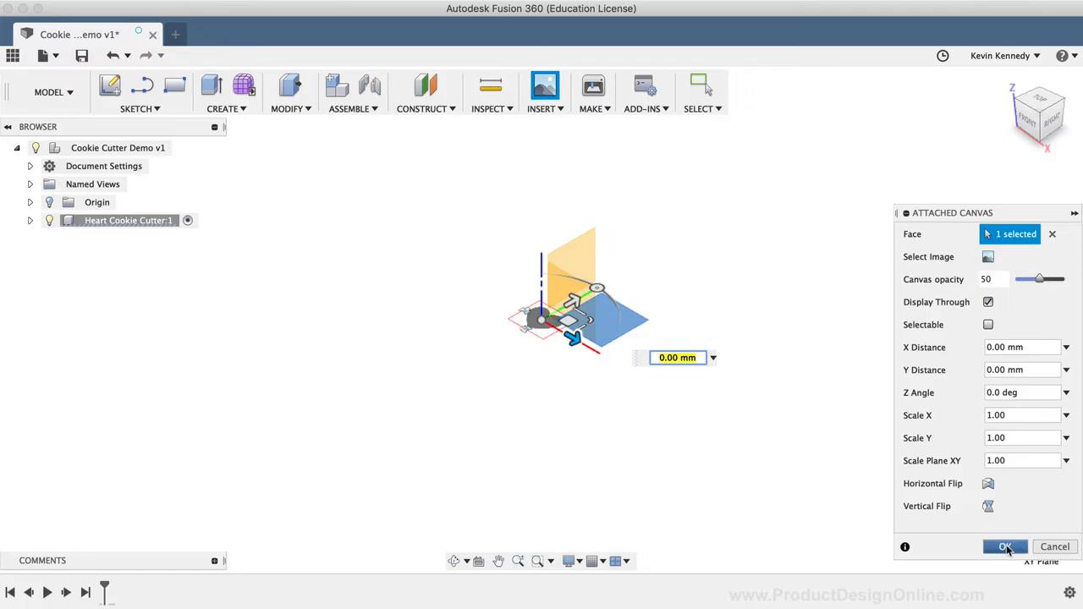
pyautogui.click(1005, 546)
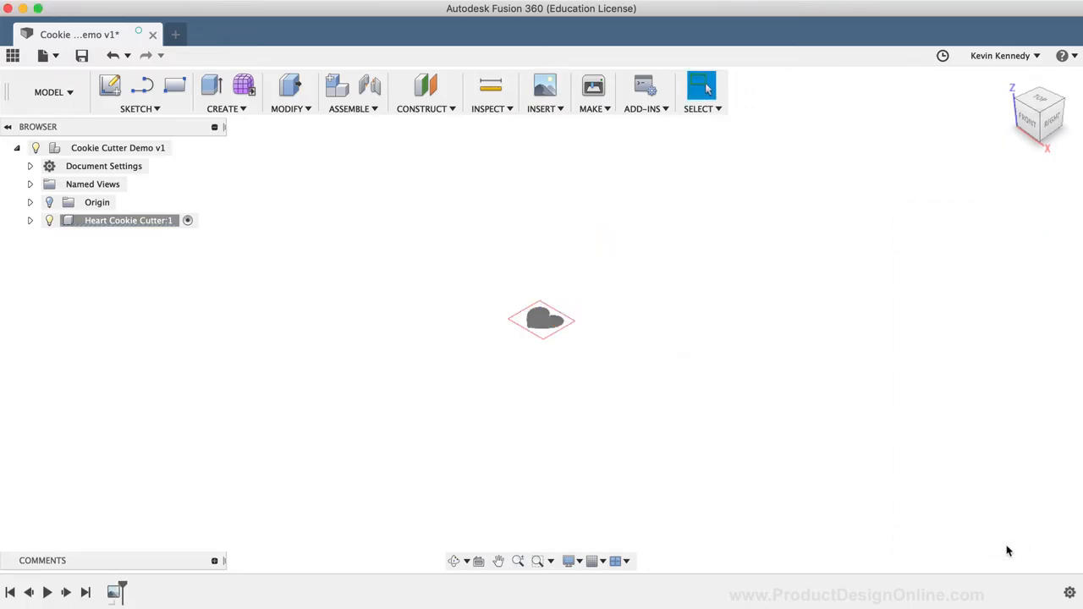
pyautogui.moveTo(705, 412)
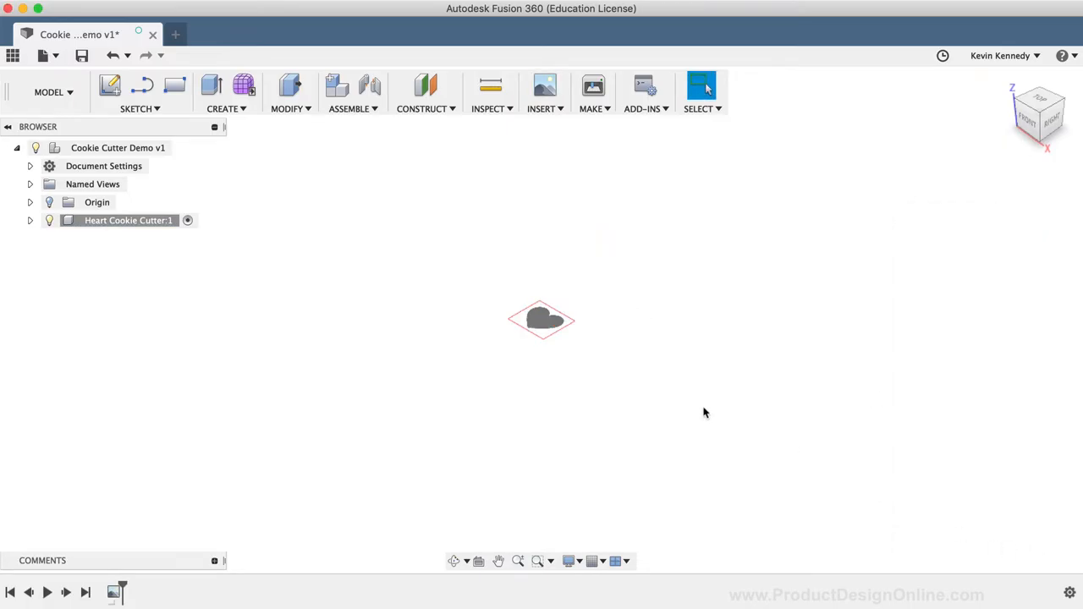
pyautogui.moveTo(210, 380)
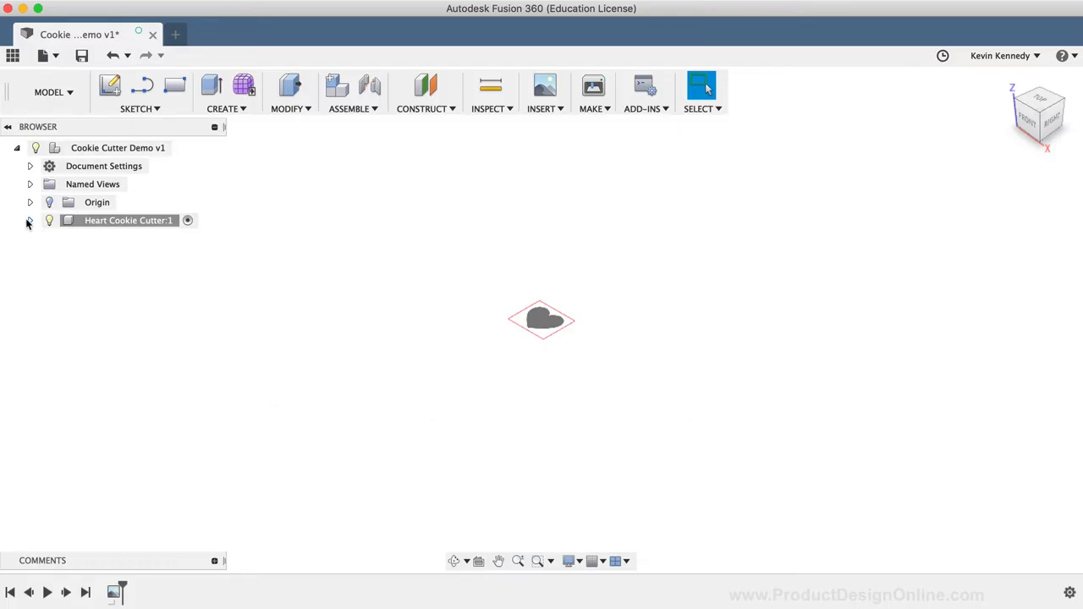
# Calibrate the heart canvas from the Browser, entering the notch-to-tip length
pyautogui.click(29, 220)
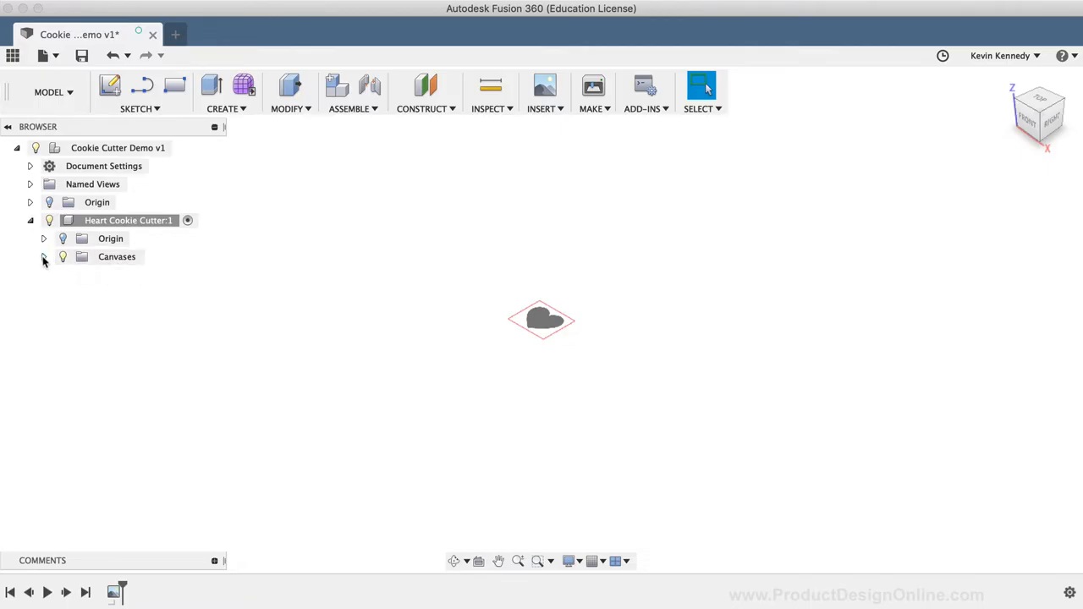
pyautogui.rightClick(165, 275)
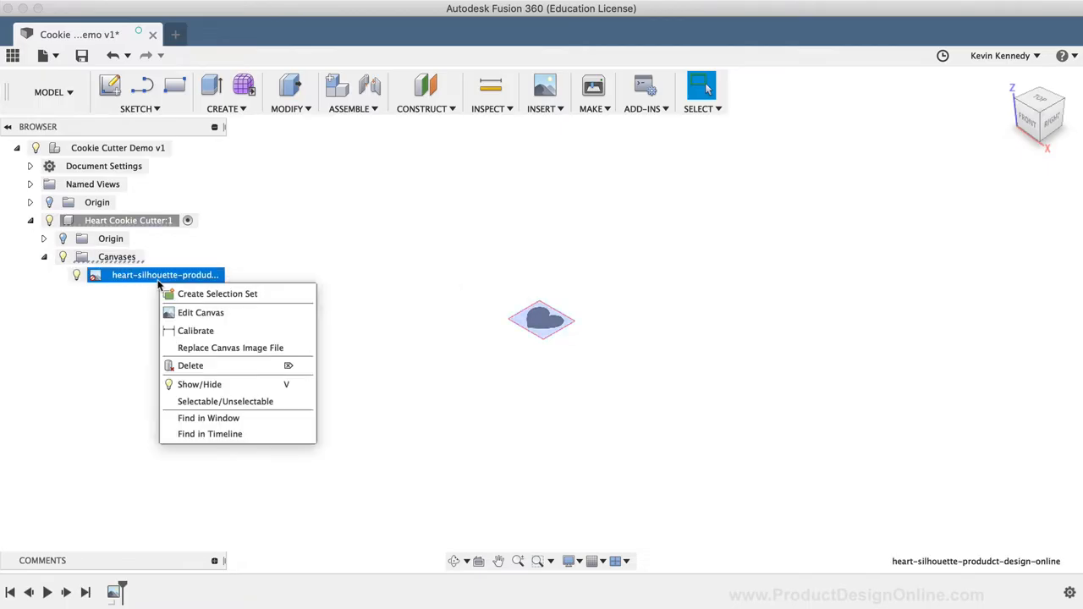
pyautogui.moveTo(218, 330)
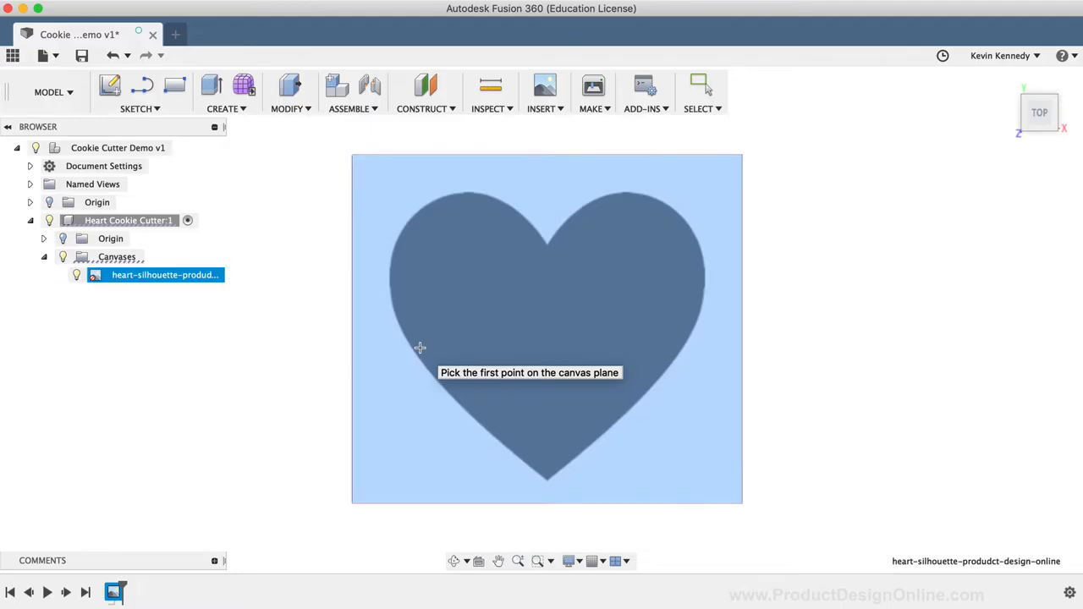
pyautogui.moveTo(436, 460)
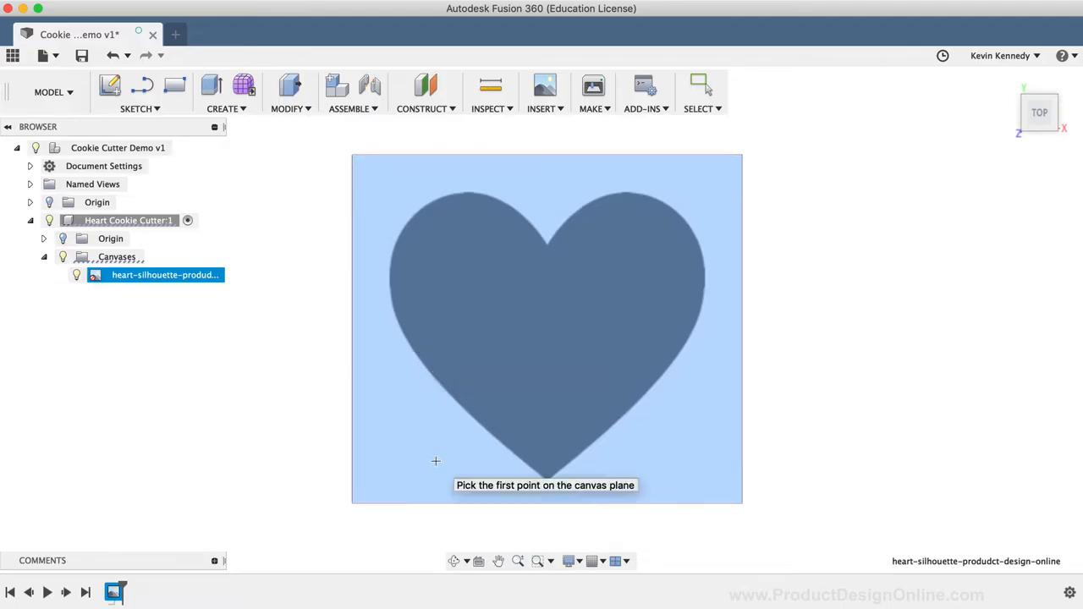
pyautogui.moveTo(303, 460)
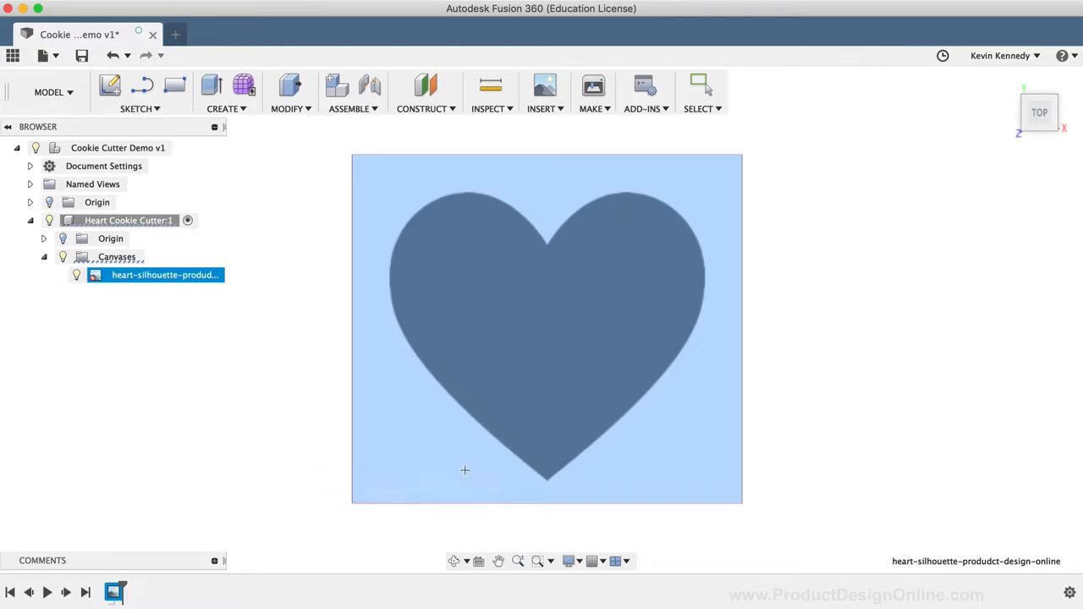
pyautogui.moveTo(546, 480)
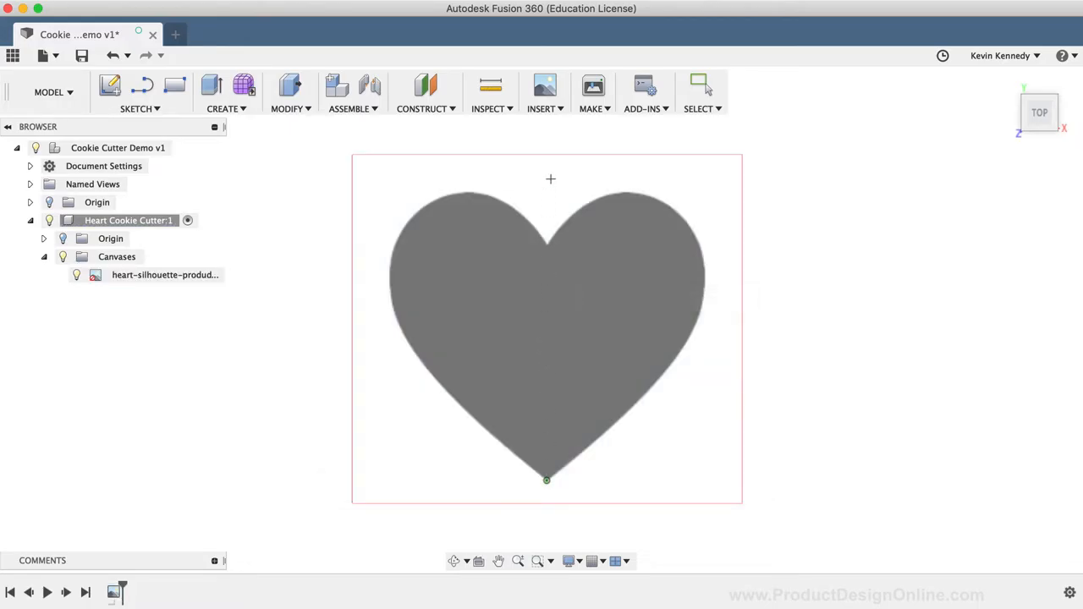
pyautogui.moveTo(548, 193)
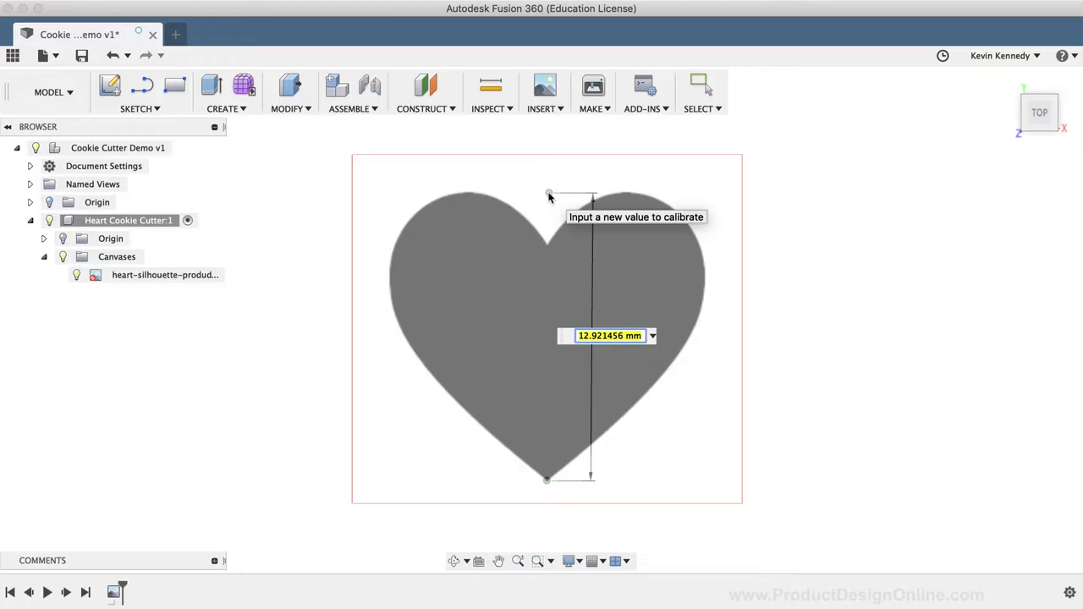
pyautogui.write('7.')
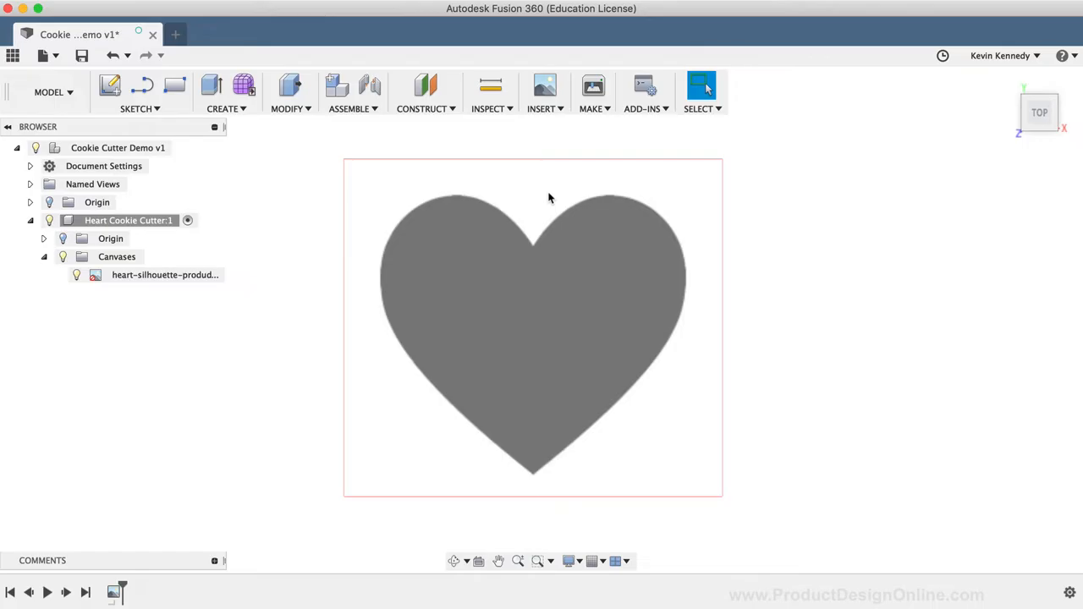
pyautogui.moveTo(368, 306)
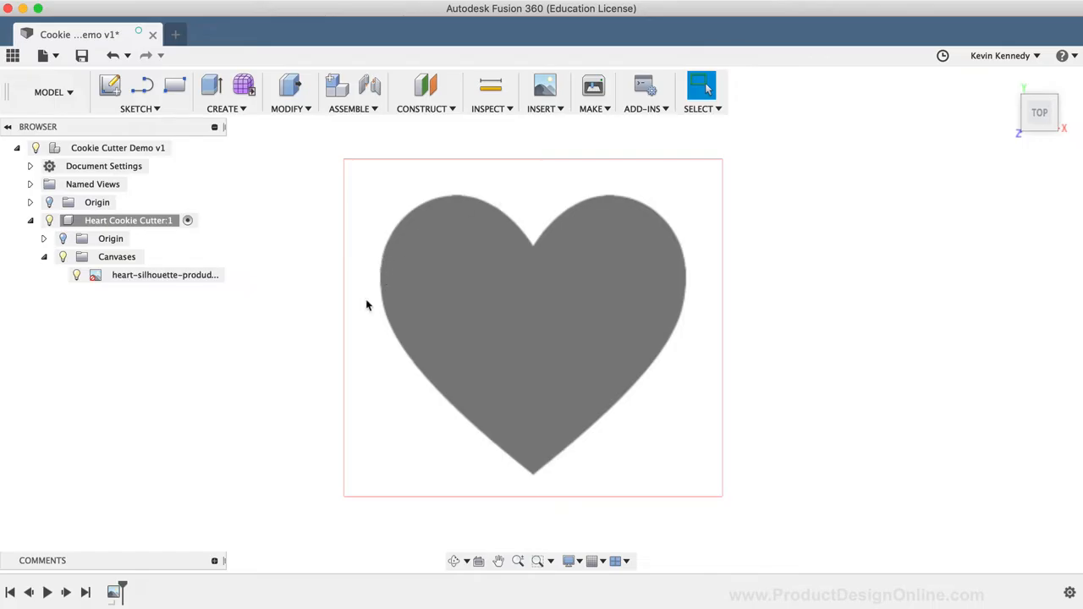
pyautogui.moveTo(194, 288)
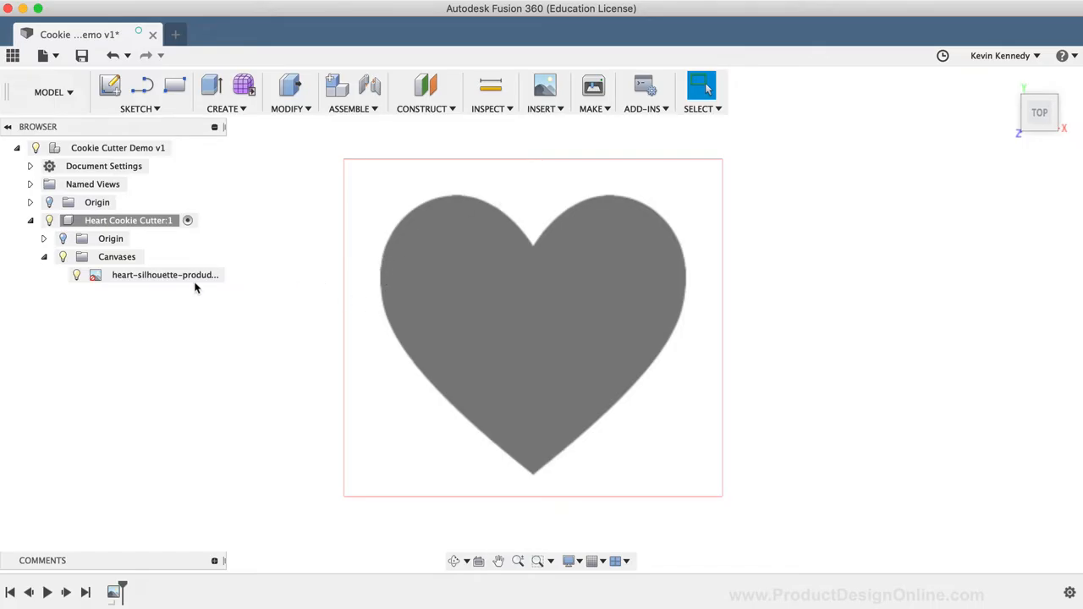
# Collapse Canvases and start a new sketch on the top plane over the heart
pyautogui.click(44, 256)
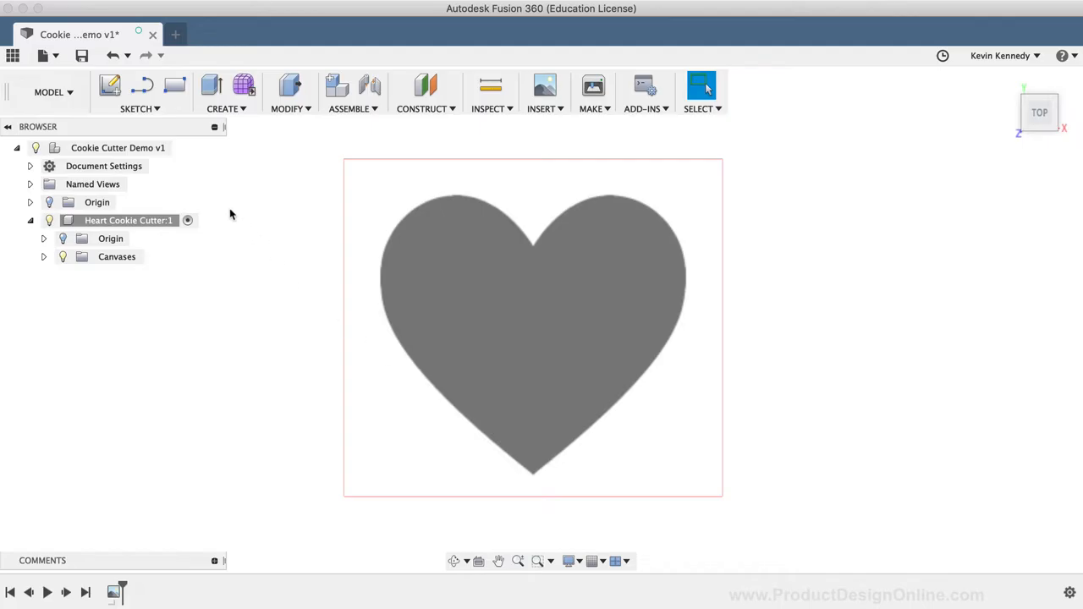
pyautogui.click(139, 108)
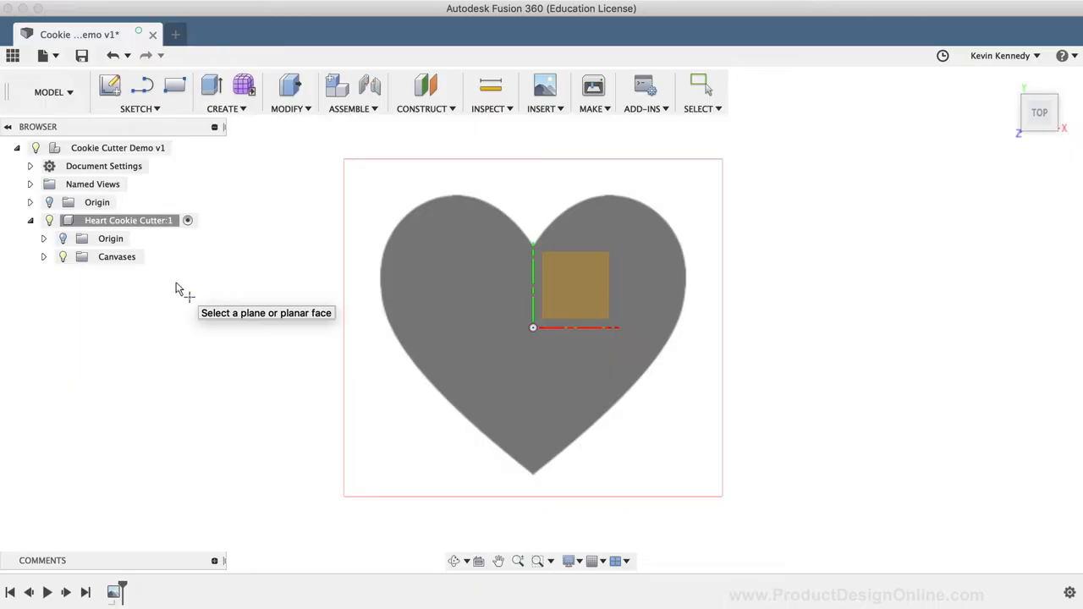
pyautogui.click(575, 285)
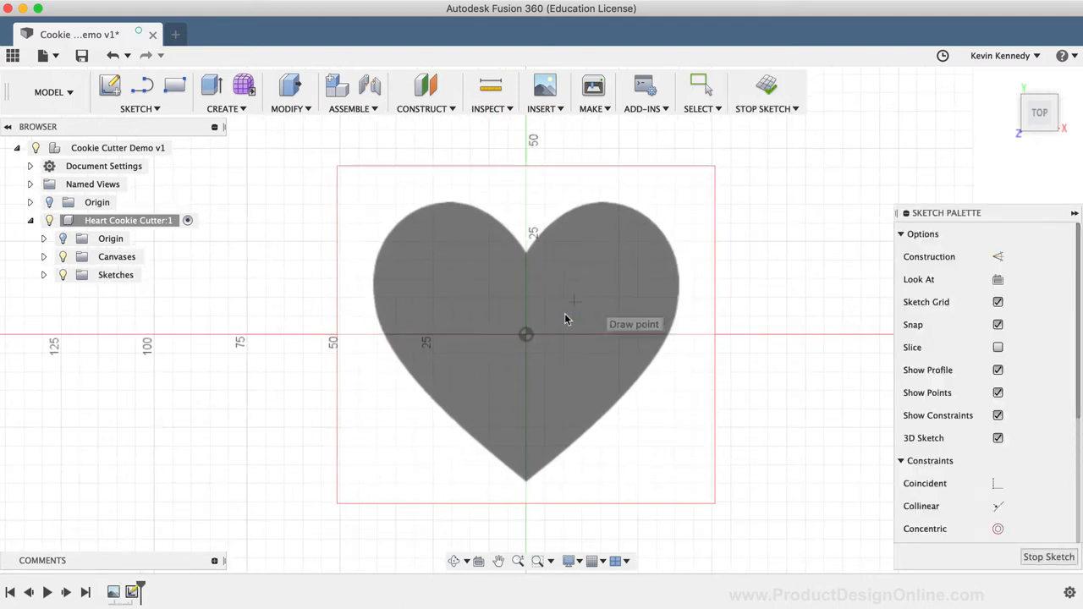
pyautogui.moveTo(514, 505)
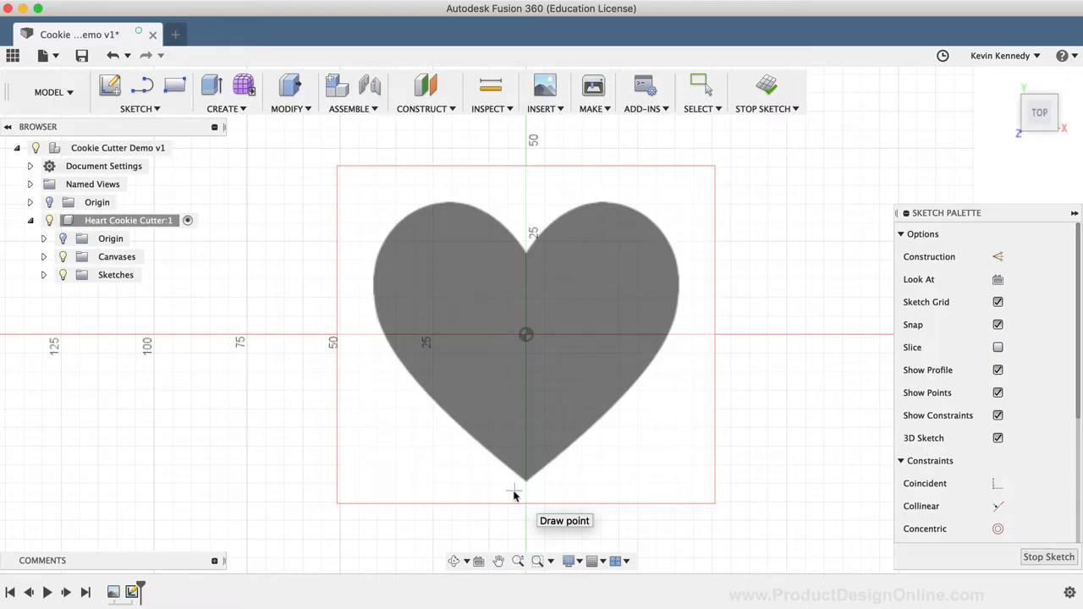
pyautogui.moveTo(524, 486)
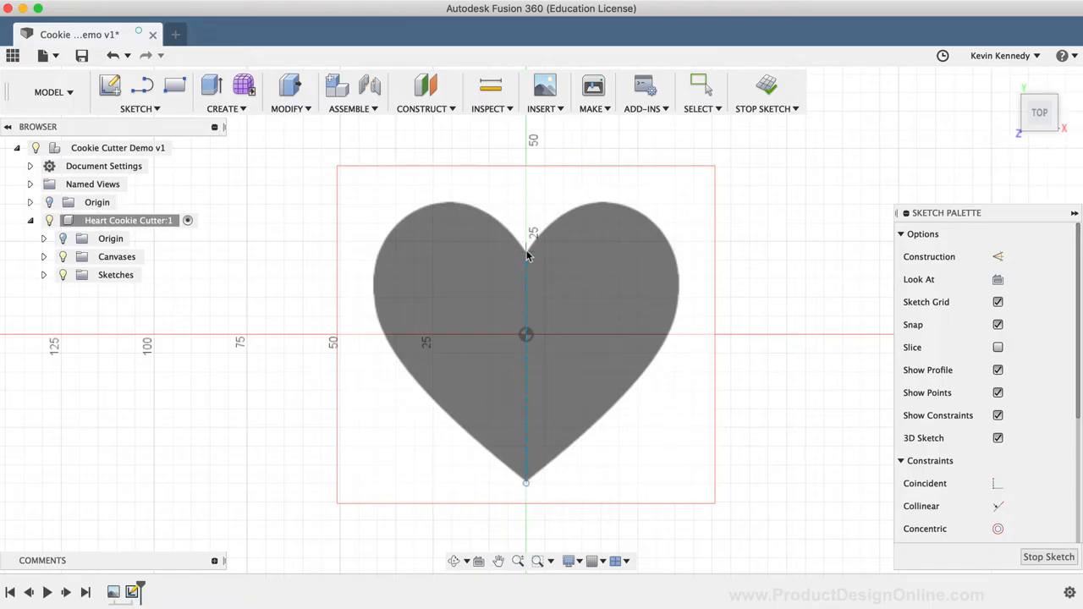
pyautogui.moveTo(526, 257)
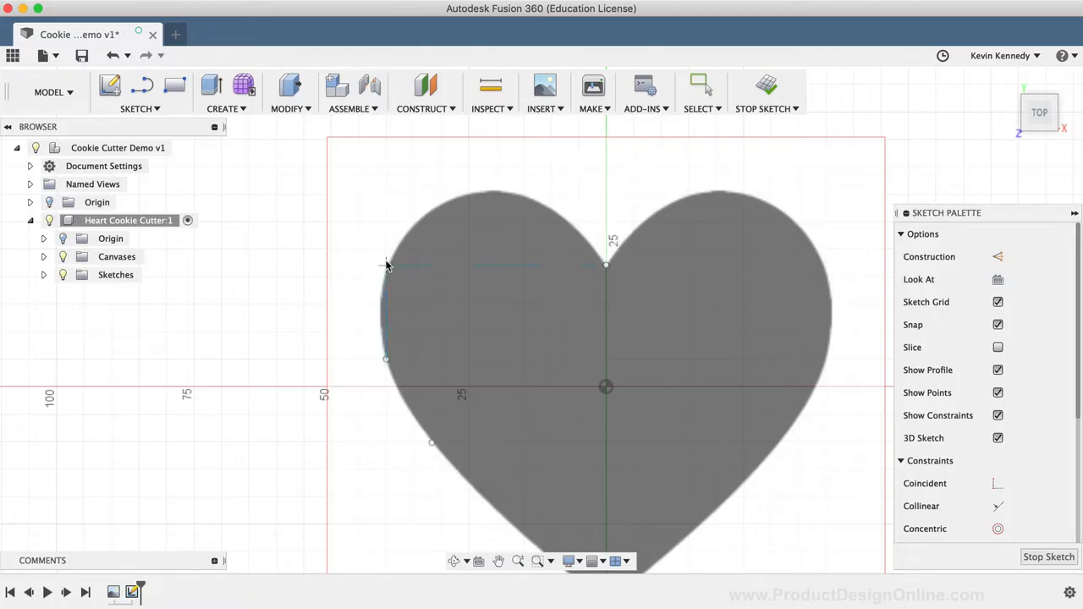
pyautogui.moveTo(477, 200)
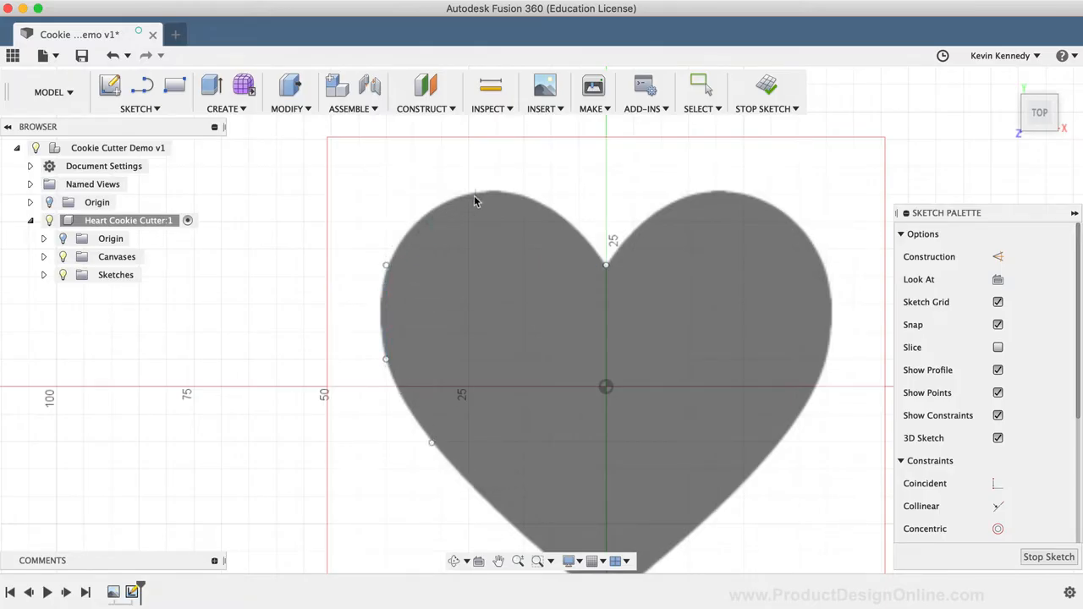
pyautogui.moveTo(470, 201)
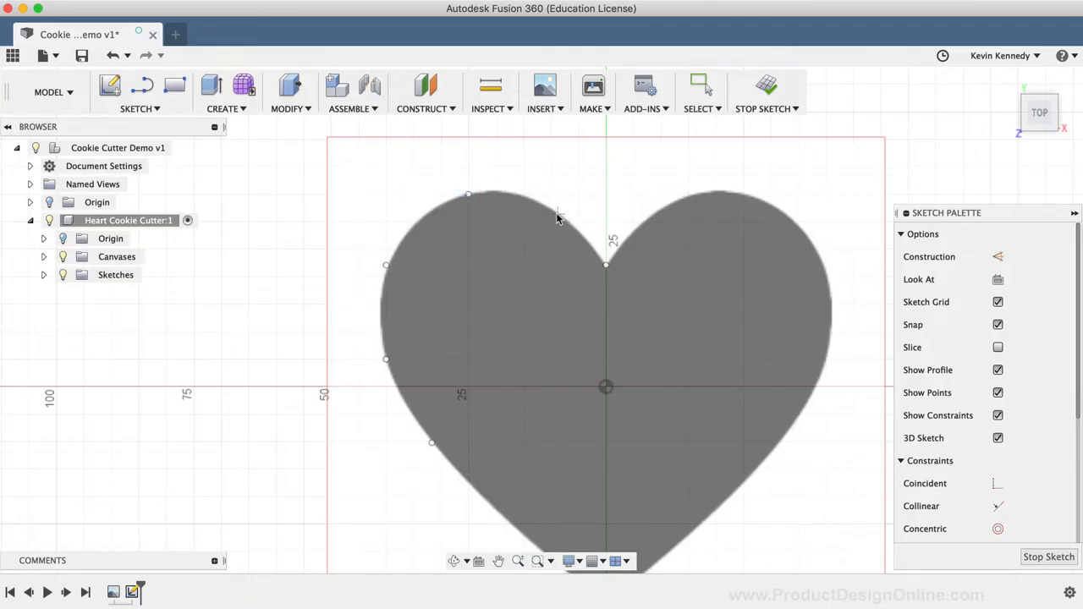
pyautogui.moveTo(554, 213)
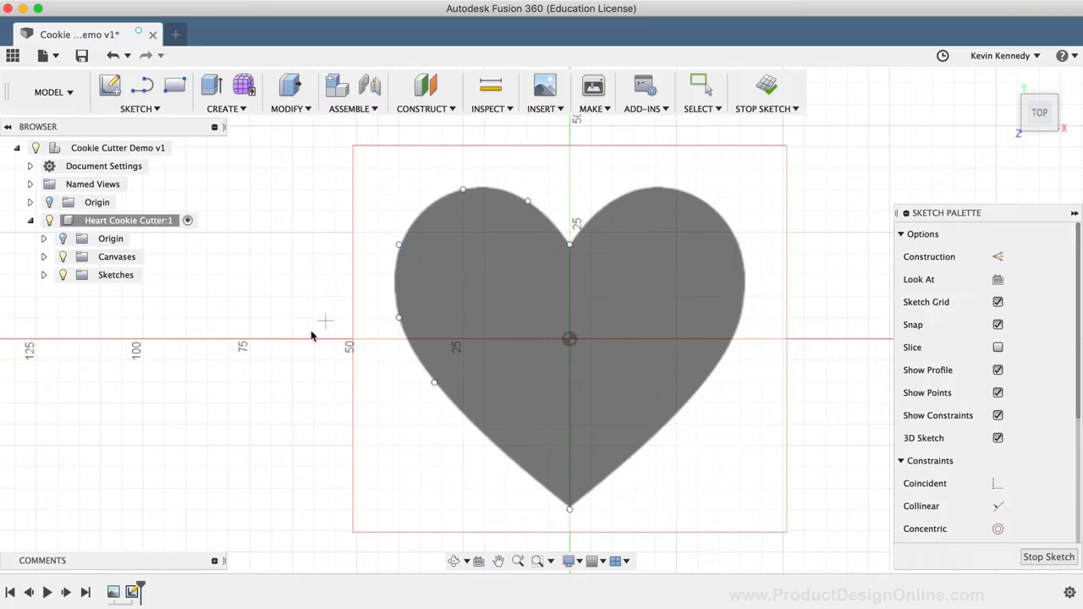
pyautogui.moveTo(307, 337)
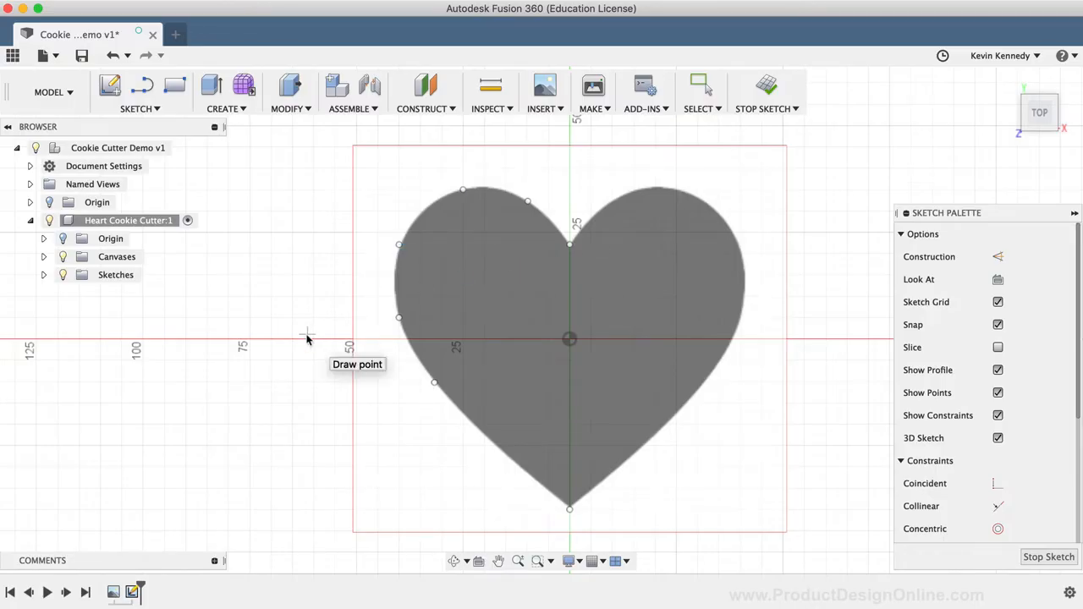
# Bring up the sketch marking menu on the canvas to reach Fit Point Spline
pyautogui.rightClick(307, 336)
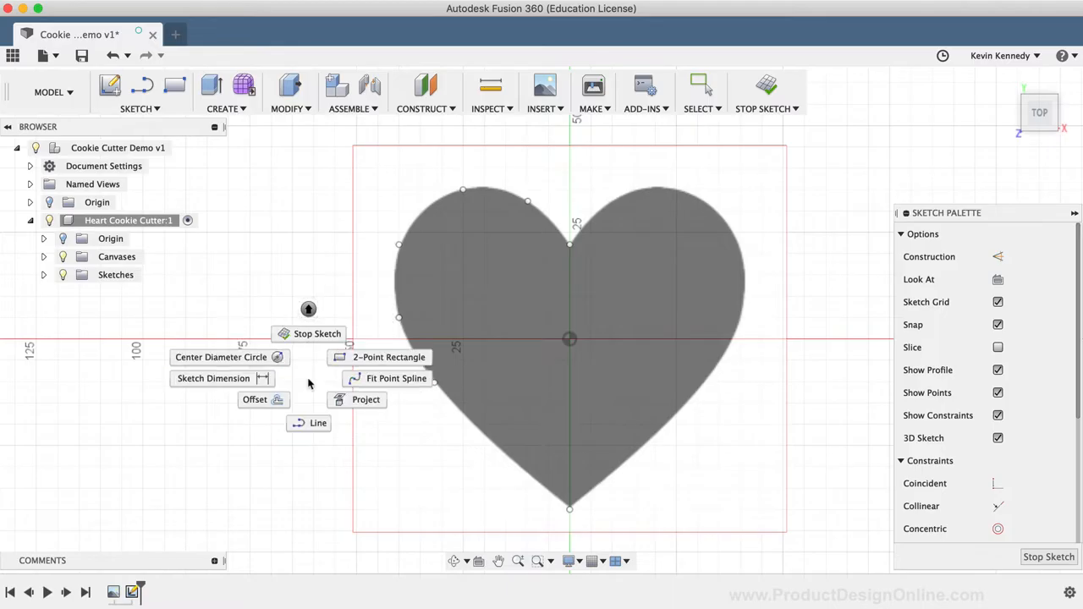
pyautogui.moveTo(394, 378)
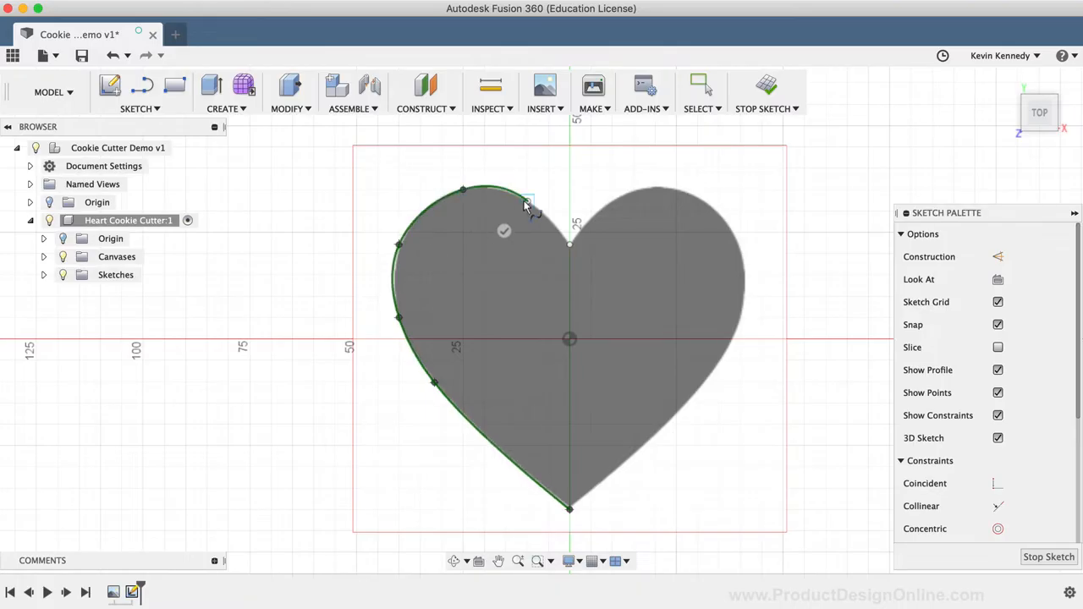
pyautogui.moveTo(570, 245)
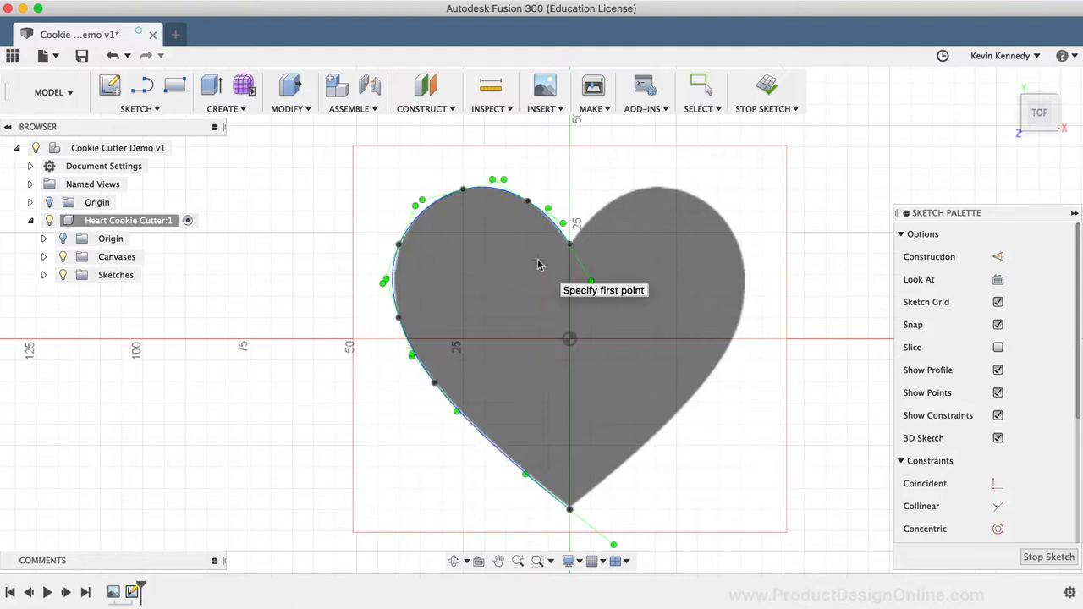
pyautogui.moveTo(287, 334)
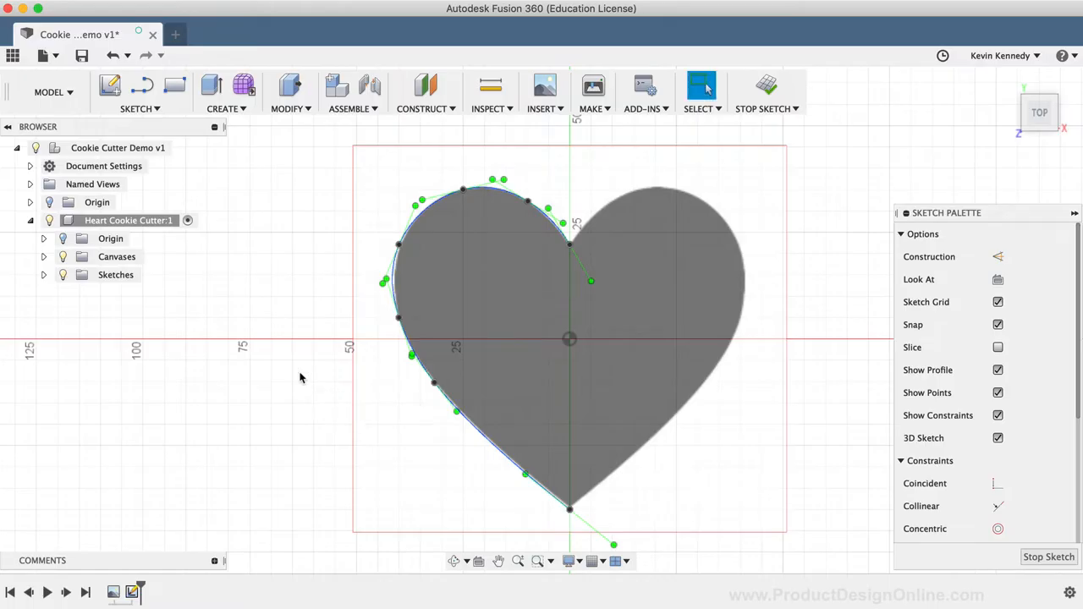
pyautogui.moveTo(363, 335)
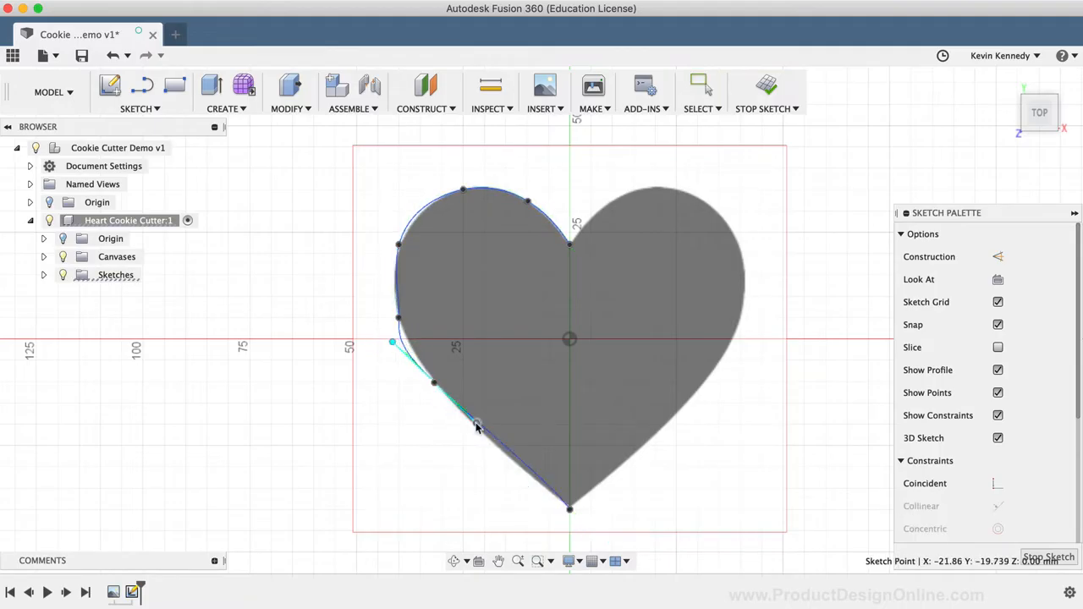
# Adjust the spline's tangent handle so the curve hugs the heart's lower left edge
pyautogui.moveTo(476, 426); pyautogui.dragTo(478, 434)
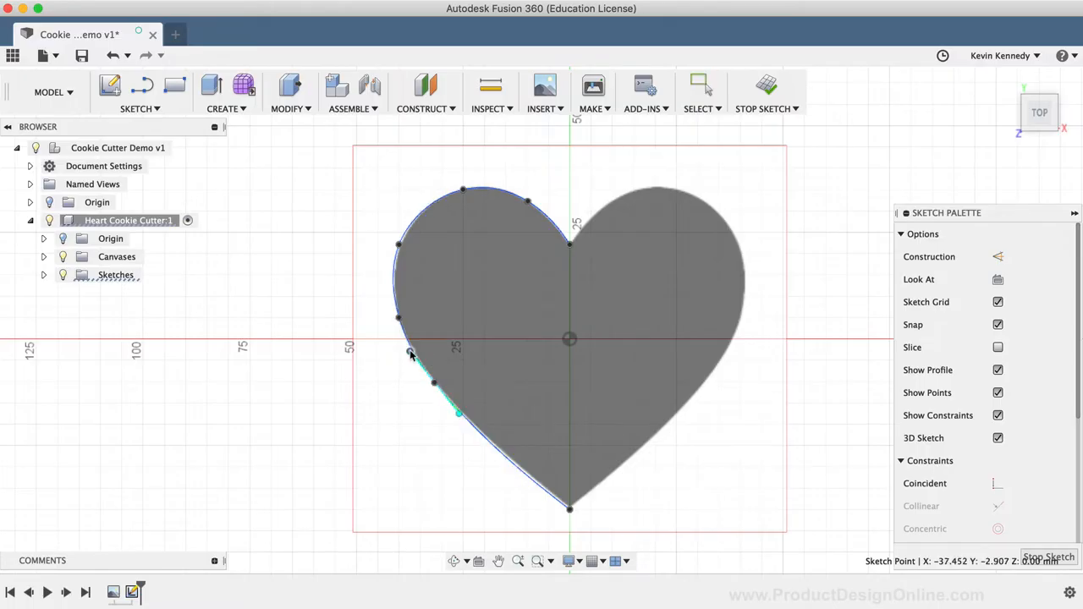
pyautogui.click(700, 88)
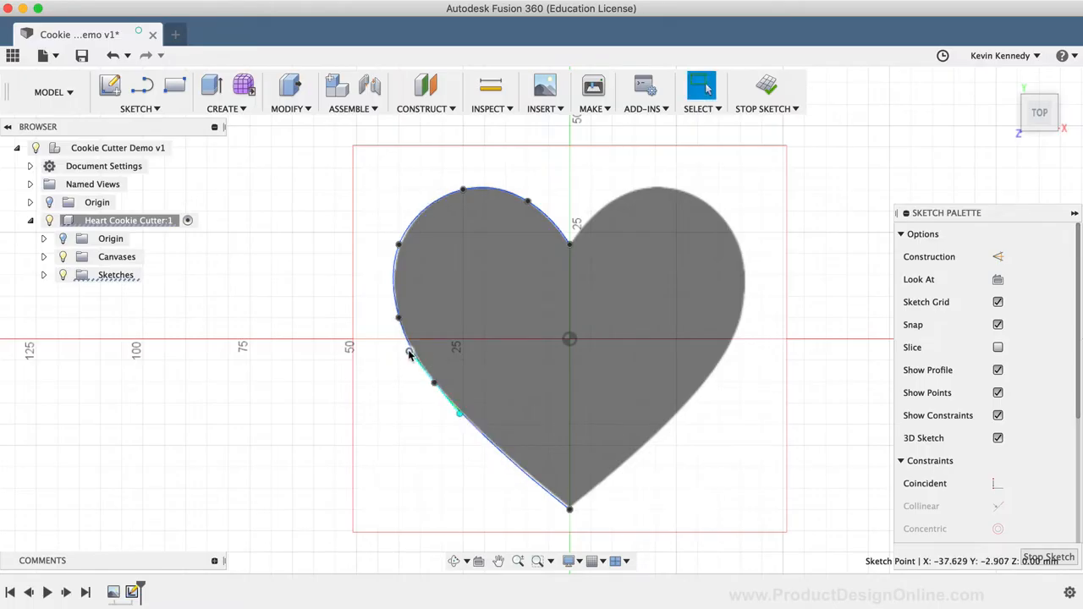
pyautogui.moveTo(340, 372)
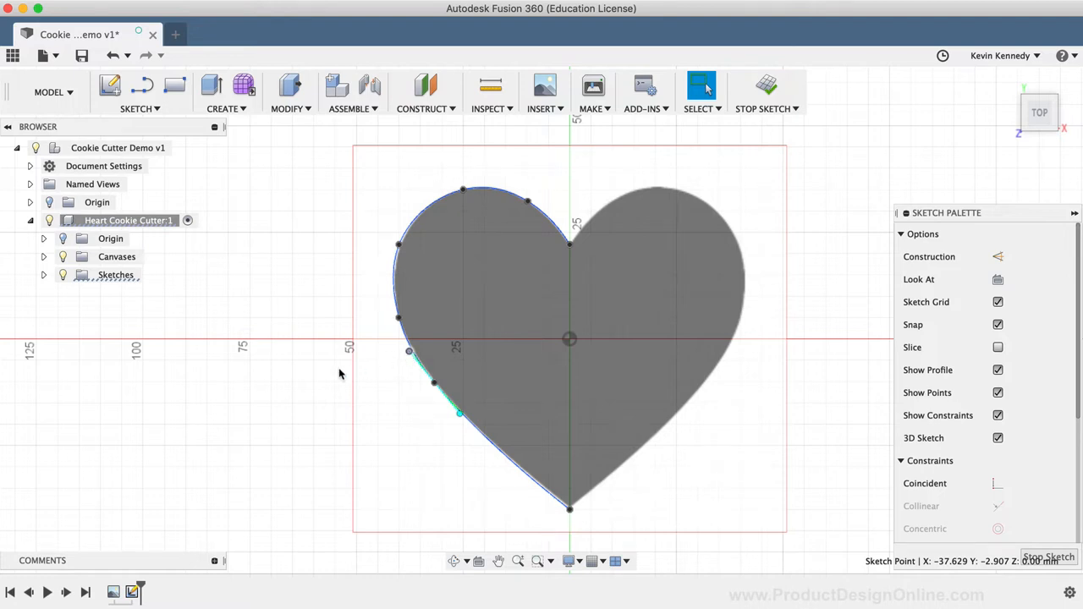
# Convert the vertical centre line into construction geometry
pyautogui.press('l')
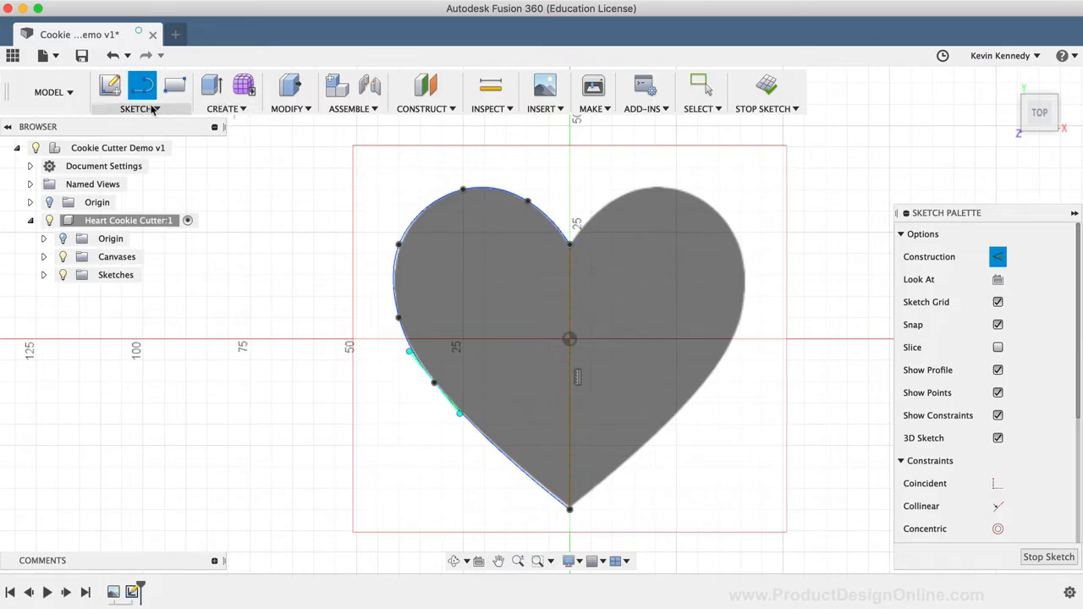
pyautogui.click(140, 109)
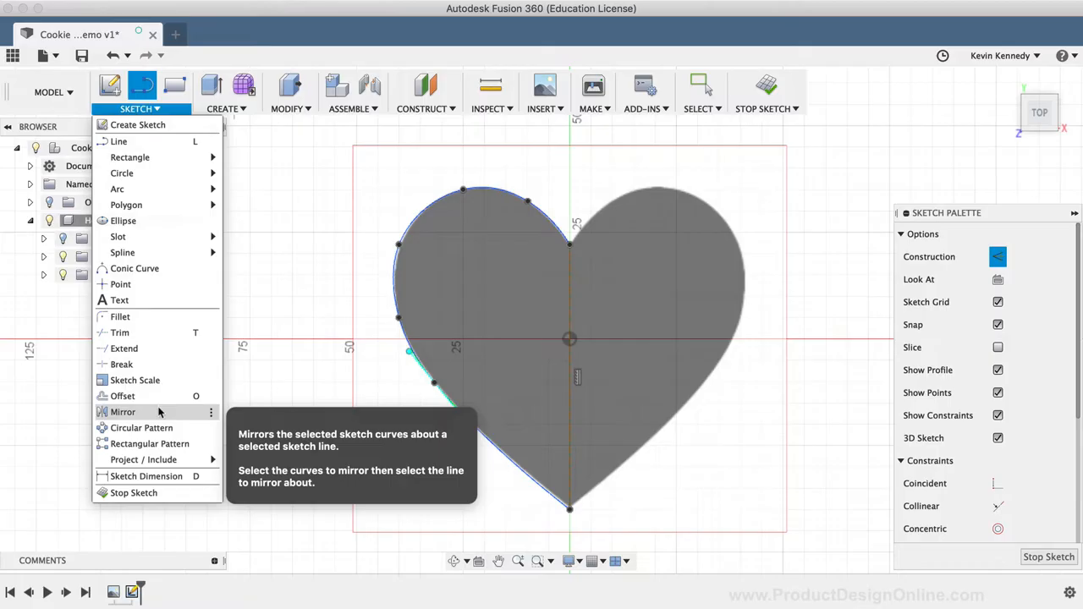
# Mirror the left-half spline across the construction centre line
pyautogui.click(123, 412)
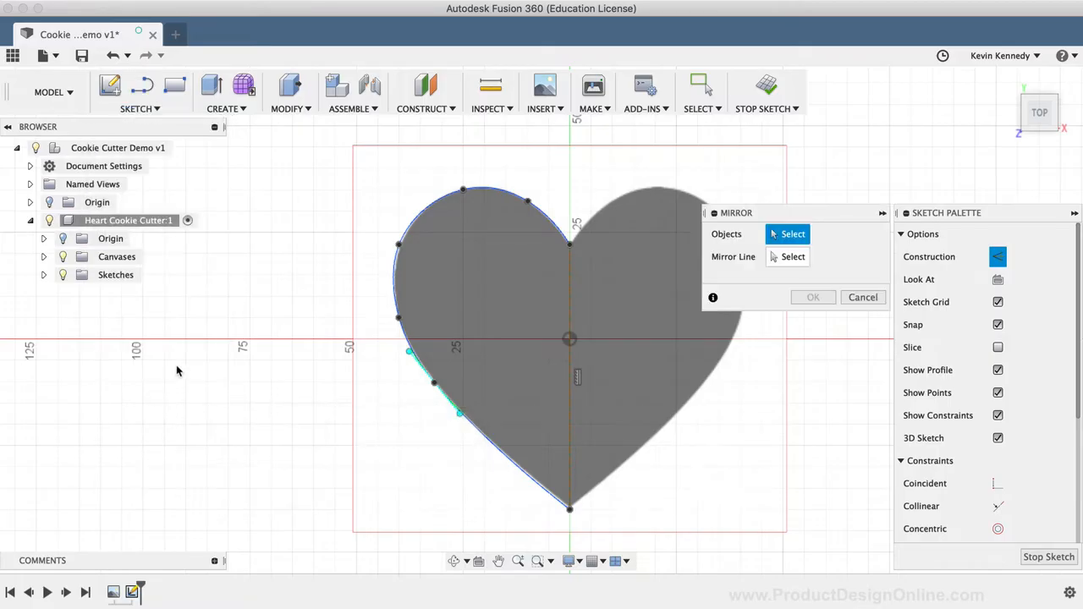
pyautogui.moveTo(177, 371)
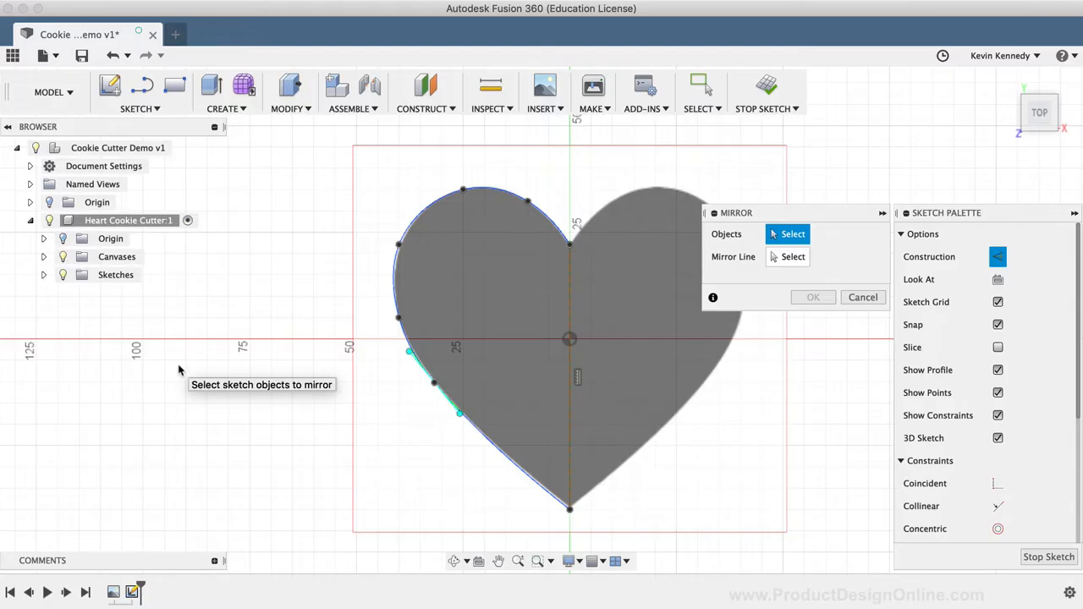
pyautogui.moveTo(396, 286)
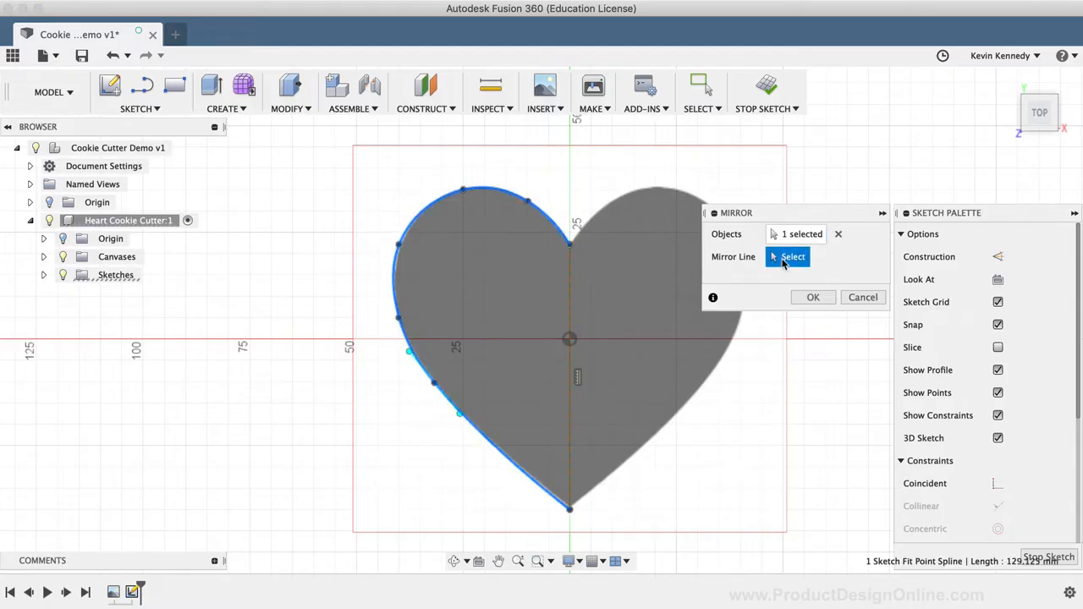
pyautogui.click(787, 256)
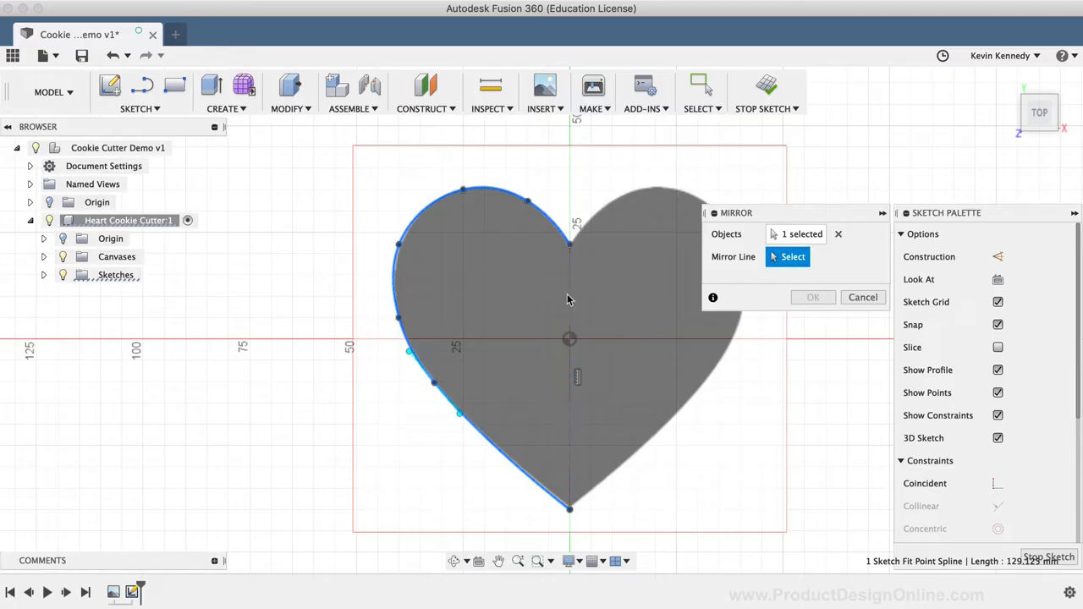
pyautogui.moveTo(568, 298)
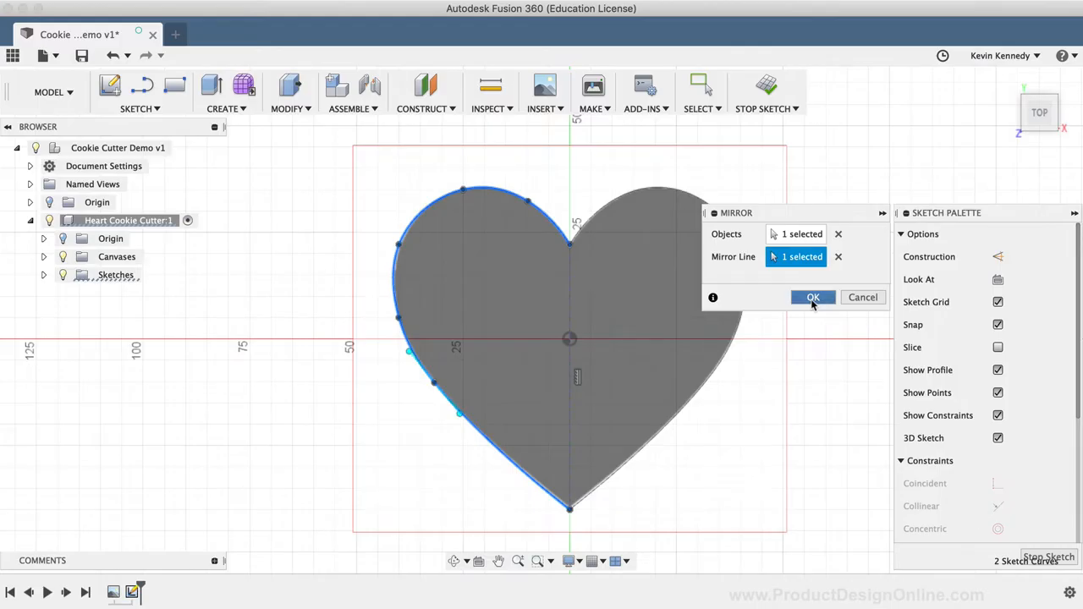
pyautogui.click(813, 297)
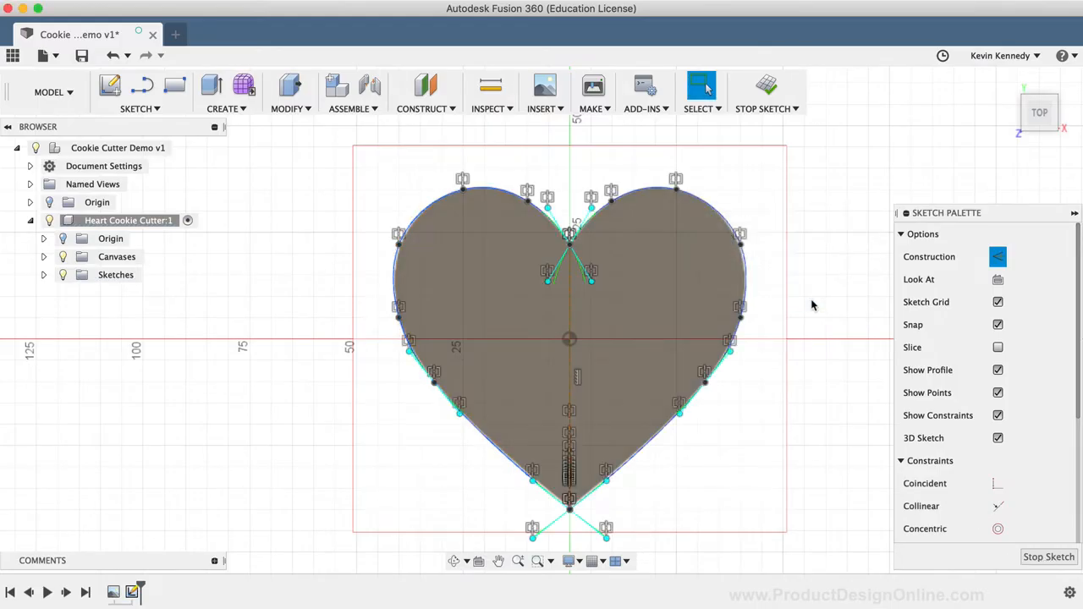
pyautogui.moveTo(203, 379)
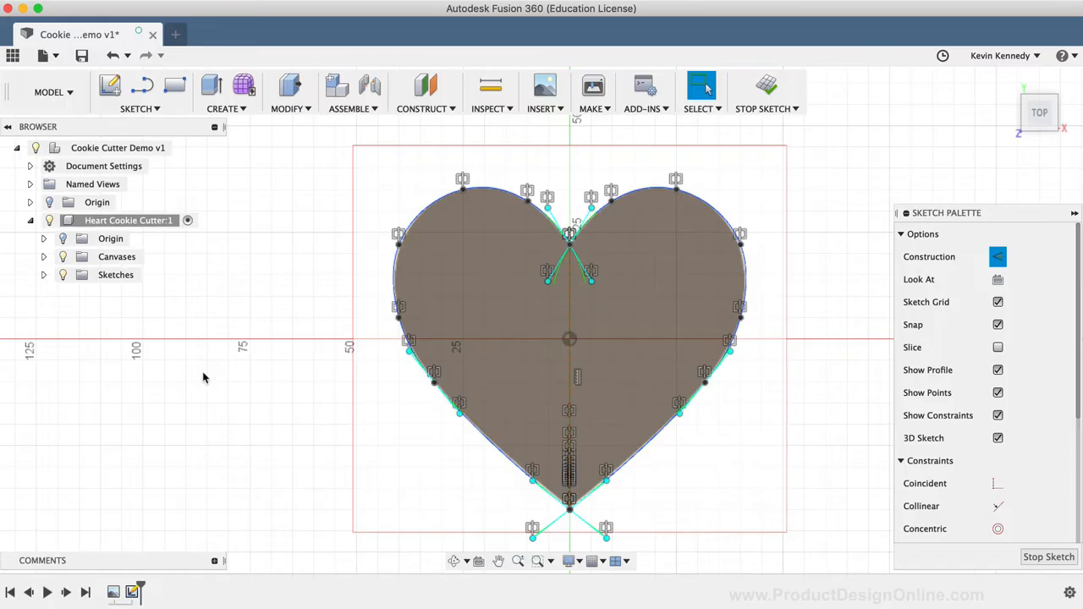
pyautogui.moveTo(97, 324)
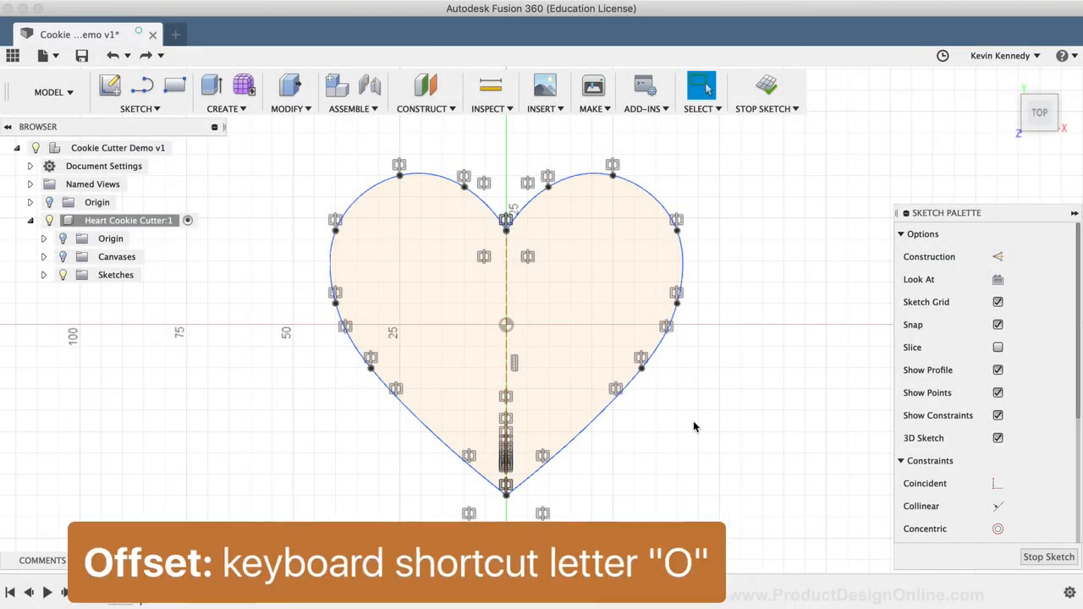
# Offset the heart outline 2 mm outward to form the cutter wall
pyautogui.press('o')
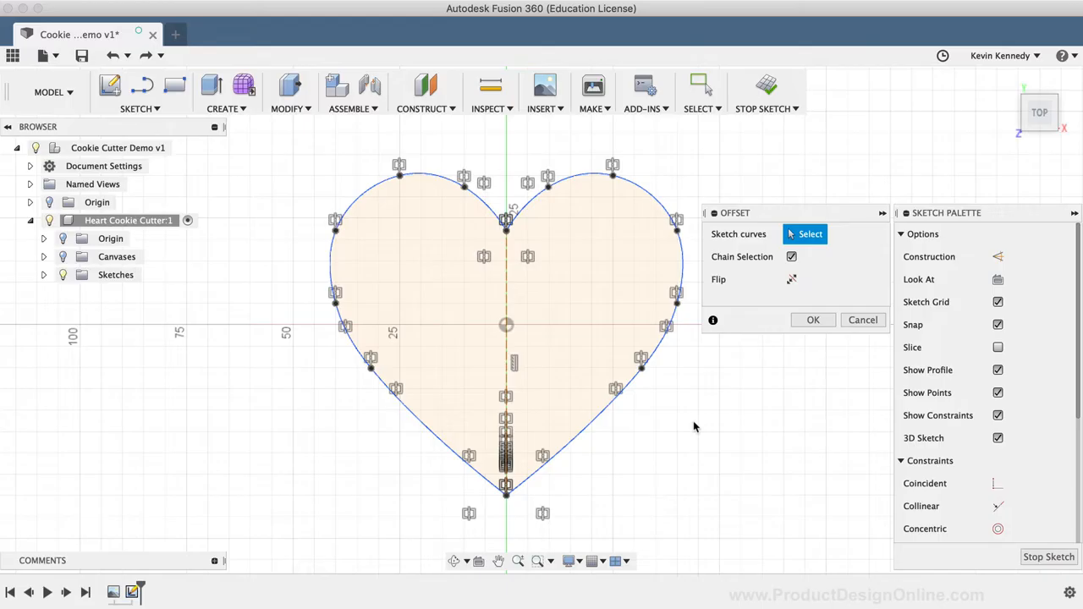
pyautogui.moveTo(627, 412)
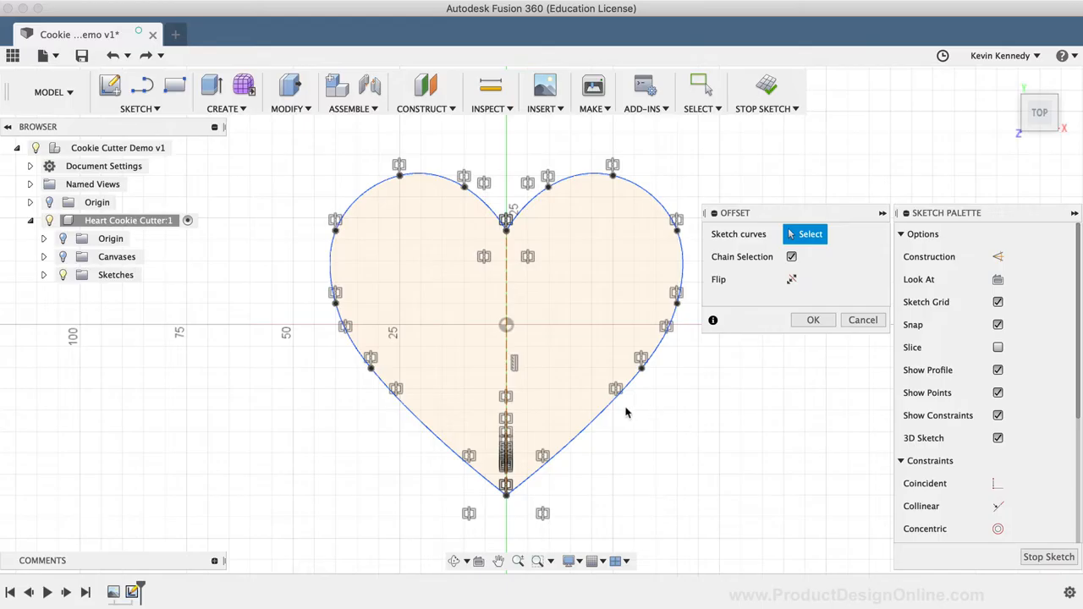
pyautogui.moveTo(603, 418)
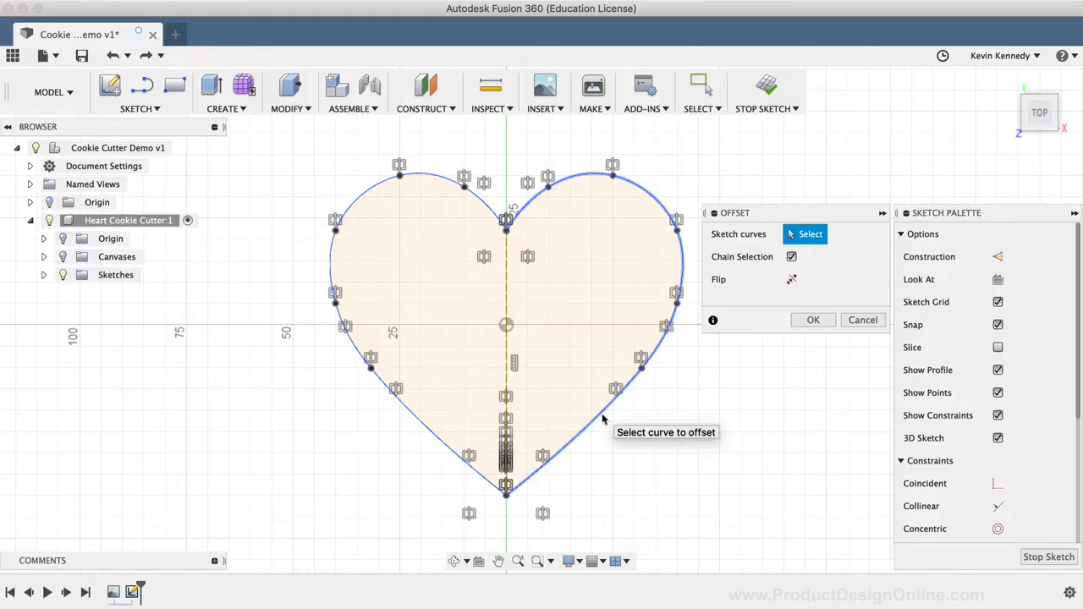
pyautogui.click(601, 417)
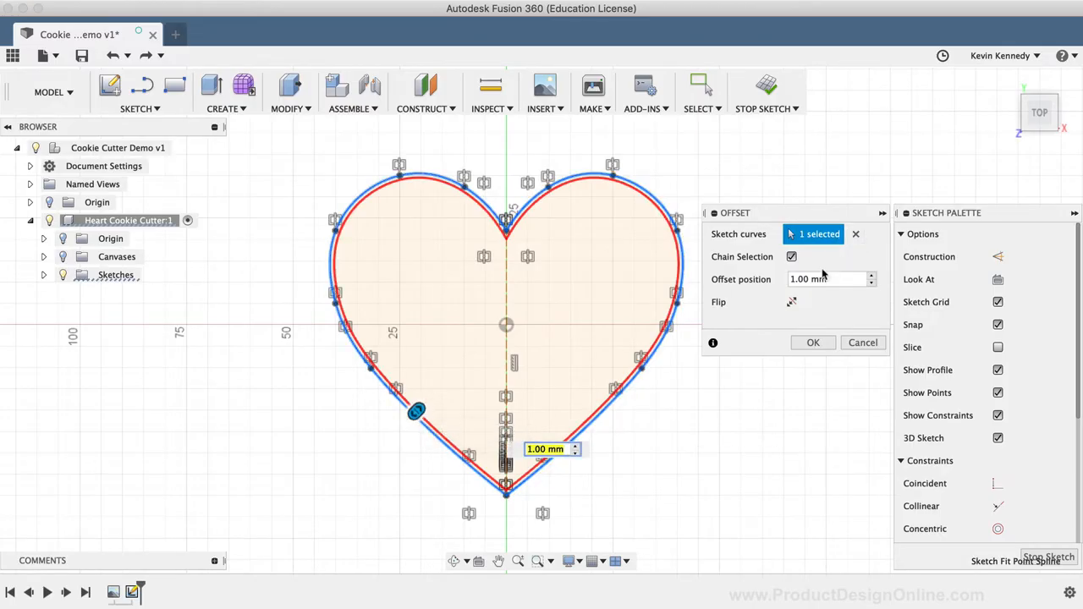
pyautogui.click(825, 279)
pyautogui.write('2')
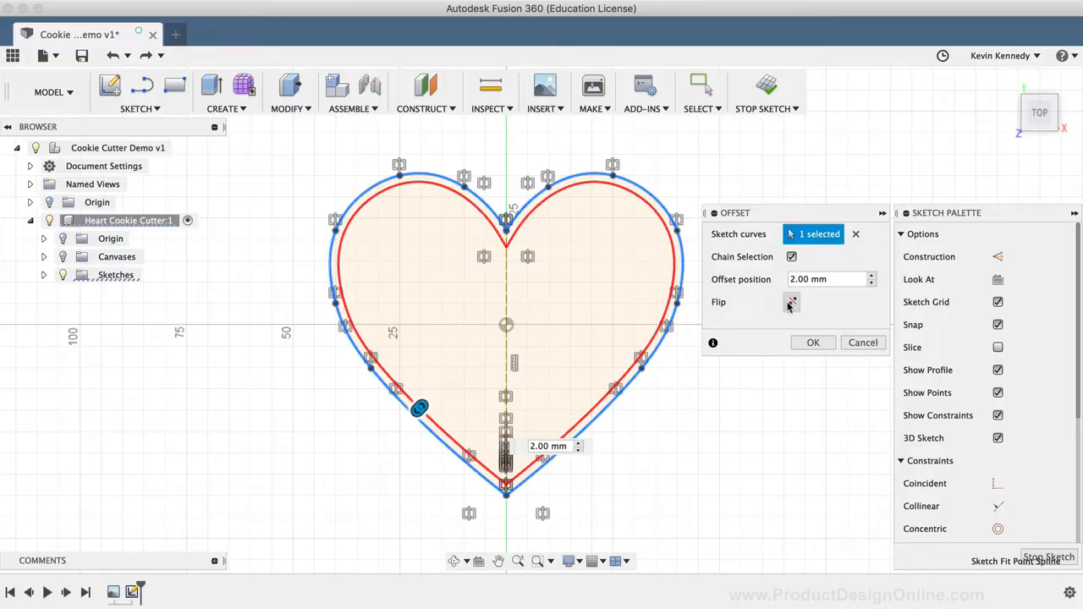
pyautogui.click(791, 302)
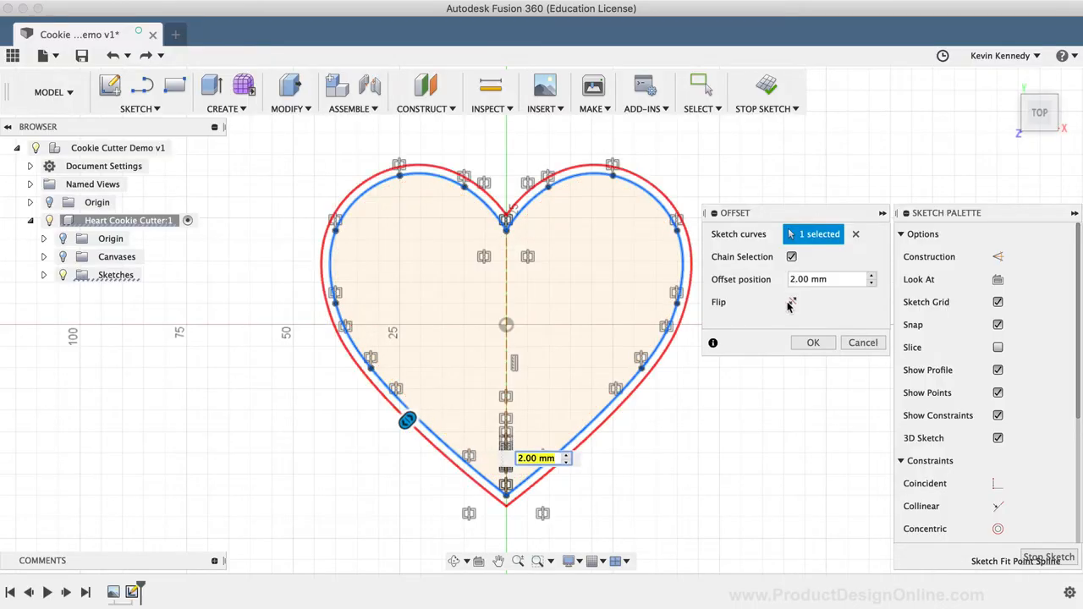
pyautogui.click(812, 342)
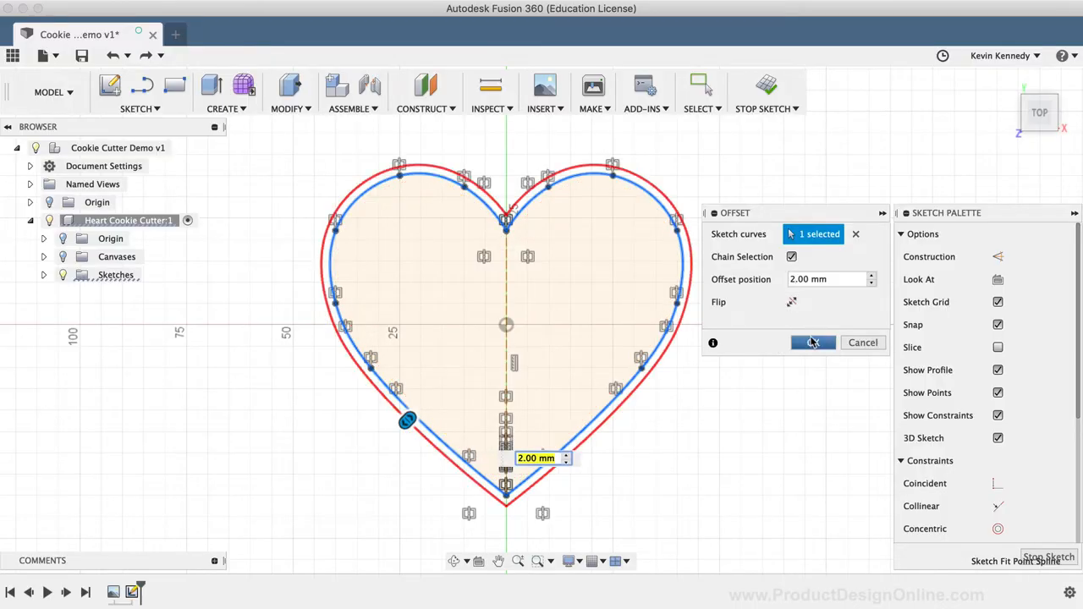
pyautogui.click(812, 342)
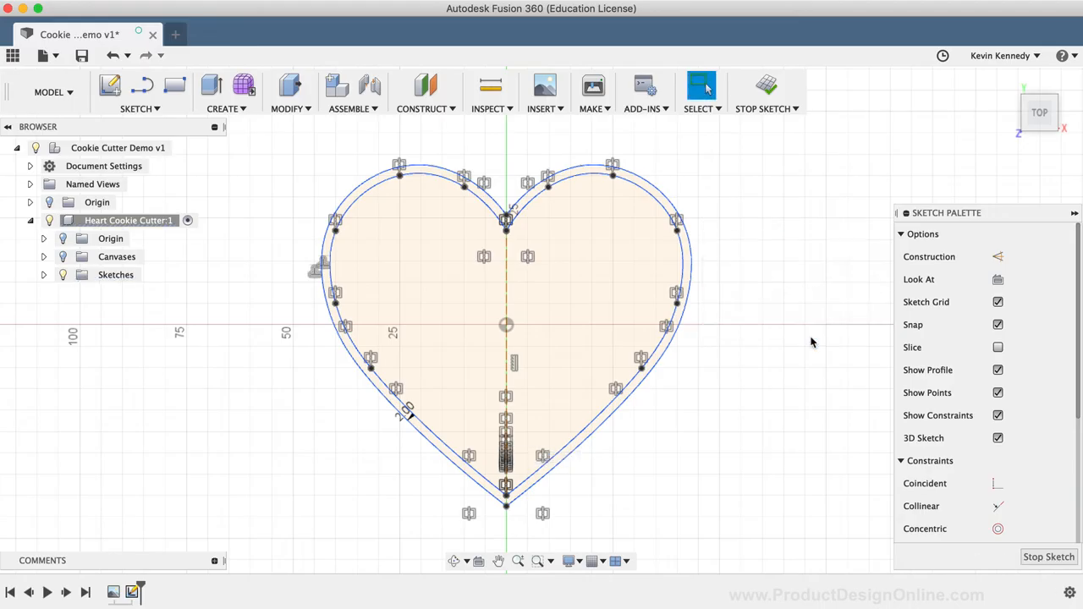
pyautogui.moveTo(794, 478)
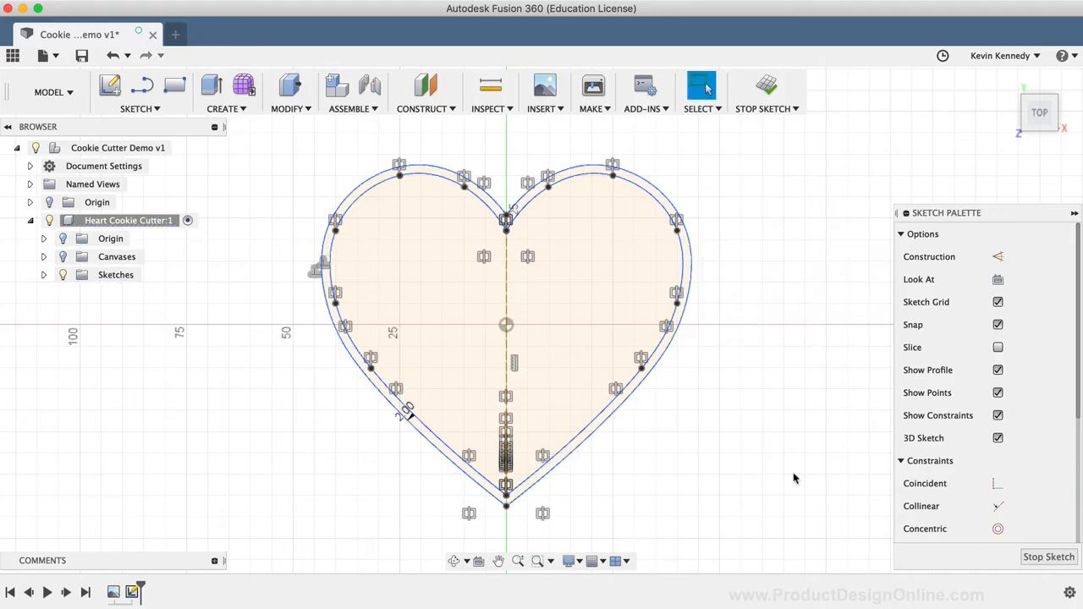
# Extrude the 2 mm ring profile 20 mm as a new body
pyautogui.press('e')
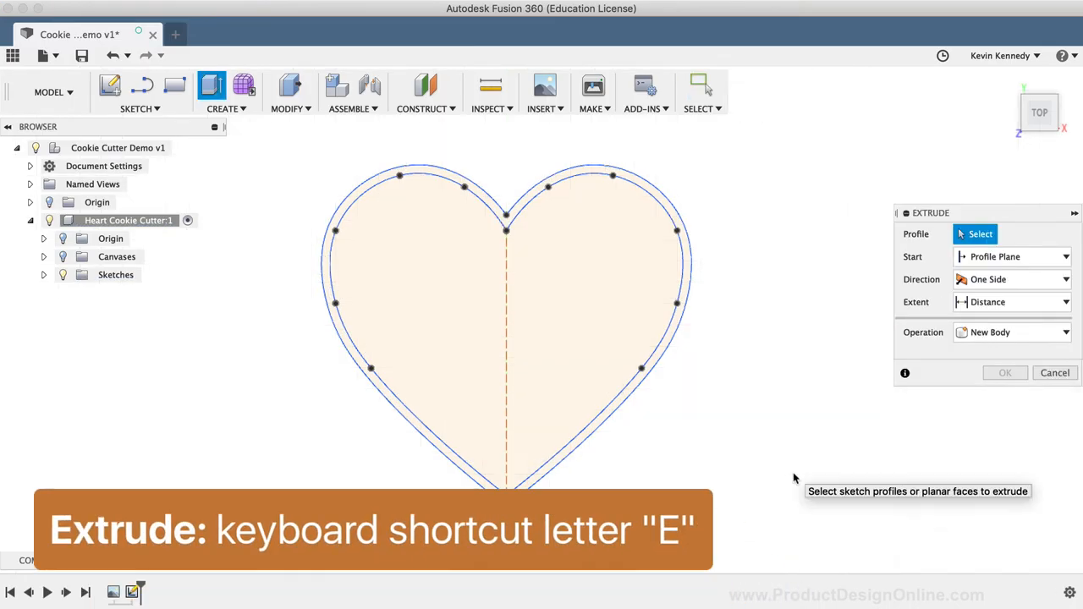
pyautogui.moveTo(626, 412)
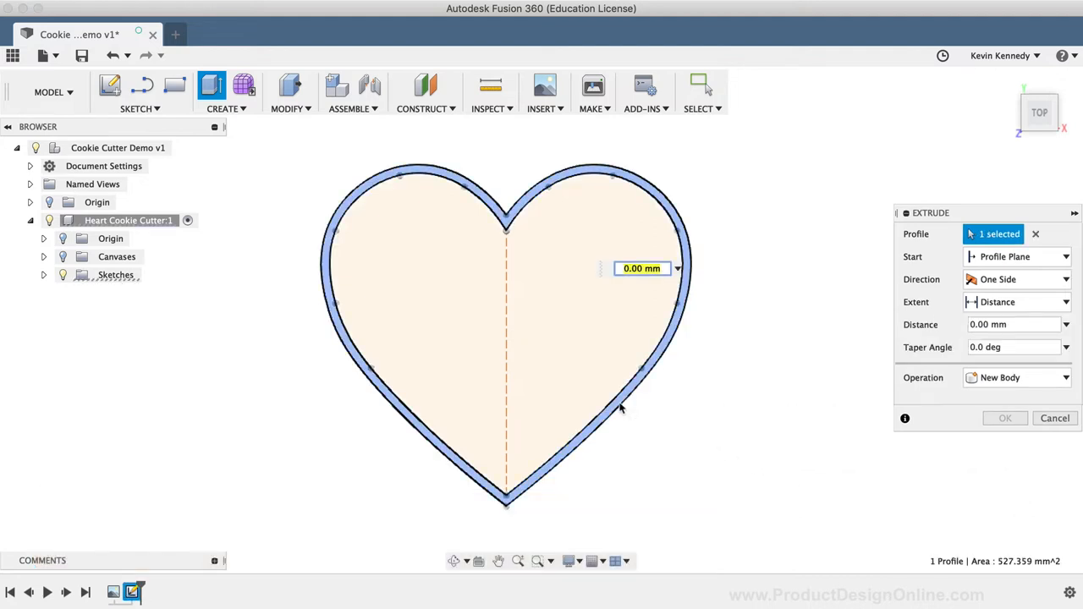
pyautogui.write('2')
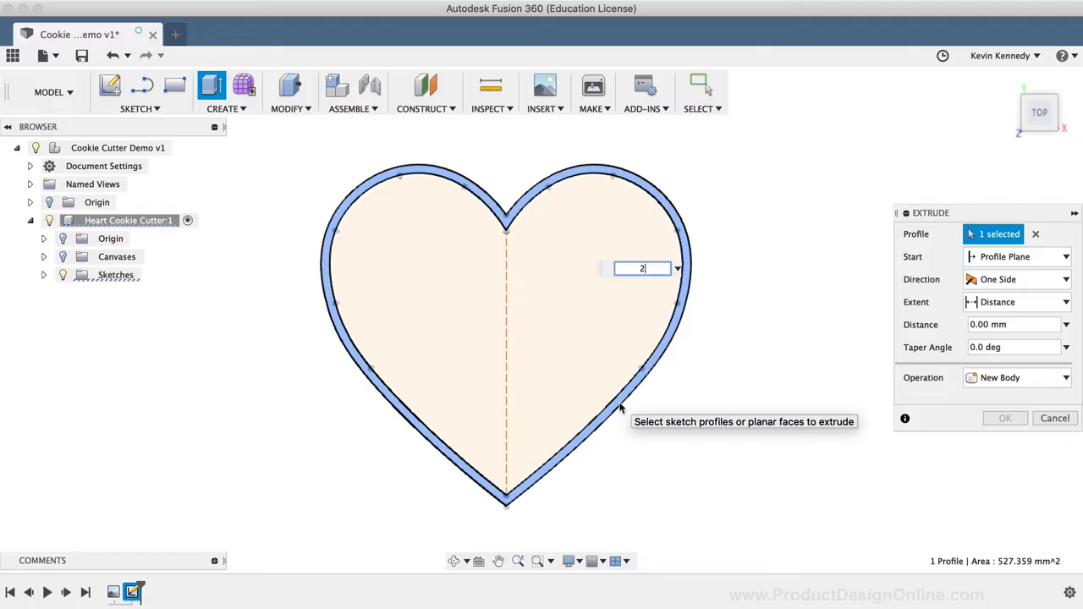
pyautogui.write('0')
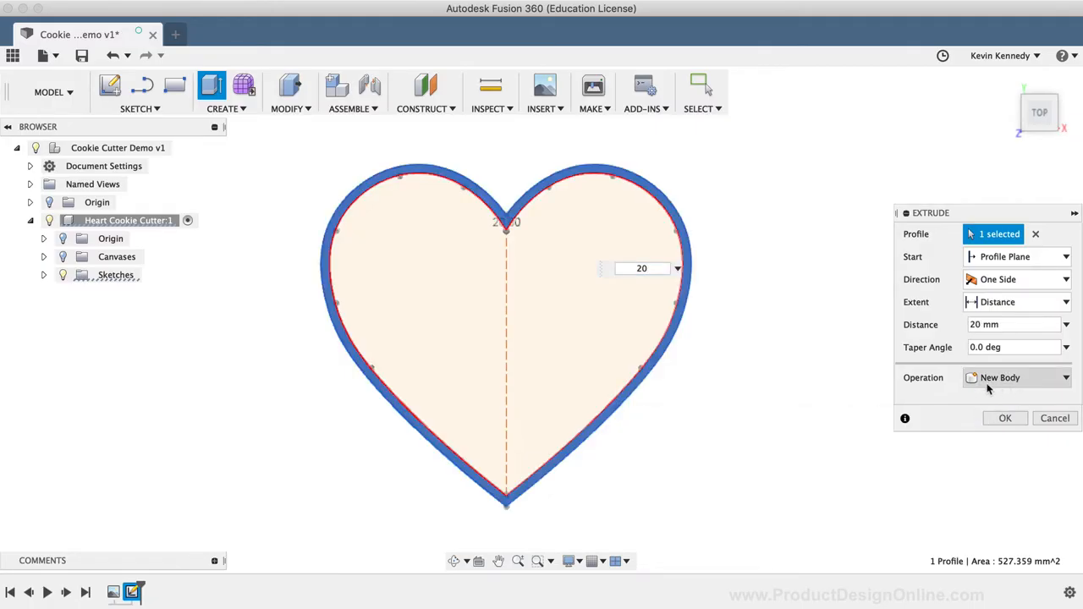
pyautogui.moveTo(1003, 412)
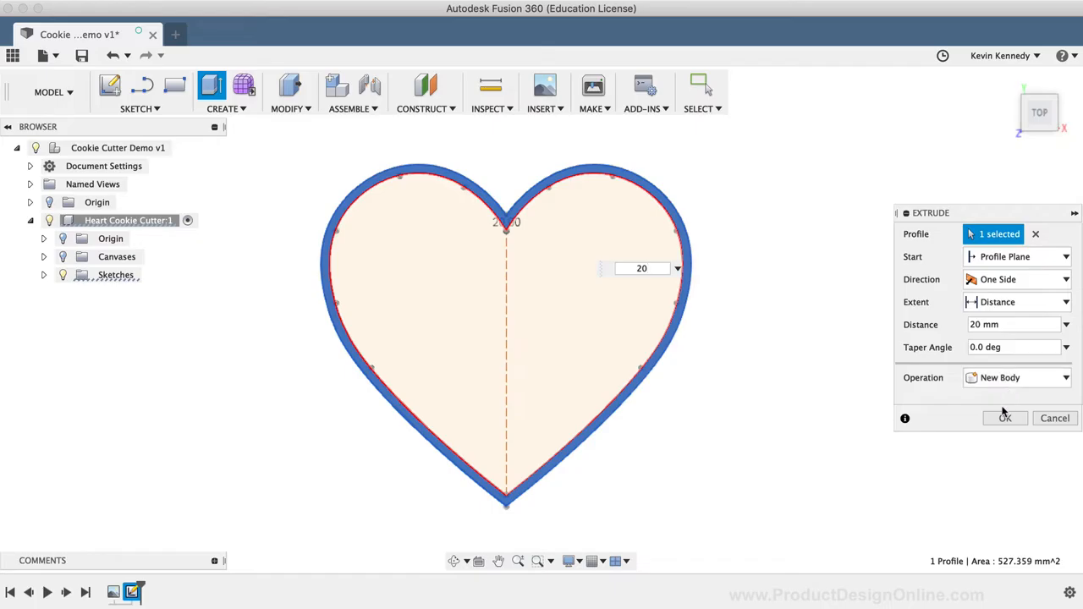
pyautogui.click(1004, 418)
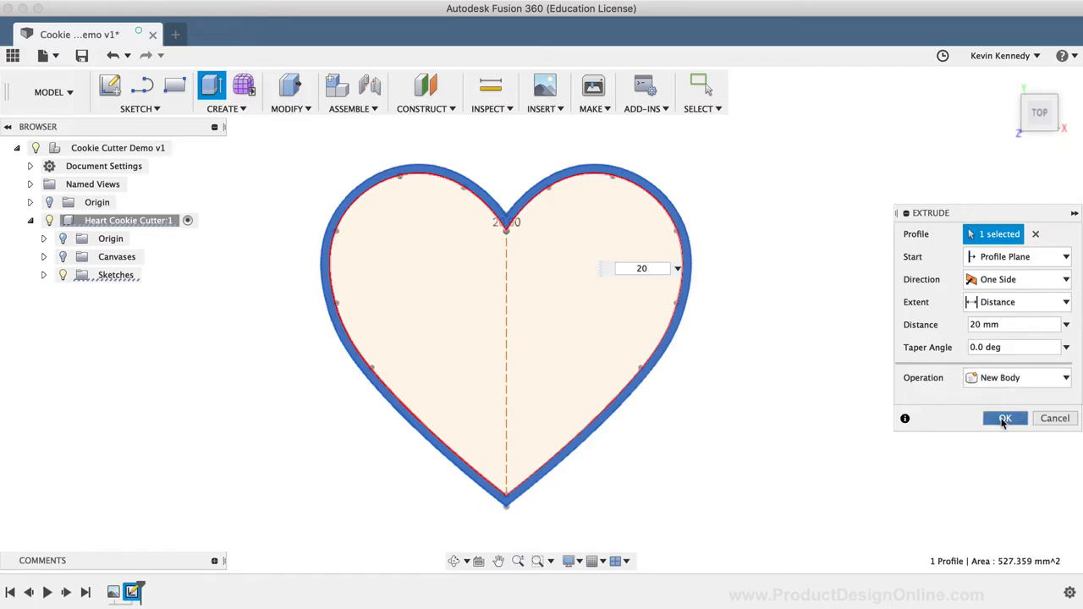
pyautogui.click(1004, 417)
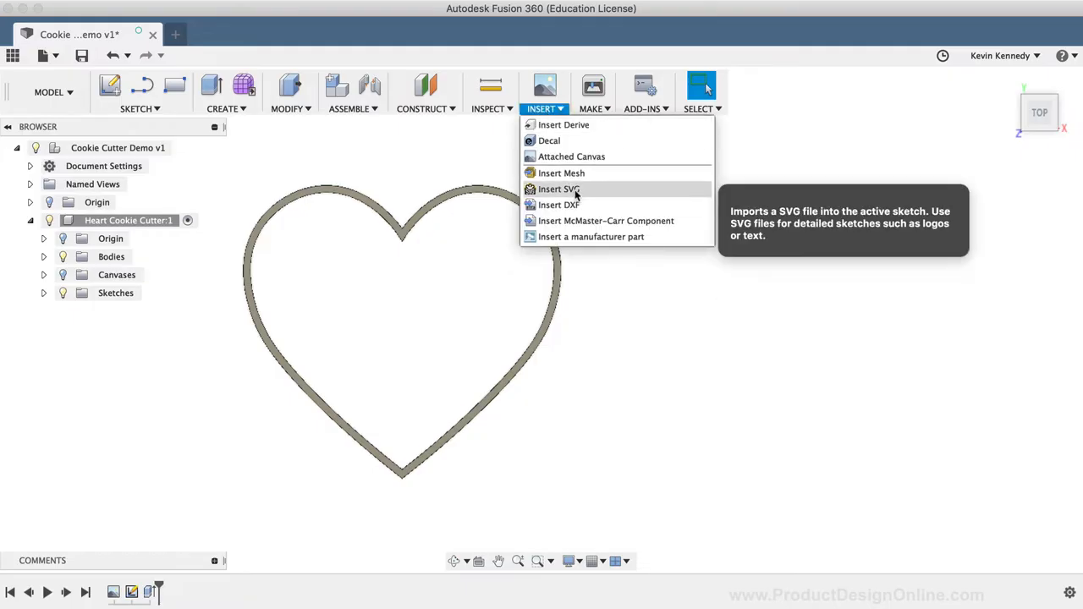
# Import heart-silhouette.svg from the Downloads folder into a new sketch
pyautogui.click(557, 189)
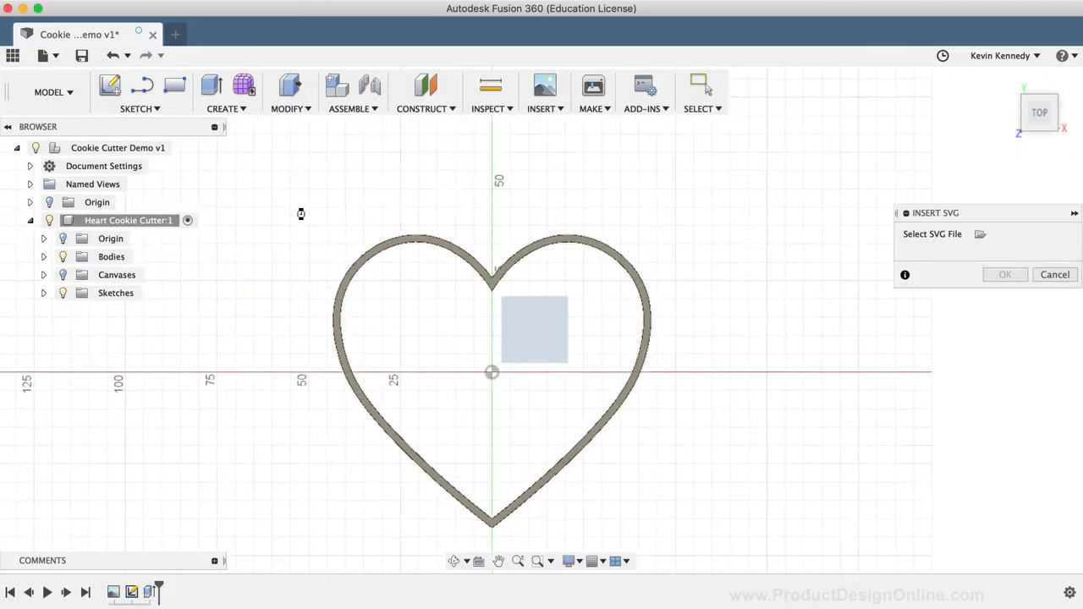
pyautogui.click(979, 234)
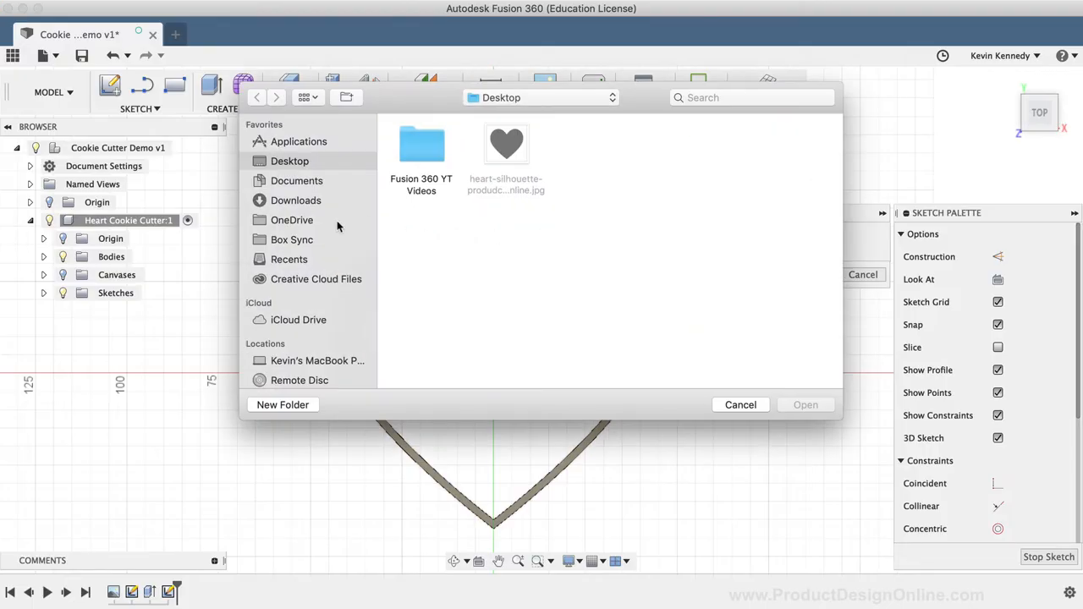
pyautogui.click(295, 200)
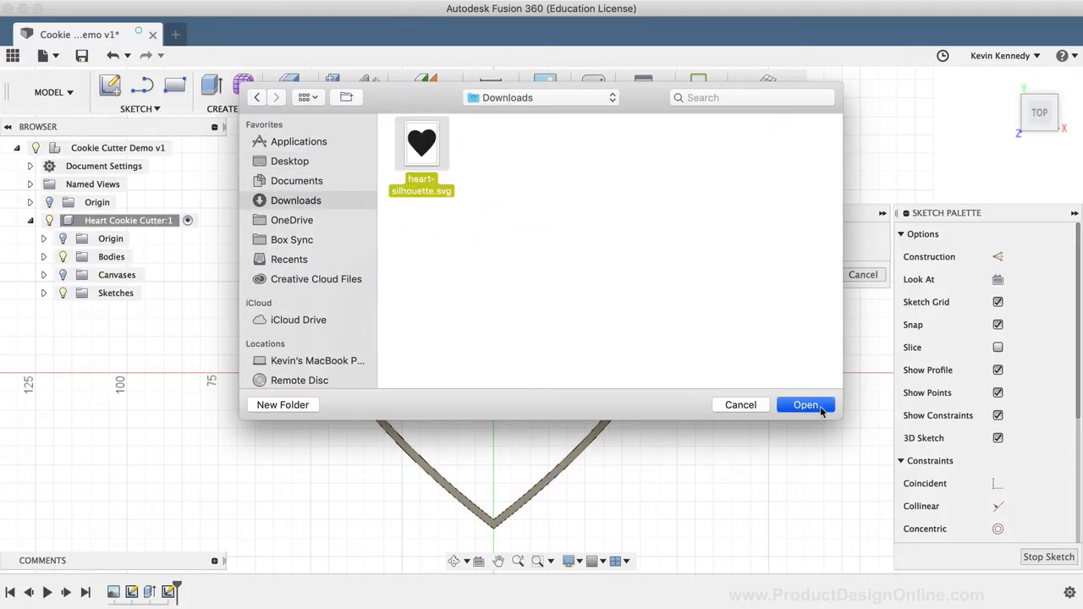
pyautogui.click(804, 404)
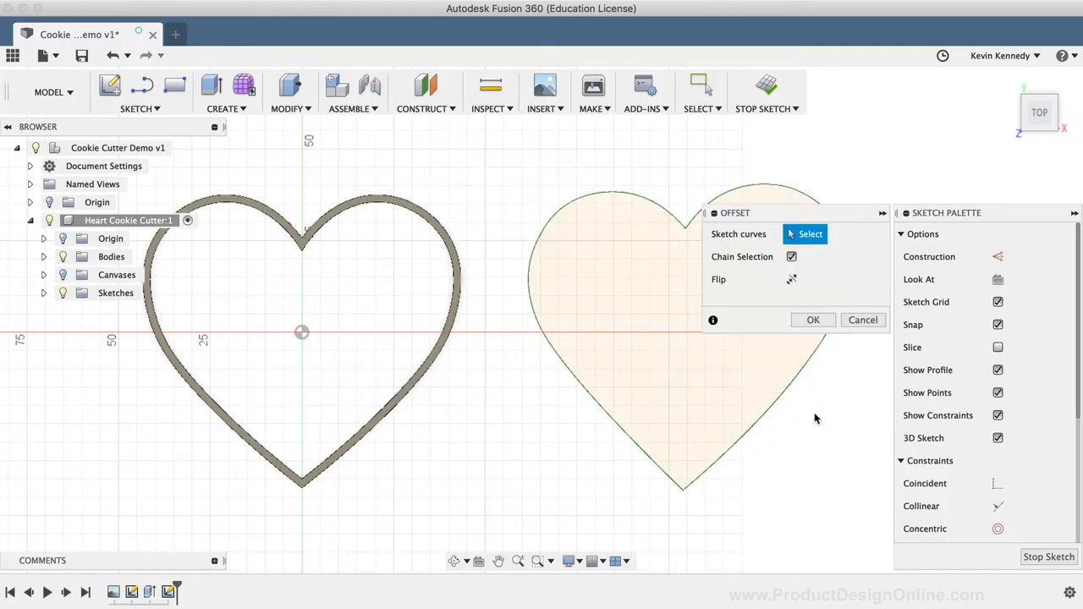
# Offset the imported SVG heart outline by 2.00 mm
pyautogui.click(776, 400)
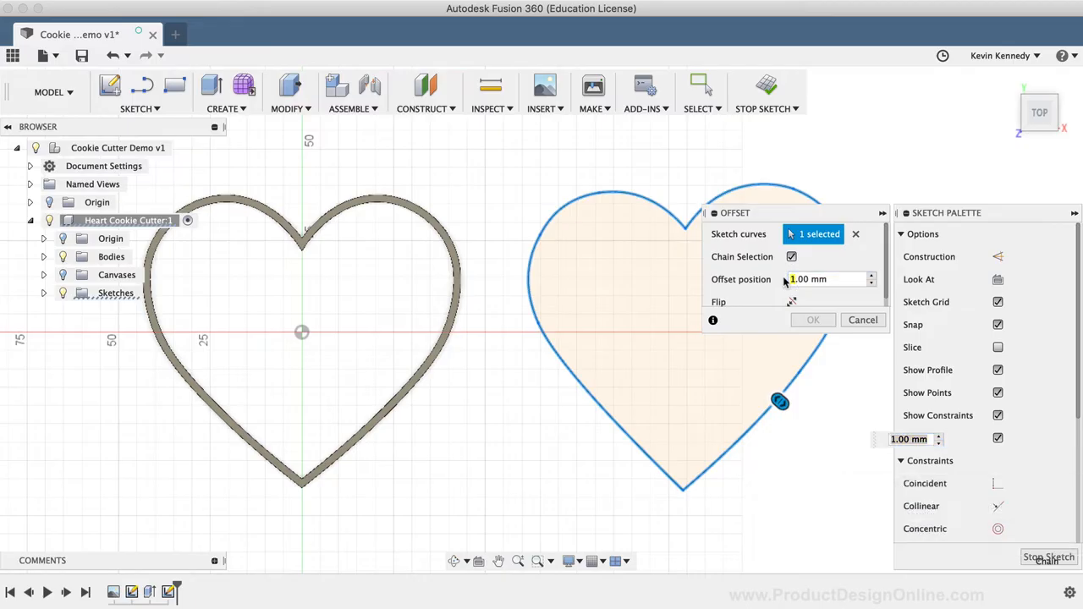
pyautogui.write('2.00 mm')
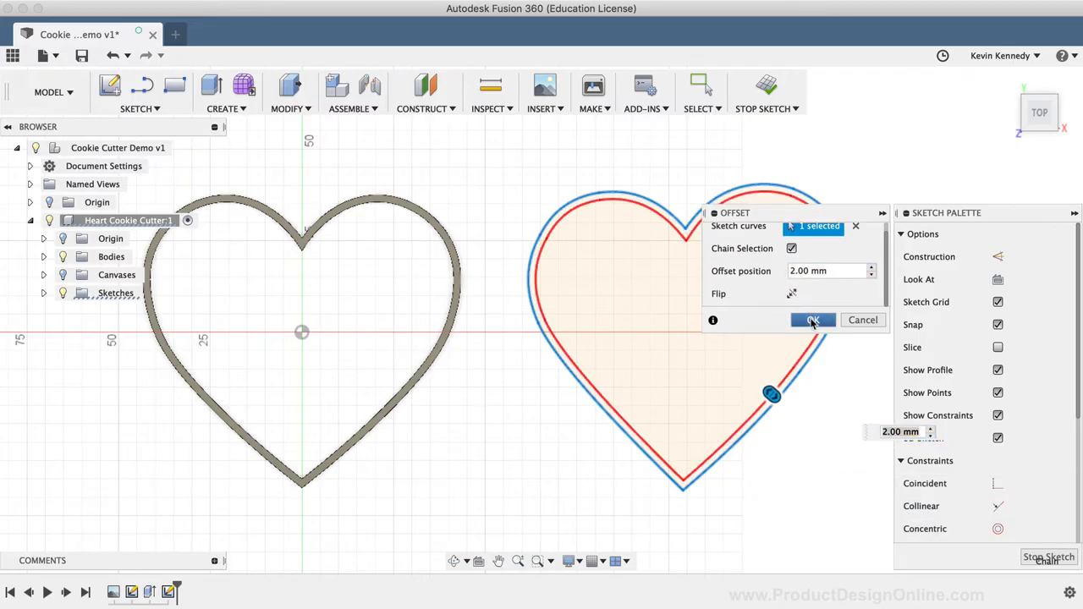
pyautogui.click(811, 320)
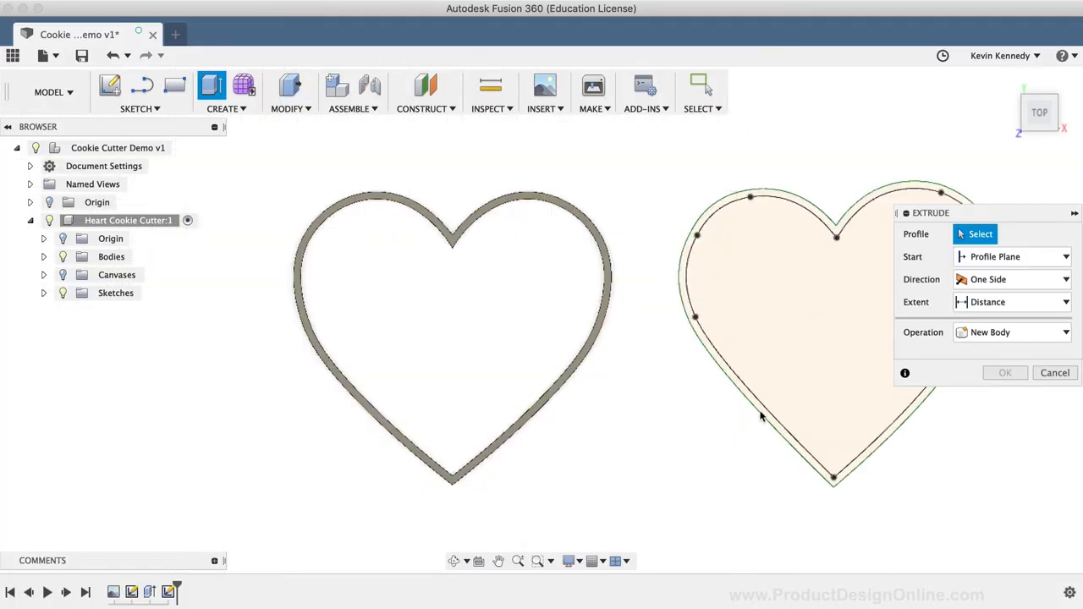
pyautogui.click(1054, 372)
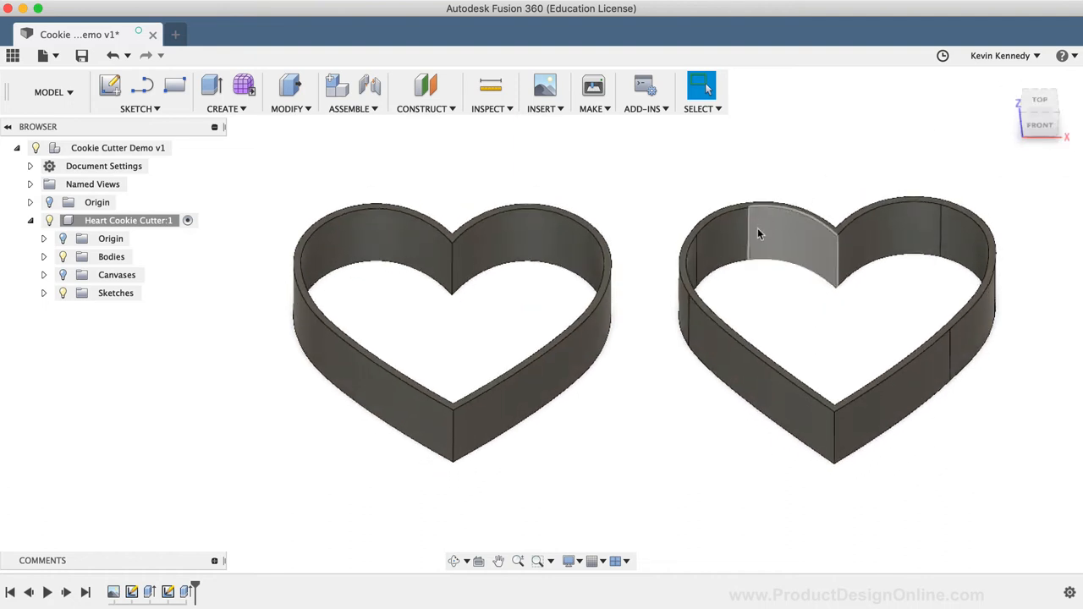
pyautogui.click(873, 237)
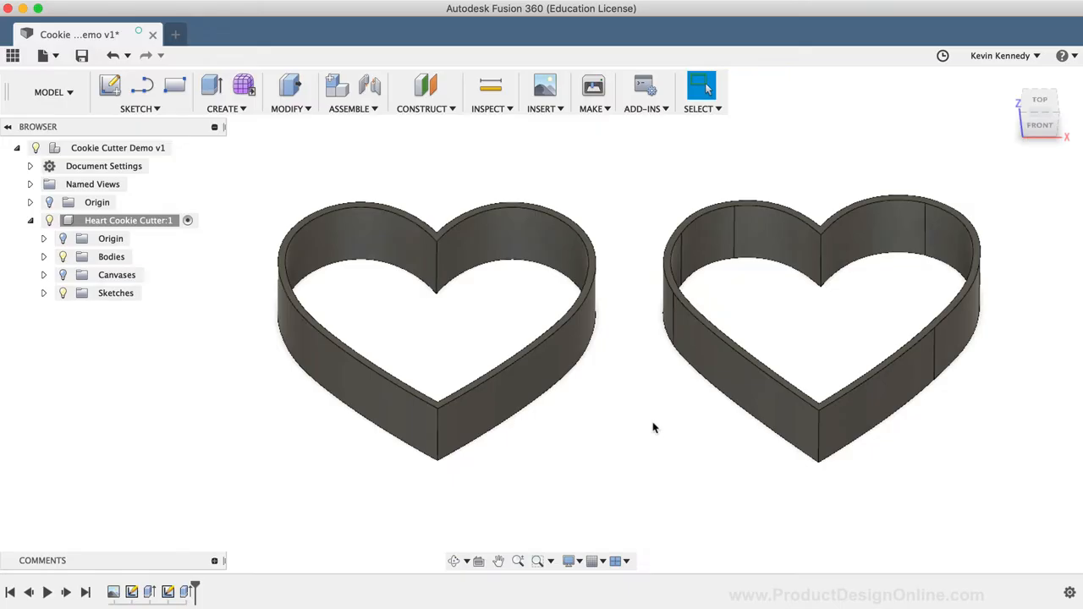
pyautogui.moveTo(743, 357)
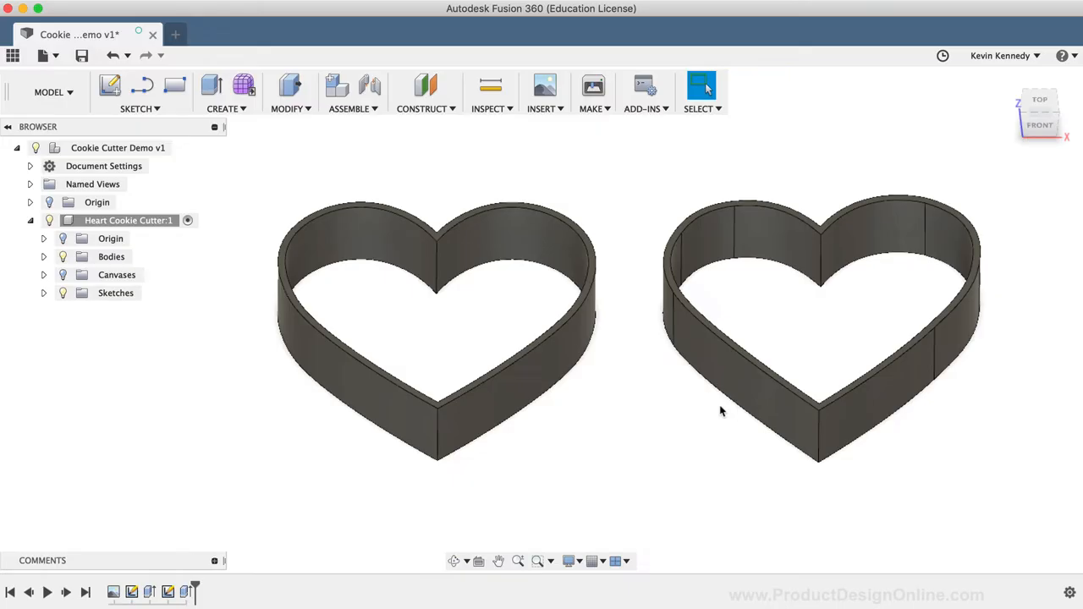
pyautogui.click(410, 399)
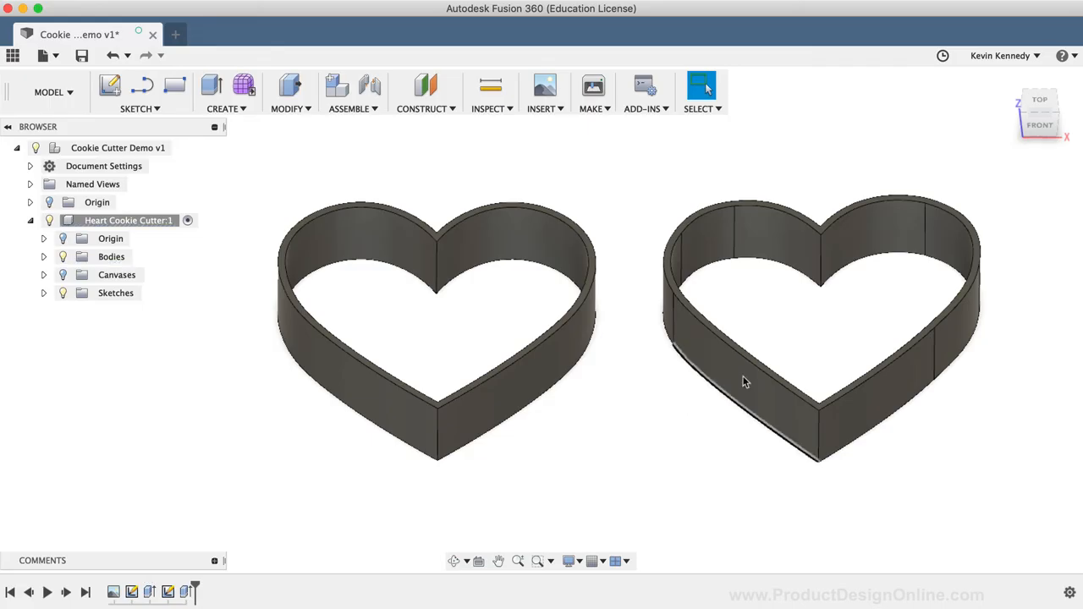
pyautogui.click(744, 381)
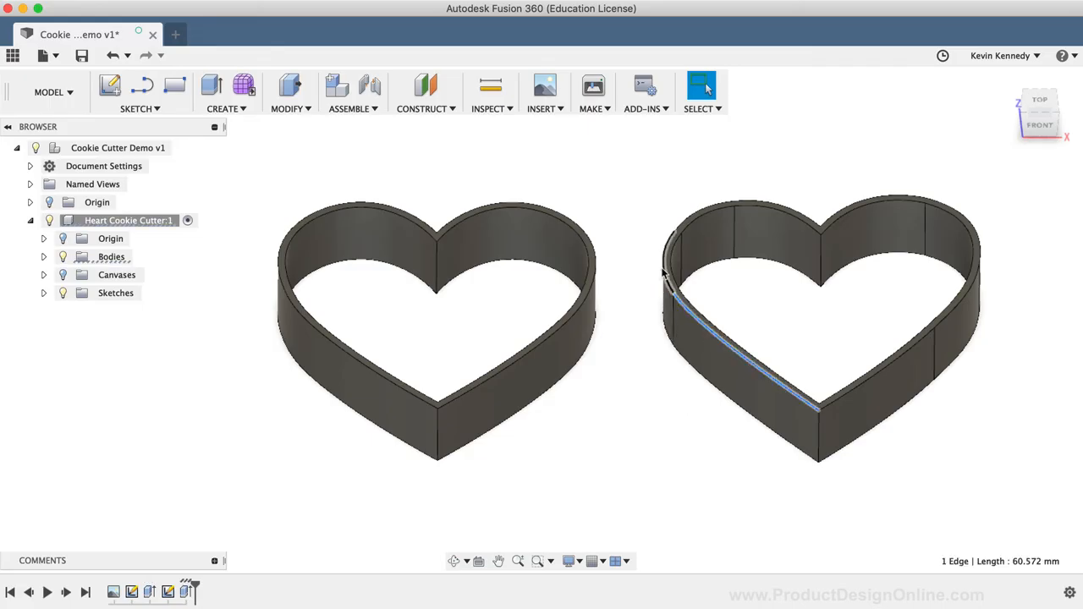
pyautogui.click(764, 207)
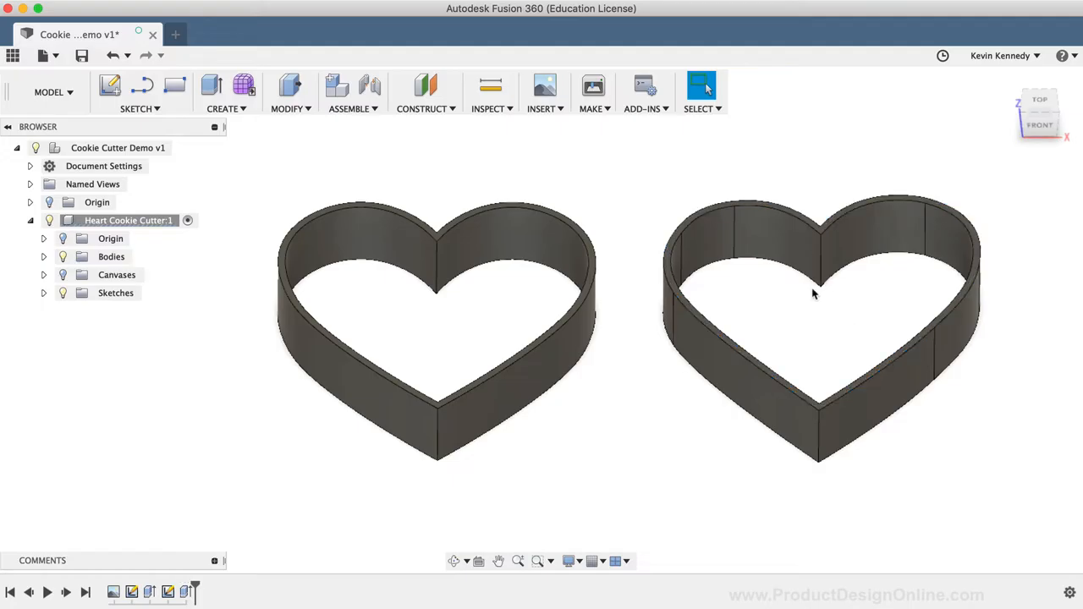
pyautogui.moveTo(801, 319)
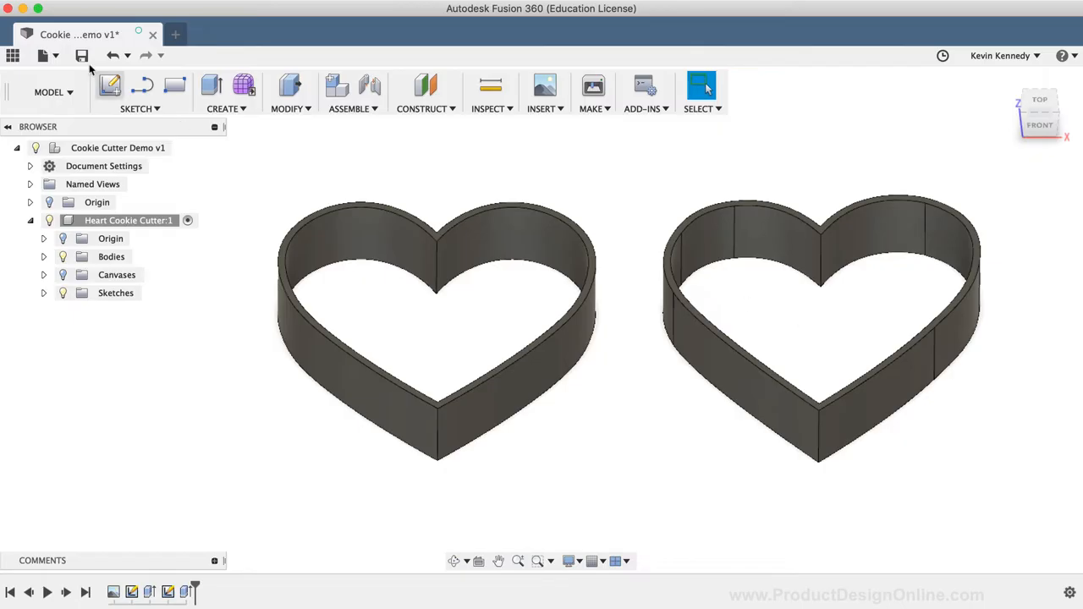
# Undo the last two operations, removing the second SVG-based cutter and its sketch
pyautogui.click(111, 57)
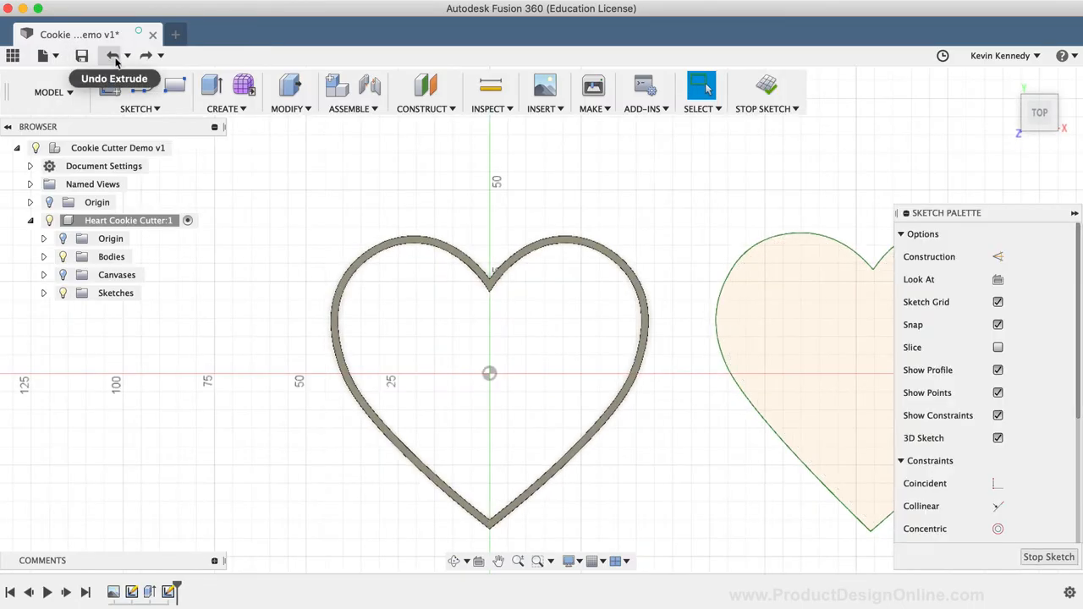
pyautogui.click(113, 55)
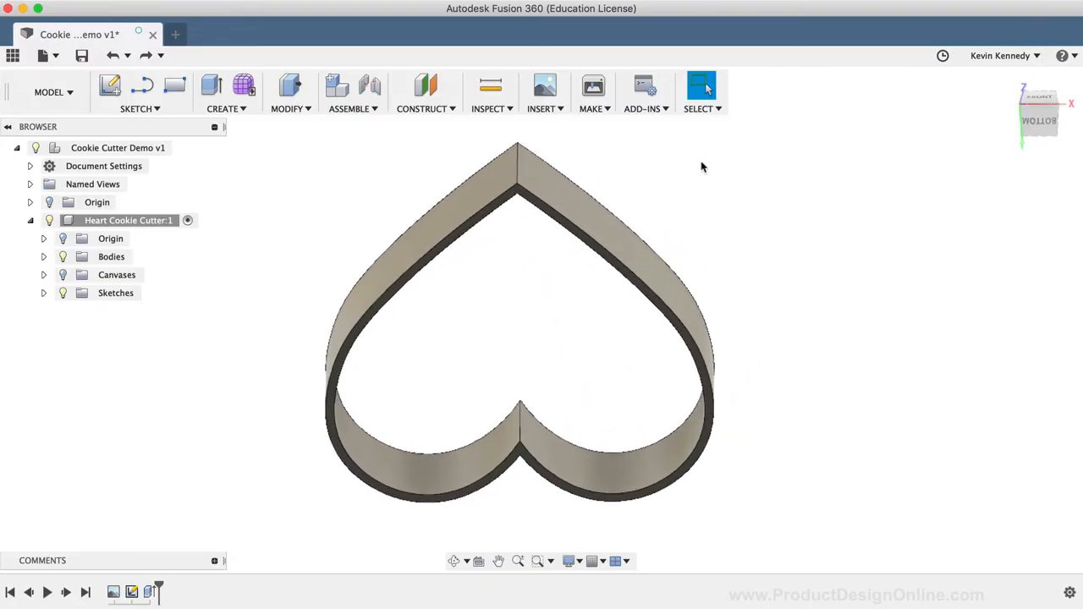
pyautogui.moveTo(539, 500)
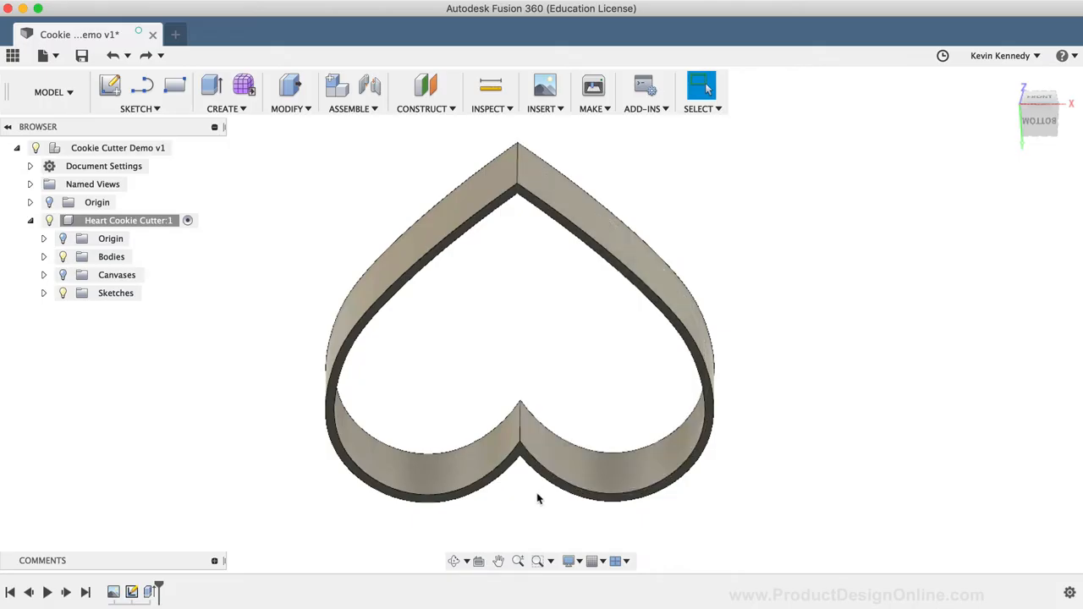
# Offset the heart's outer edge 3 mm outward and its inner edge 2 mm inward
pyautogui.press('o')
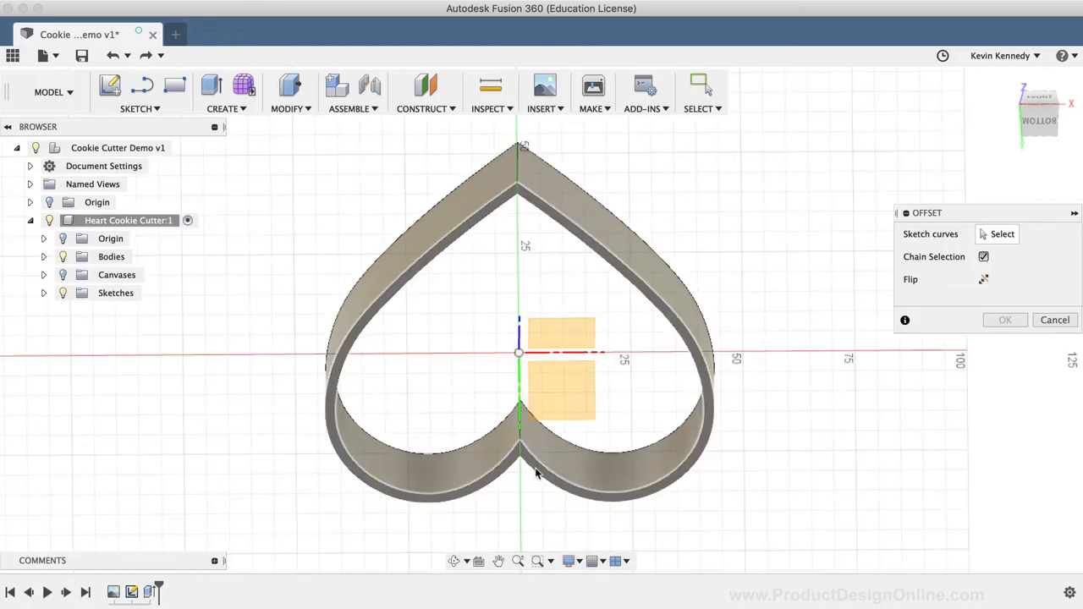
pyautogui.moveTo(536, 475)
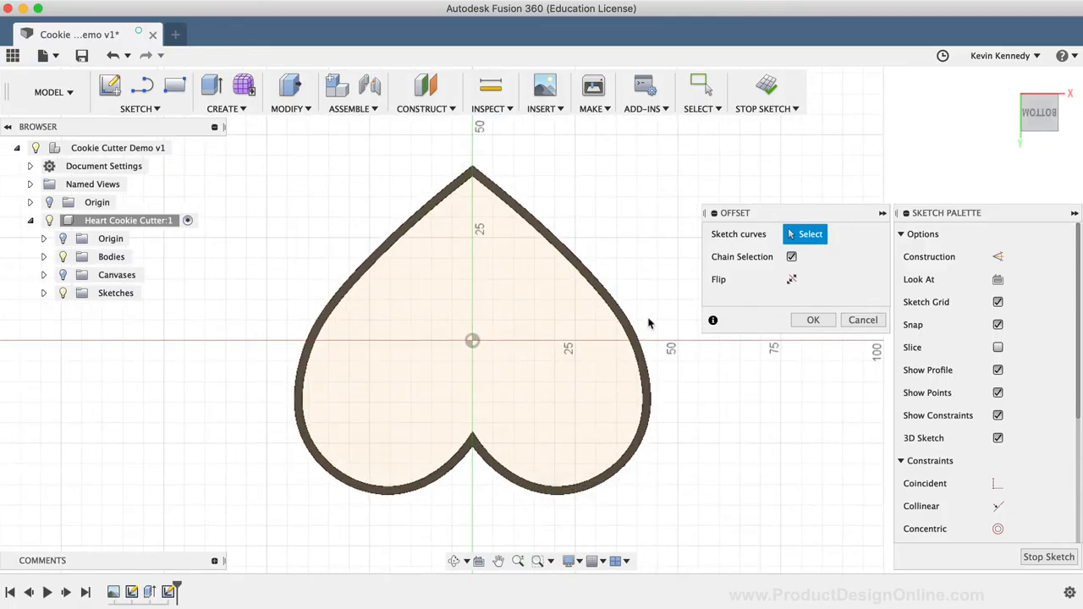
pyautogui.click(623, 318)
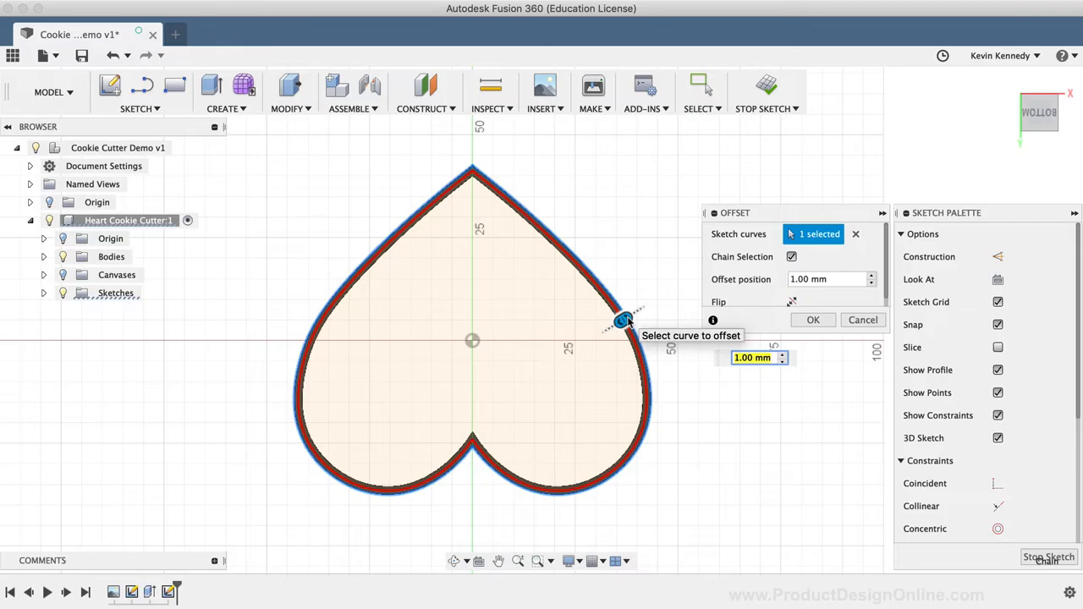
pyautogui.write('3')
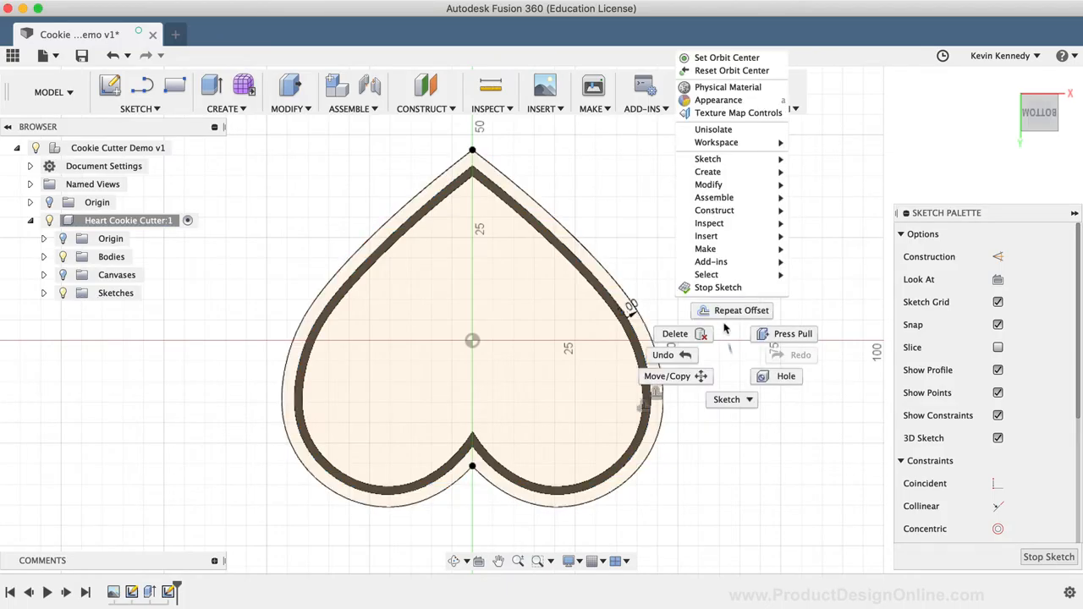
pyautogui.click(738, 310)
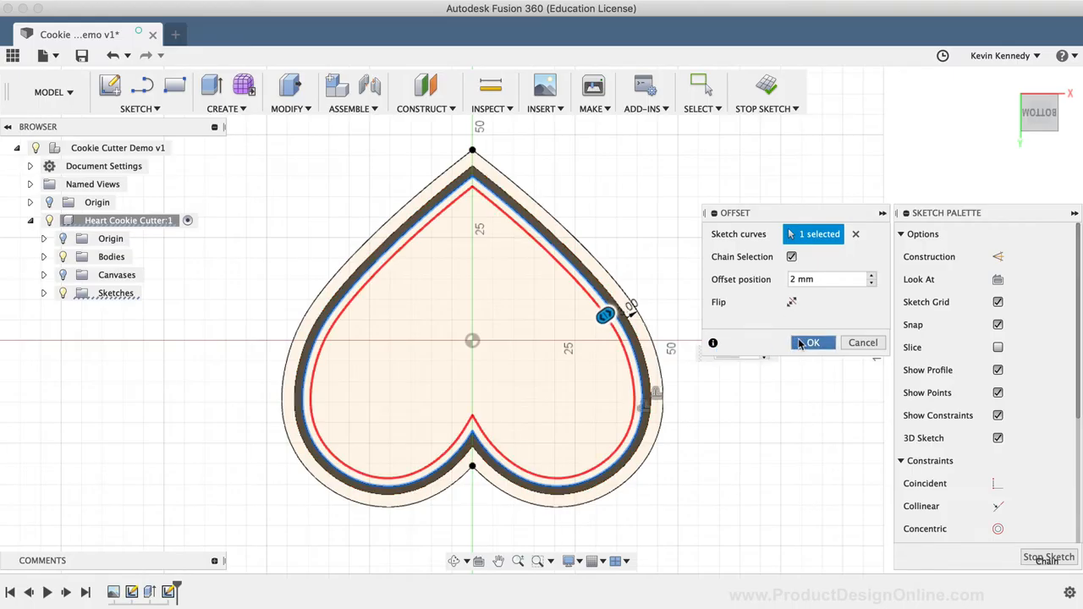
pyautogui.click(812, 342)
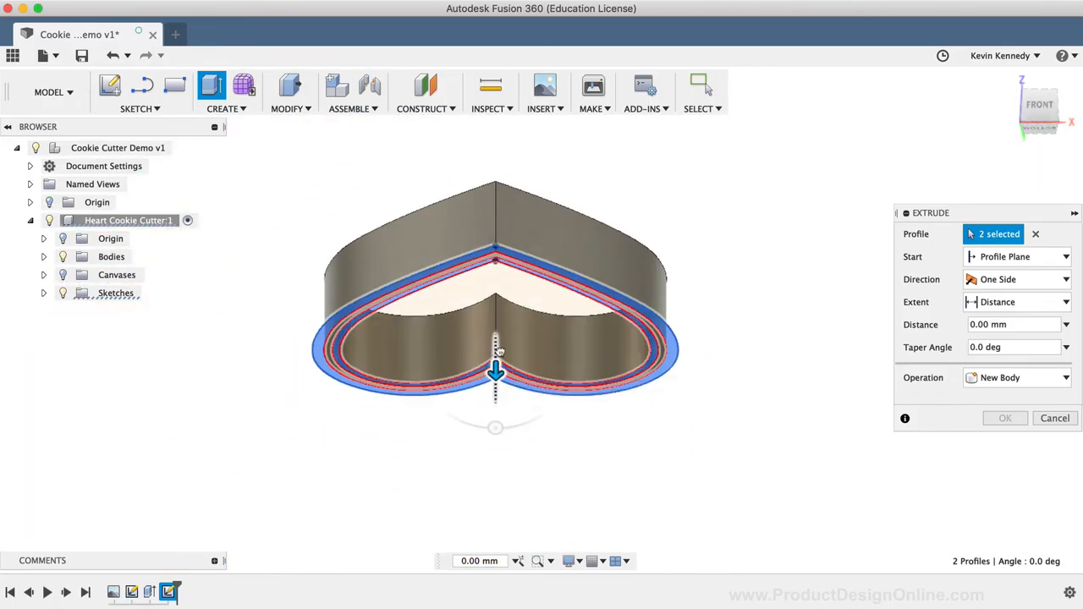
# Extrude the two base rim profiles -2.00 mm, joined to the heart cutter body
pyautogui.moveTo(495, 372); pyautogui.dragTo(494, 304)
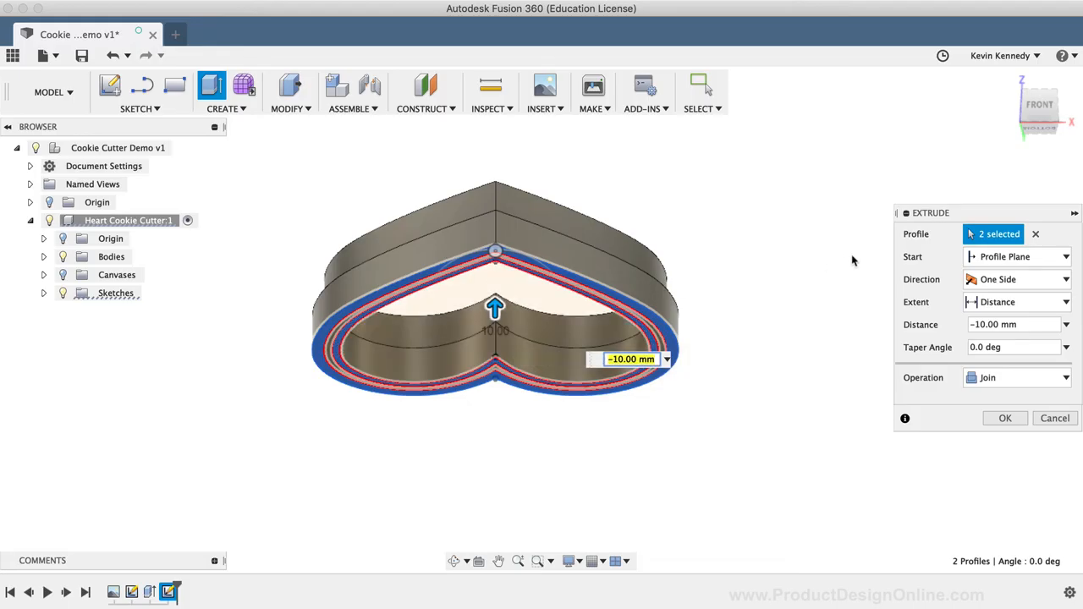
pyautogui.click(1011, 324)
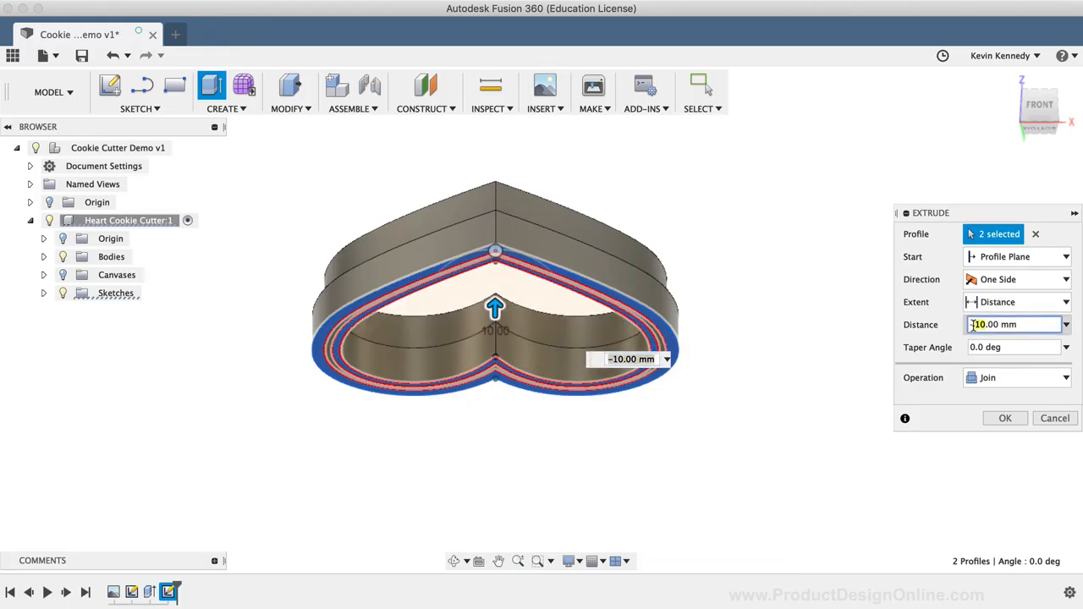
pyautogui.write('-2.00')
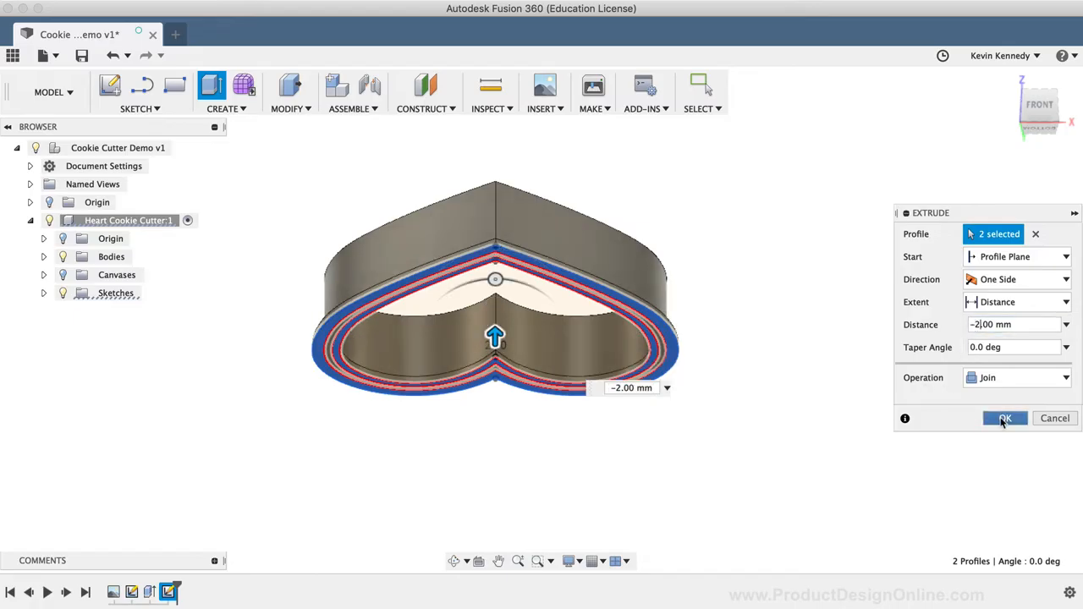
pyautogui.click(1003, 419)
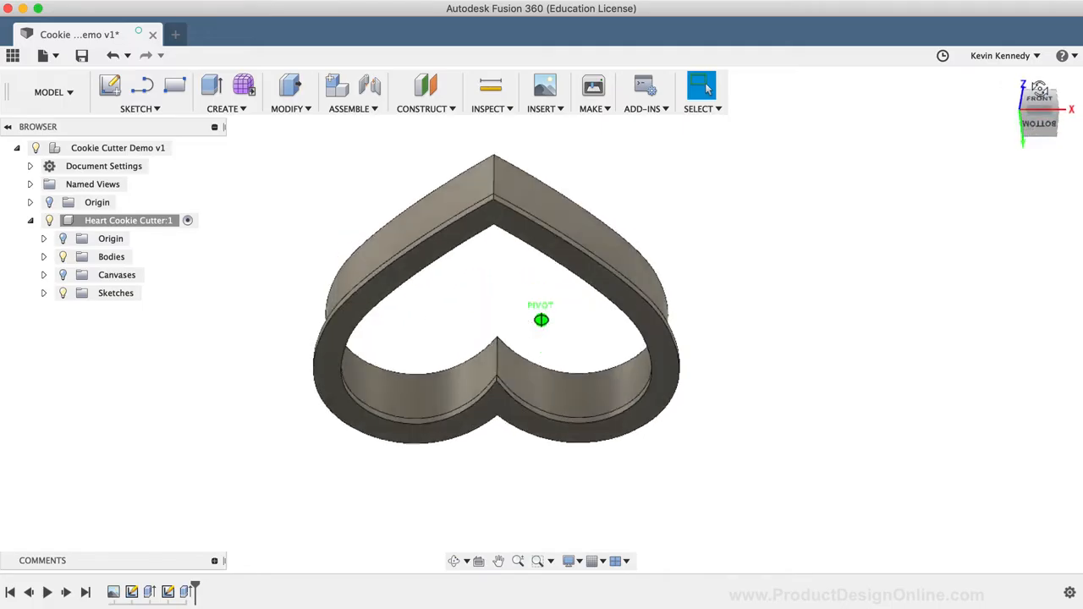
# Sketch on the cutter's bottom face and project the inner heart edges into it
pyautogui.click(1035, 121)
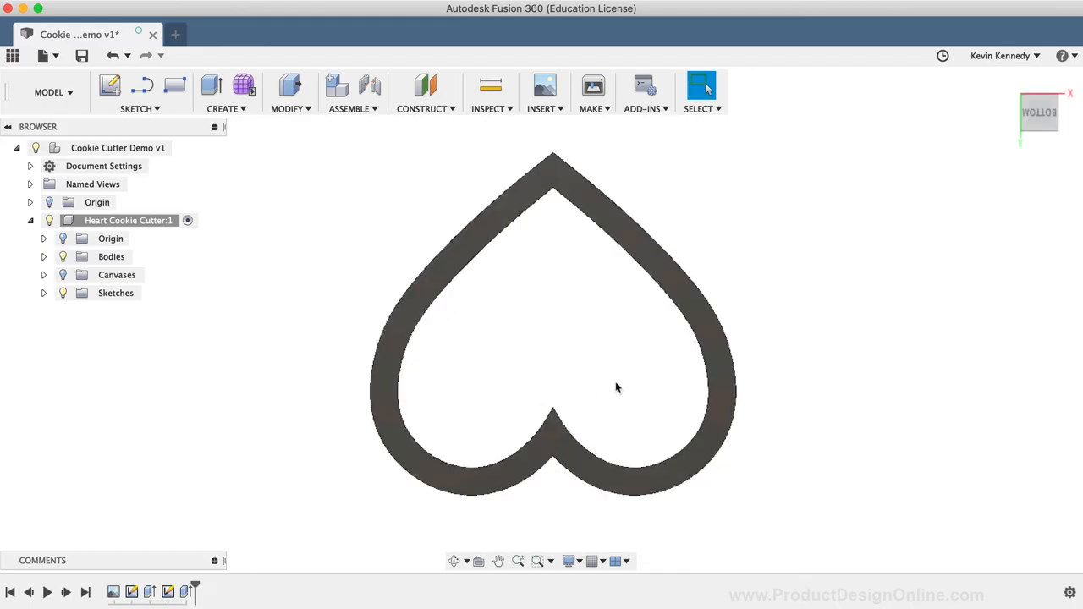
pyautogui.moveTo(652, 322)
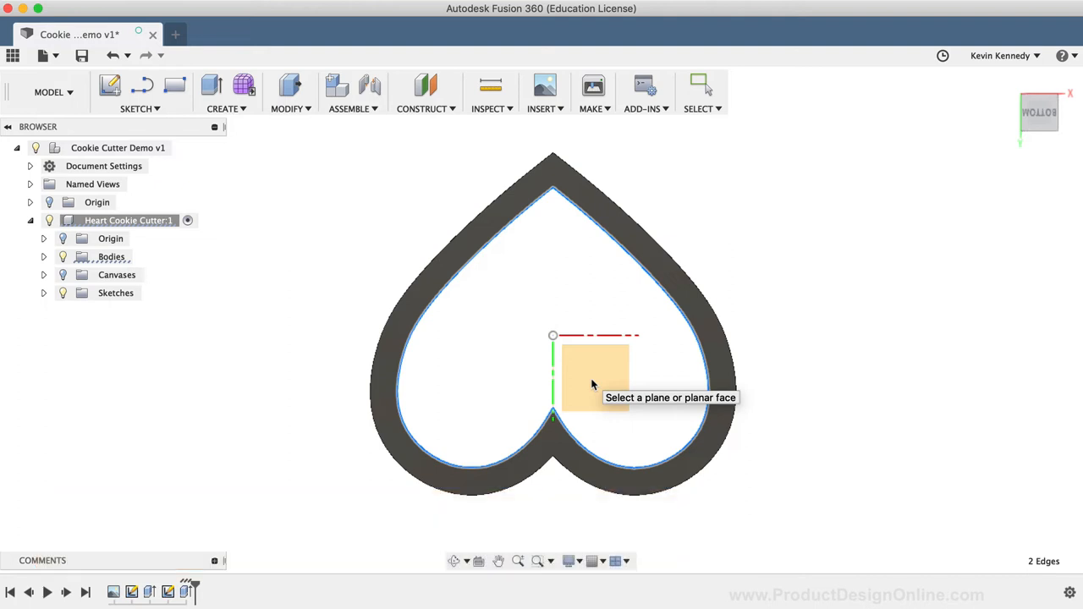
pyautogui.click(592, 381)
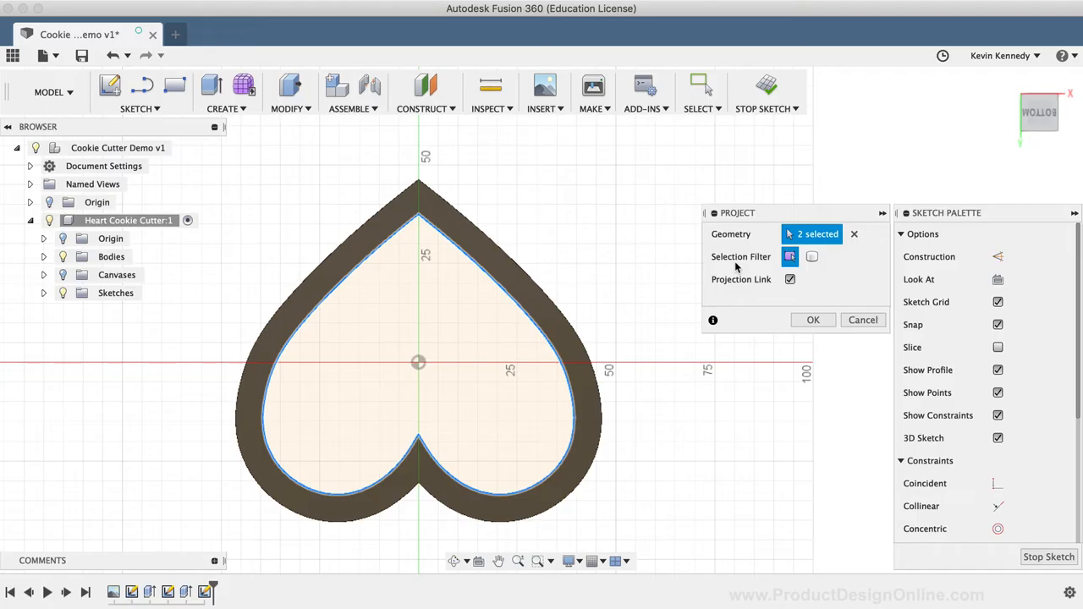
pyautogui.click(812, 320)
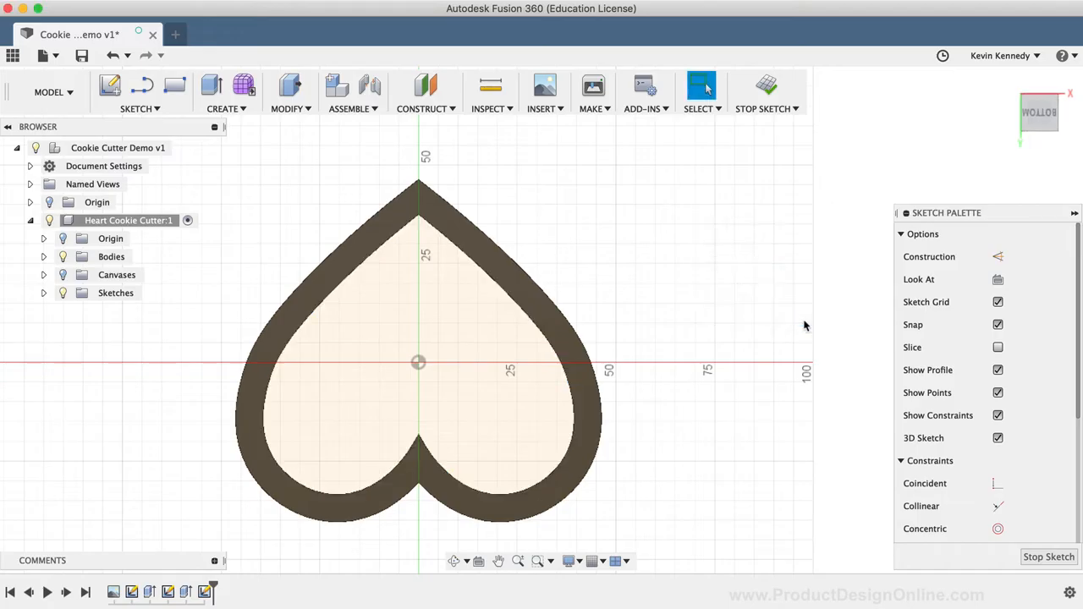
pyautogui.moveTo(636, 329)
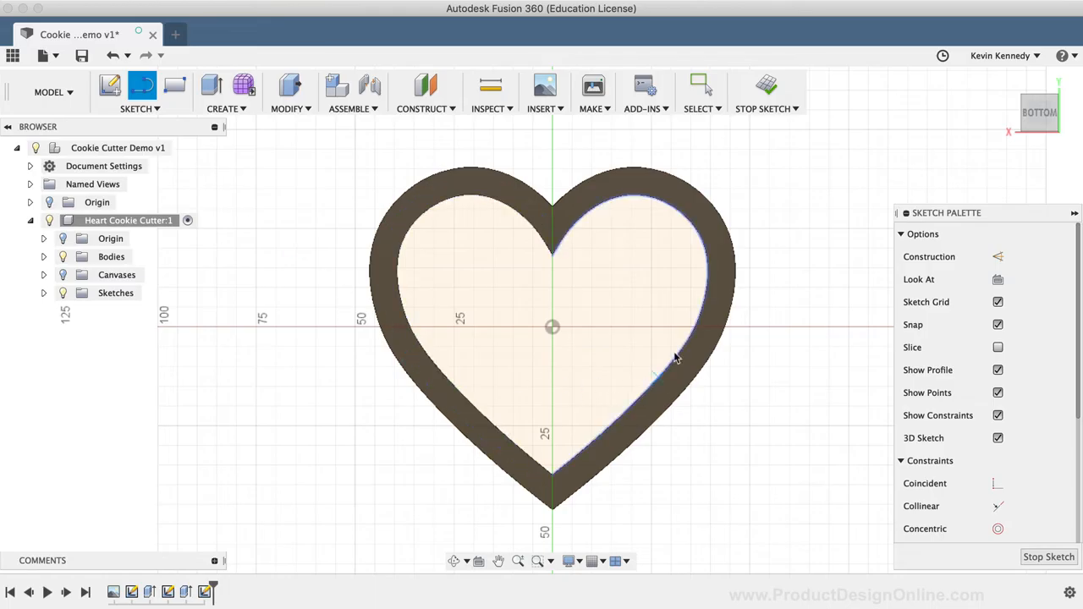
pyautogui.moveTo(704, 273)
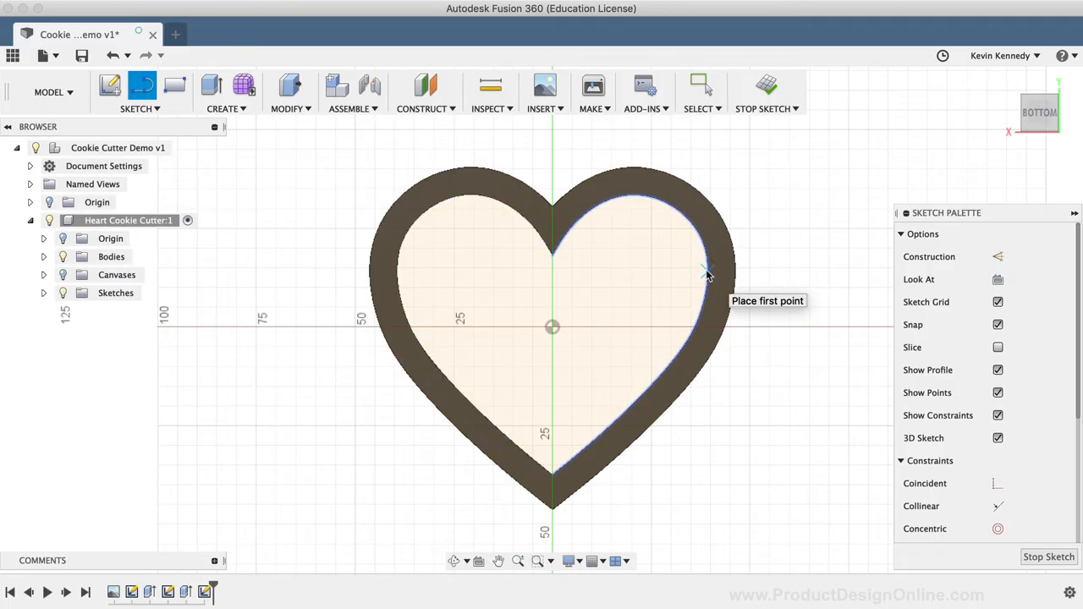
# Draw a horizontal line between the inner heart outline's left and right edges
pyautogui.click(707, 270)
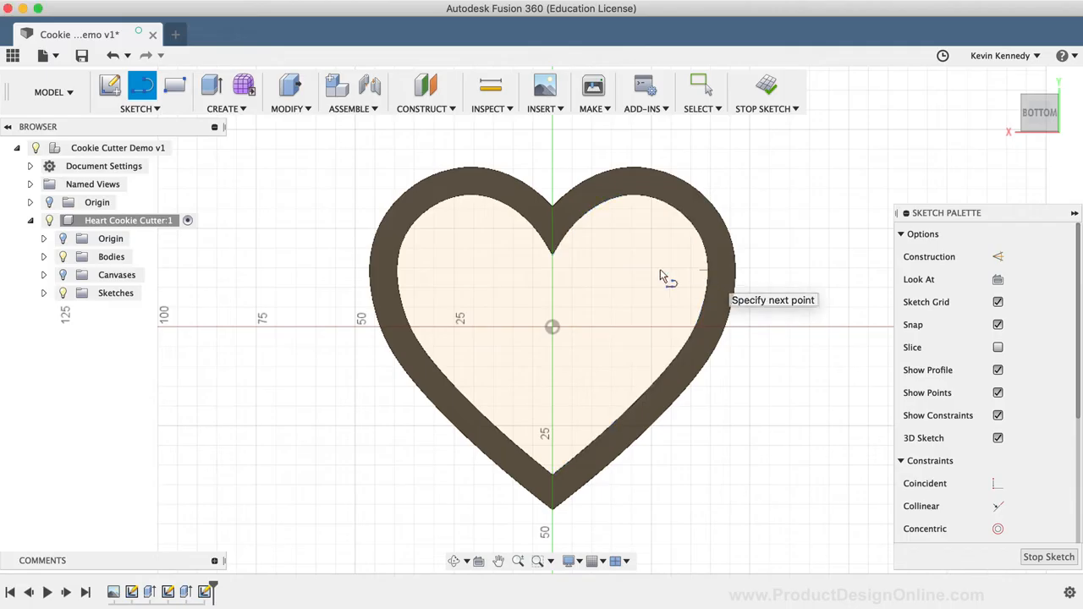
pyautogui.click(487, 279)
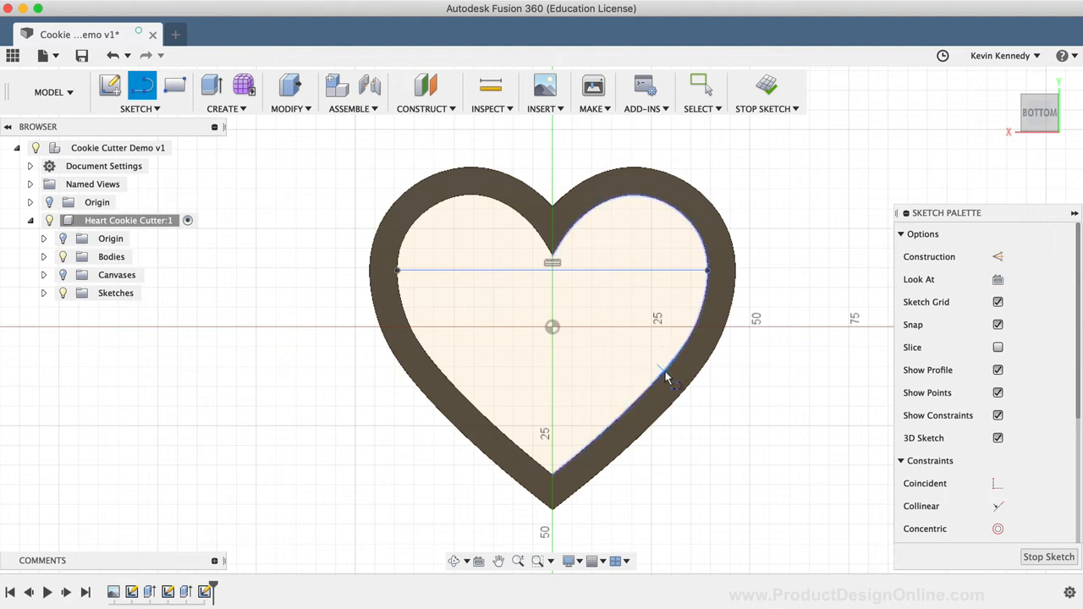
pyautogui.moveTo(662, 374)
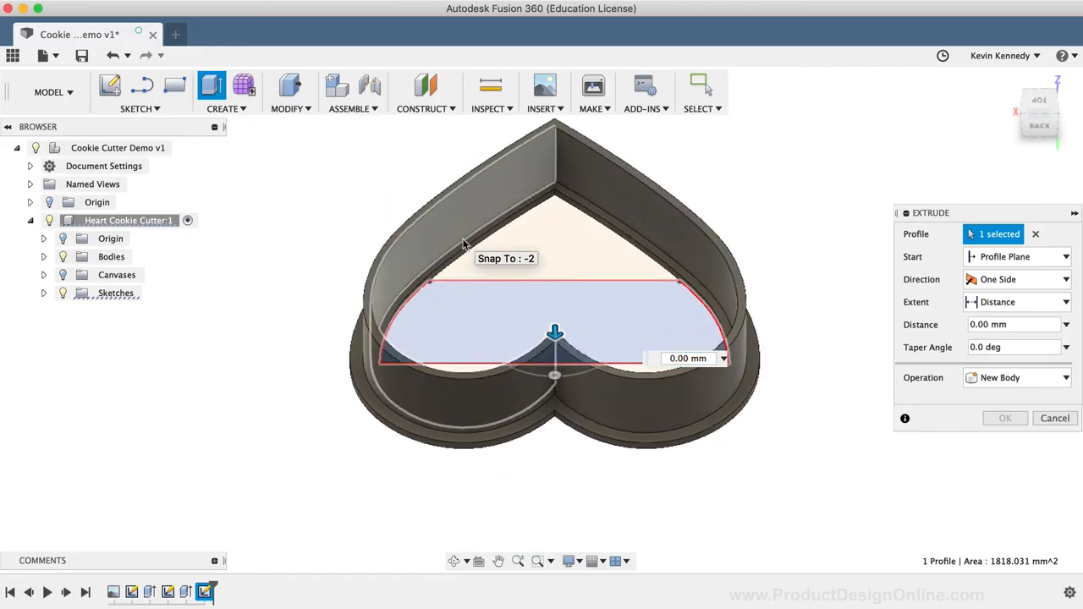
# Extrude the bar profile To Object up to the rim face, joined as a crossbar
pyautogui.click(1015, 302)
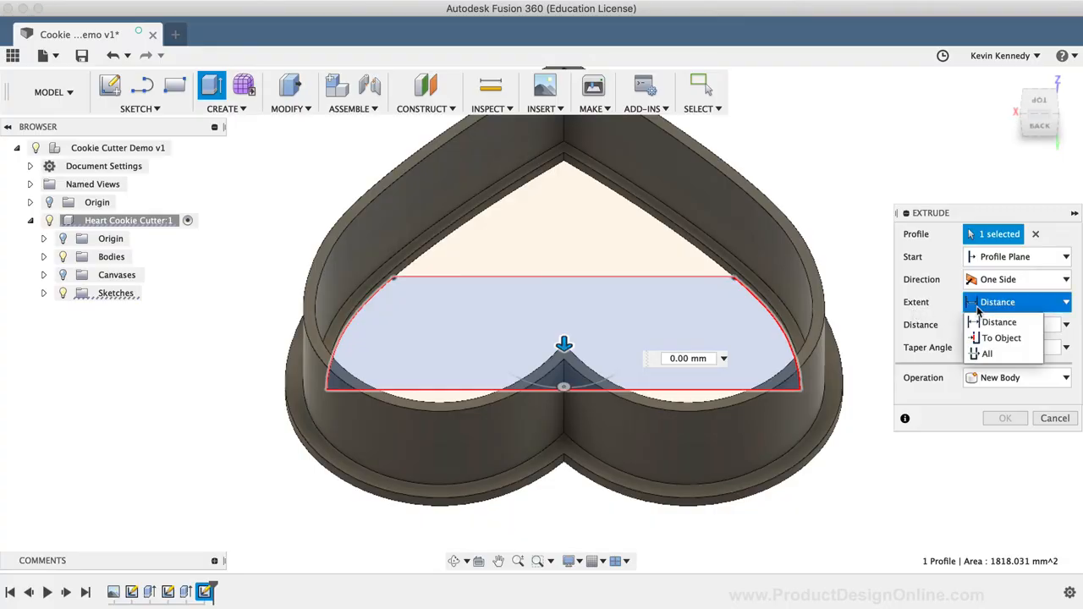
pyautogui.click(1004, 338)
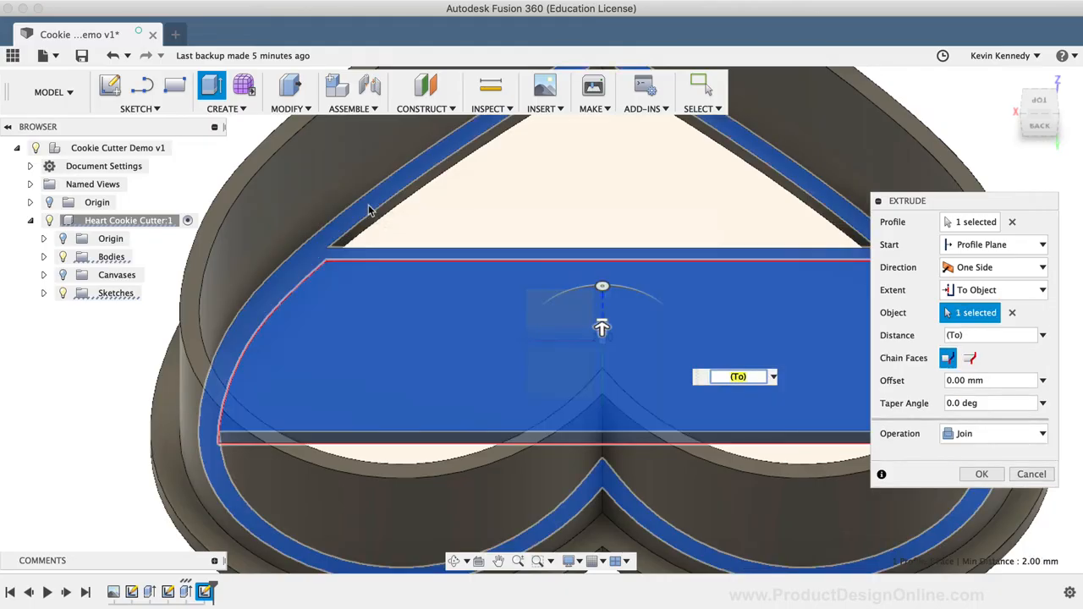
pyautogui.moveTo(792, 408)
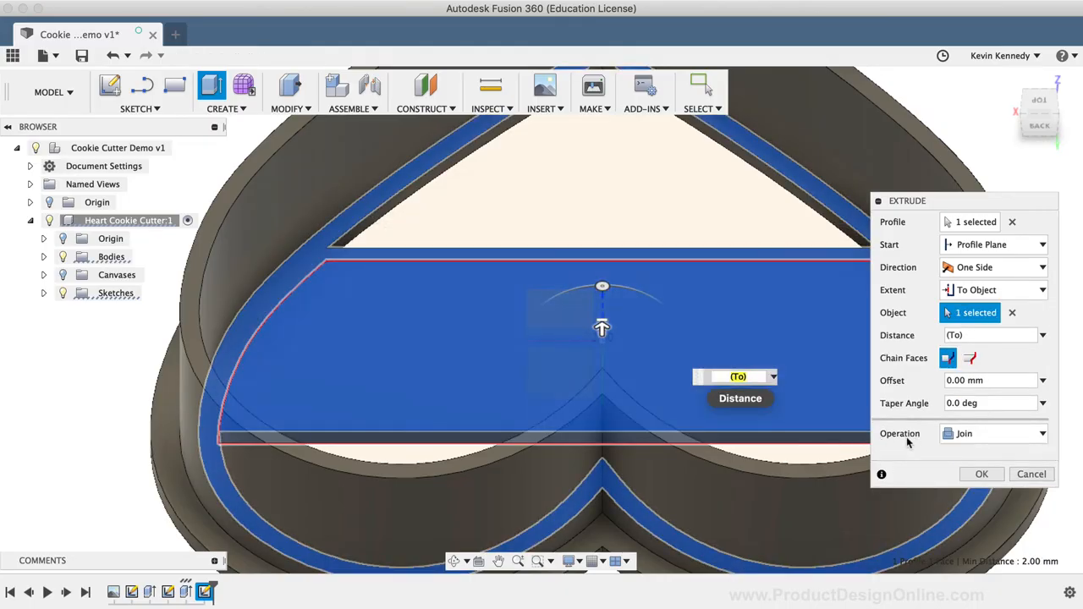
pyautogui.moveTo(967, 444)
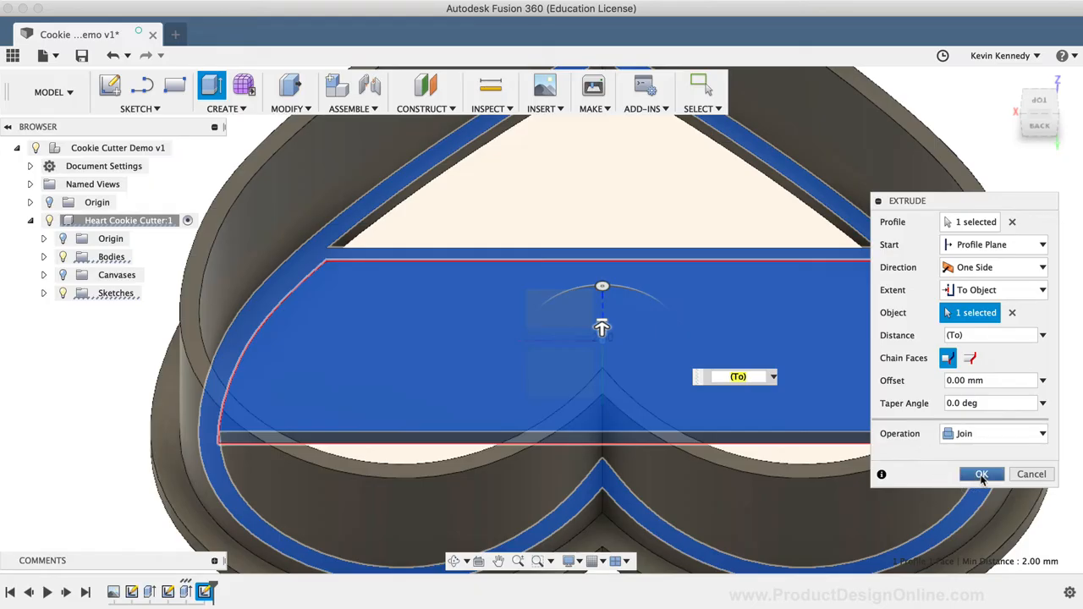
pyautogui.click(982, 473)
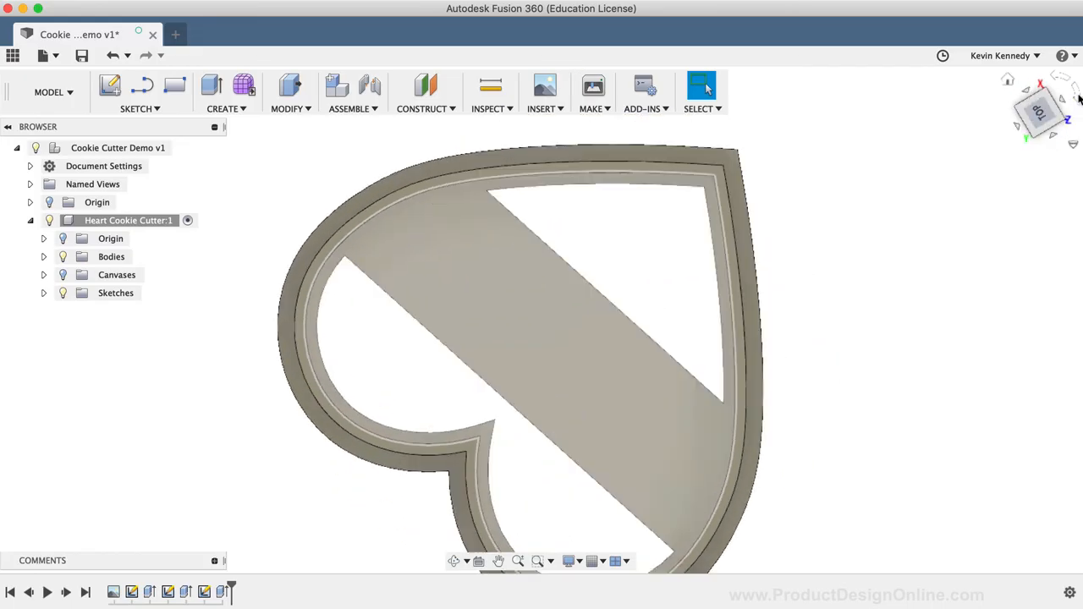
# Start a new sketch on the crossbar's flat face from the top view
pyautogui.click(1036, 110)
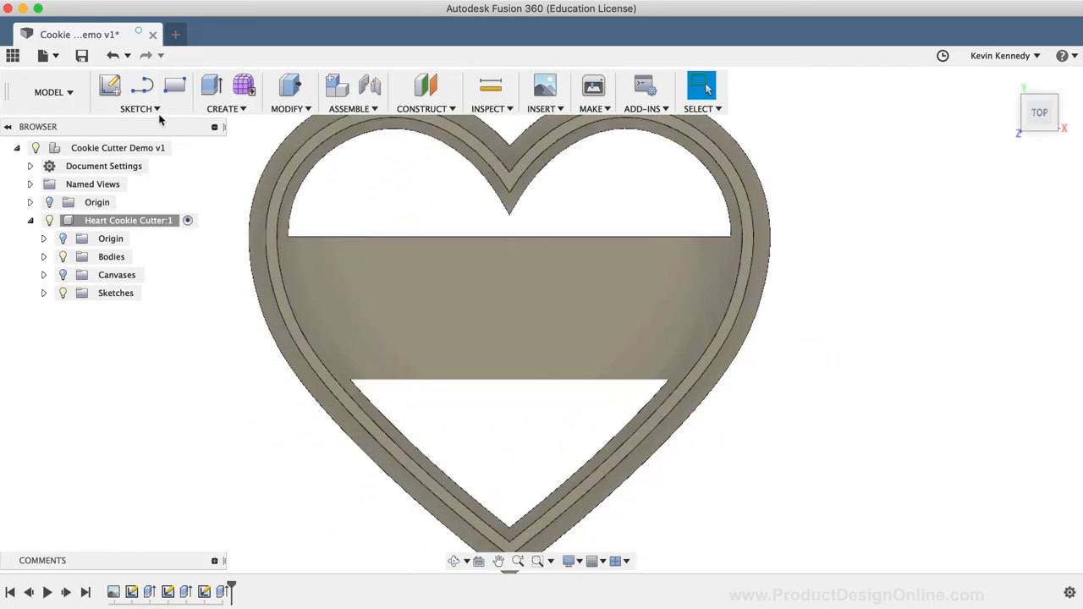
pyautogui.click(138, 108)
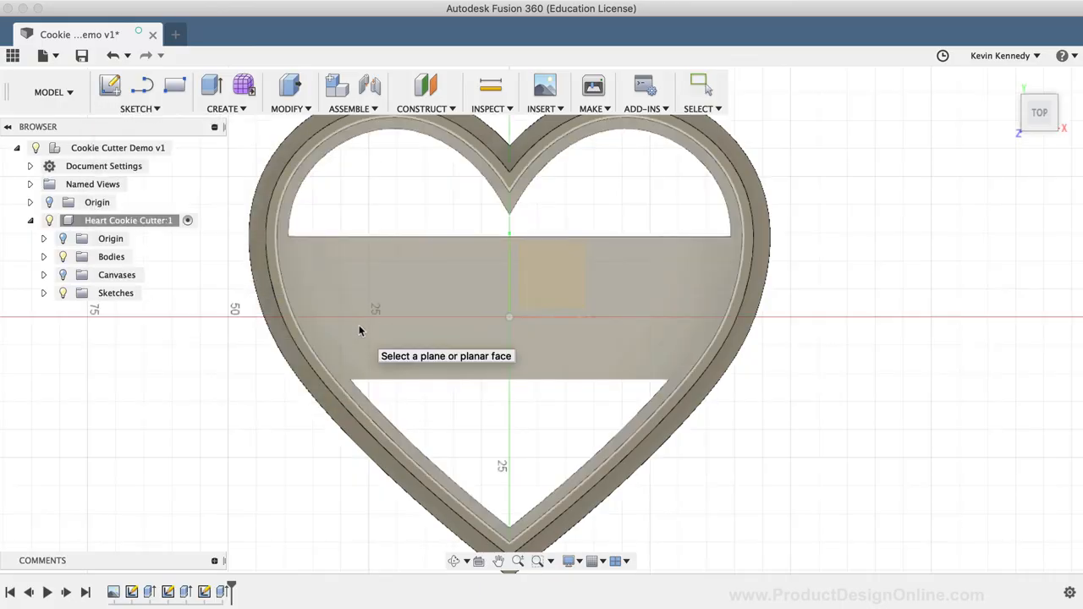
pyautogui.click(397, 330)
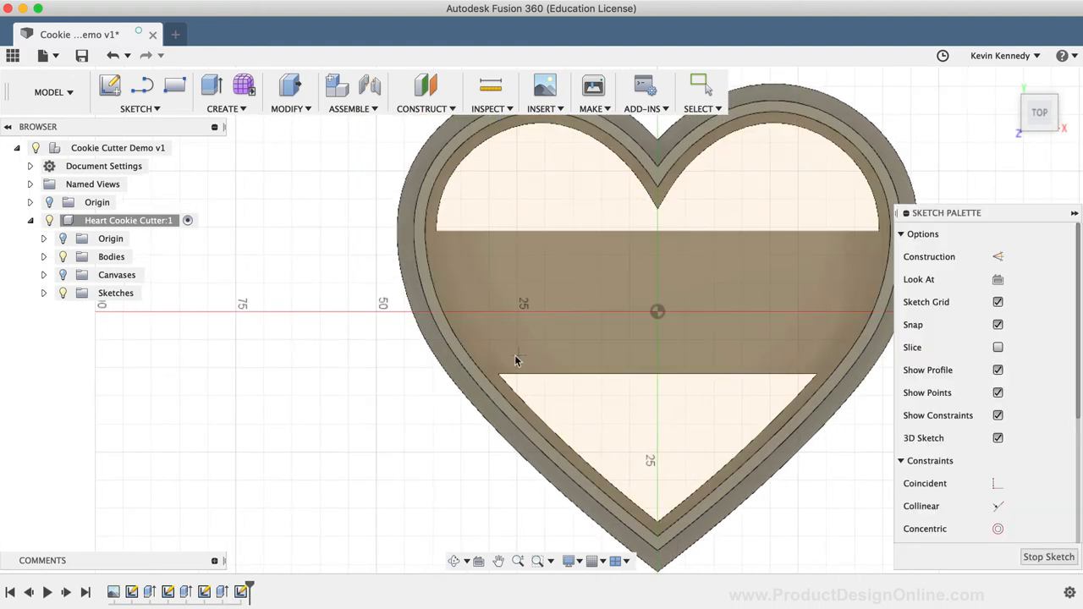
# Add bold, horizontally flipped 15 mm 'BE MINE' text, rotated level across the crossbar
pyautogui.click(504, 351)
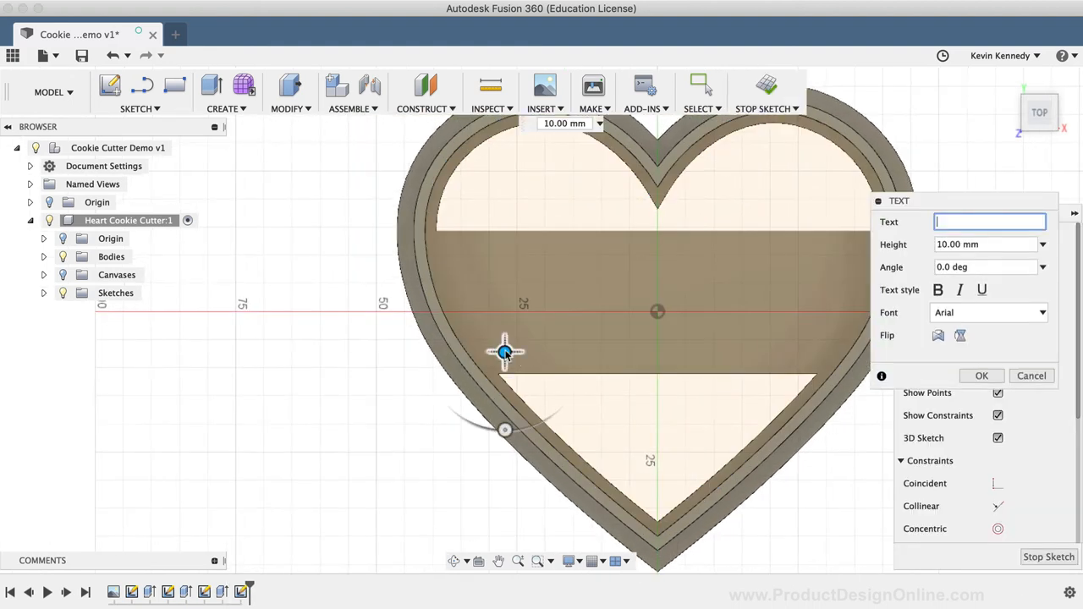
pyautogui.moveTo(503, 354)
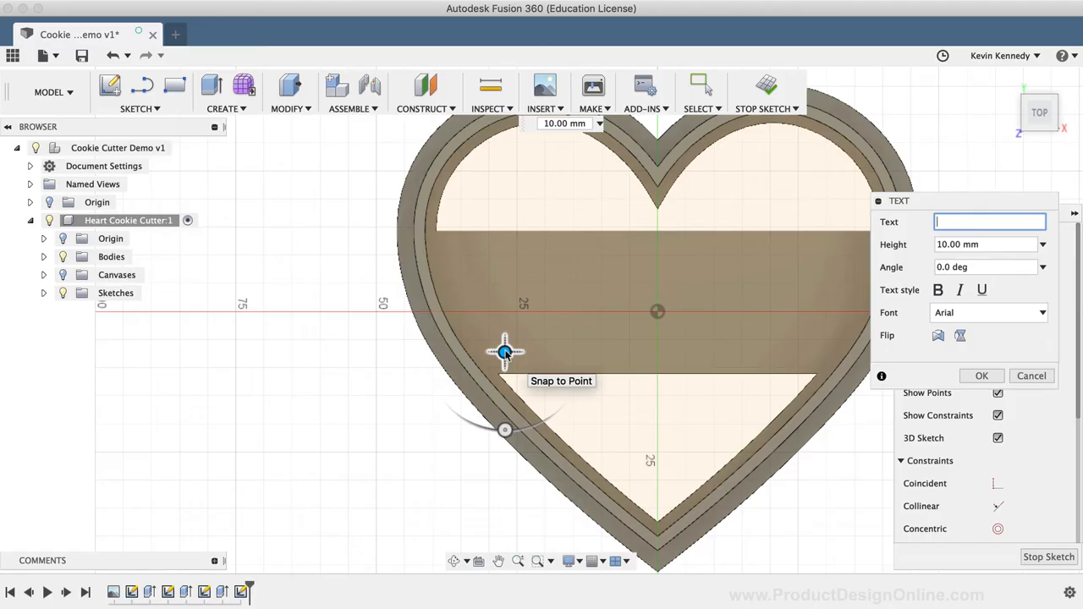
pyautogui.write('BE MINE')
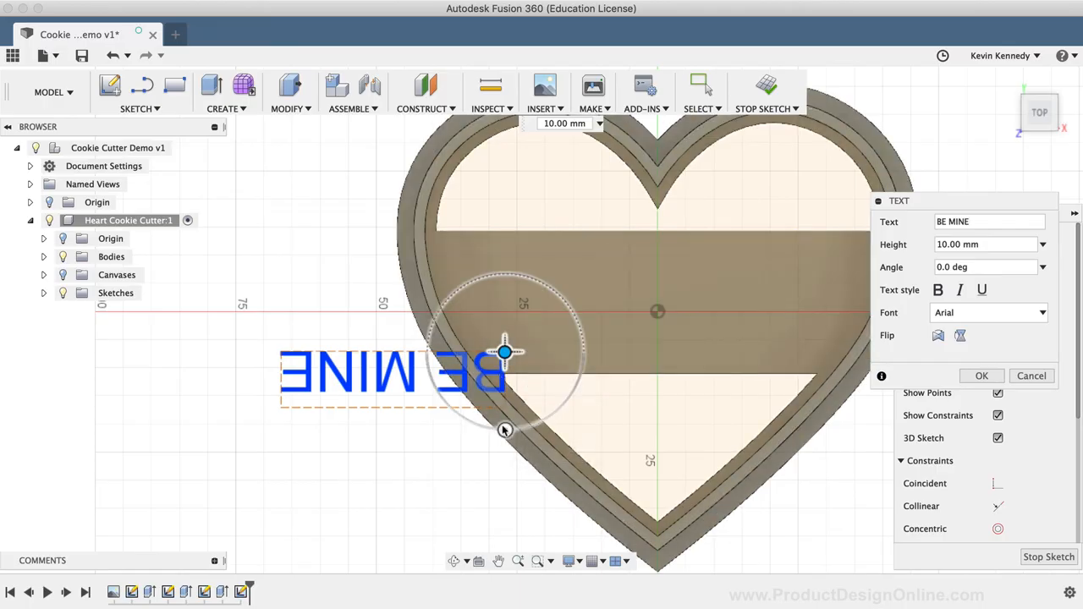
pyautogui.moveTo(503, 351); pyautogui.dragTo(431, 318)
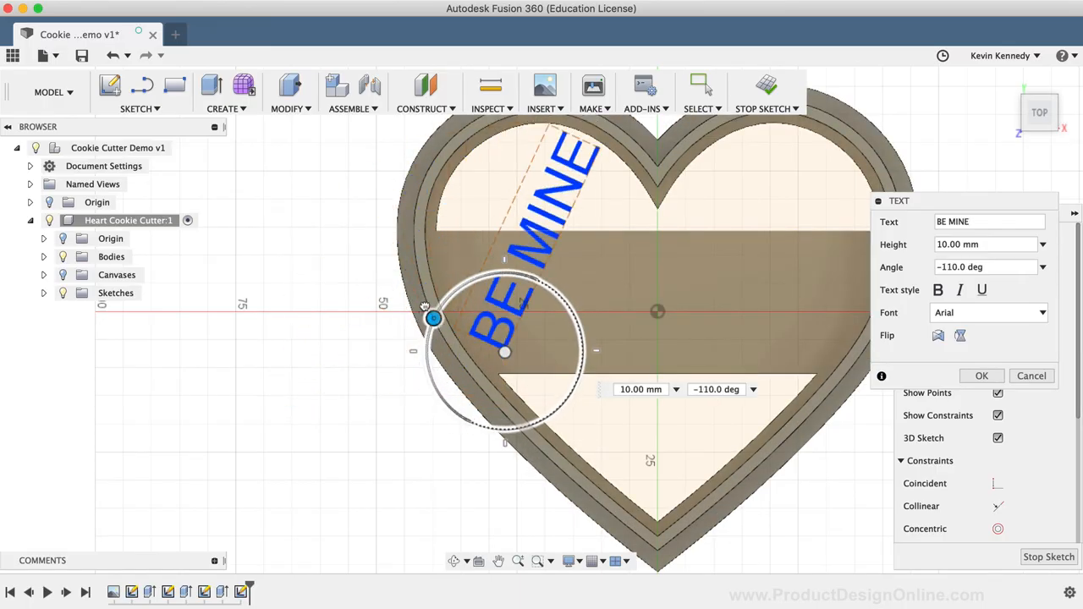
pyautogui.moveTo(433, 318); pyautogui.dragTo(506, 273)
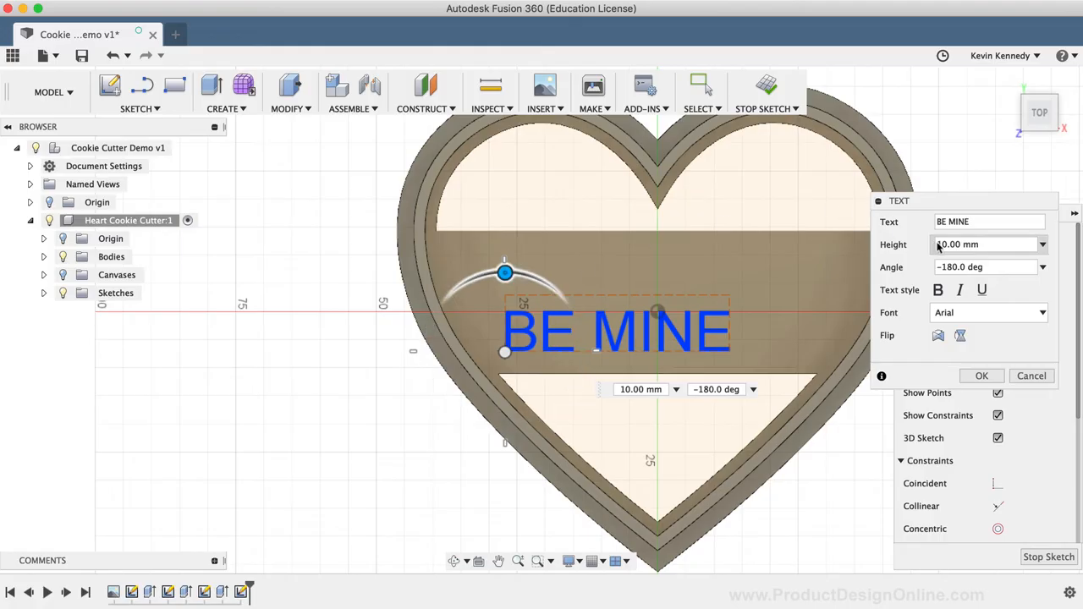
pyautogui.click(981, 244)
pyautogui.write('15')
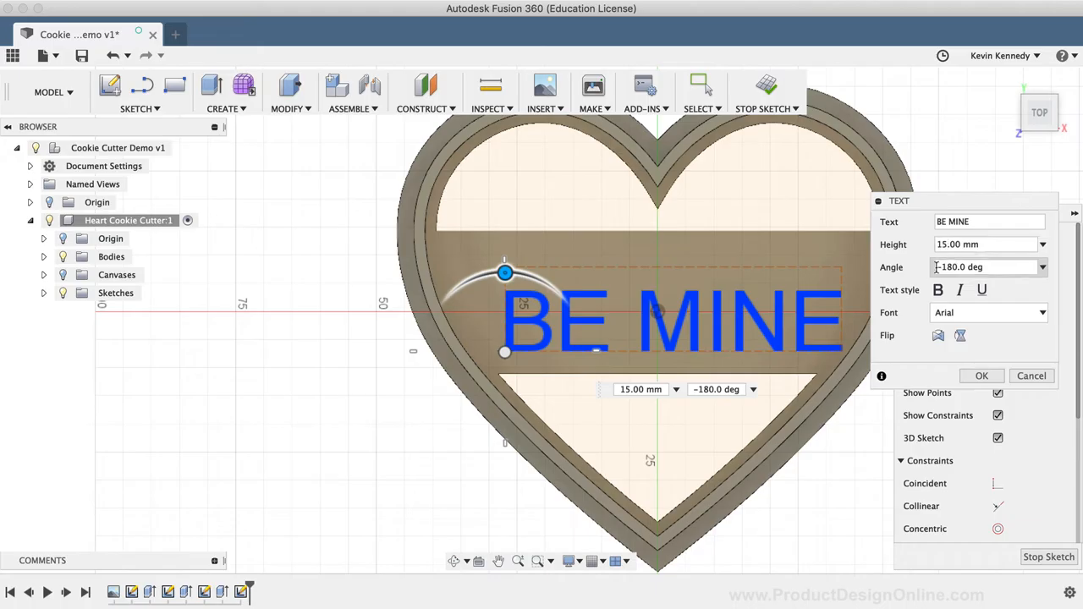
pyautogui.click(937, 289)
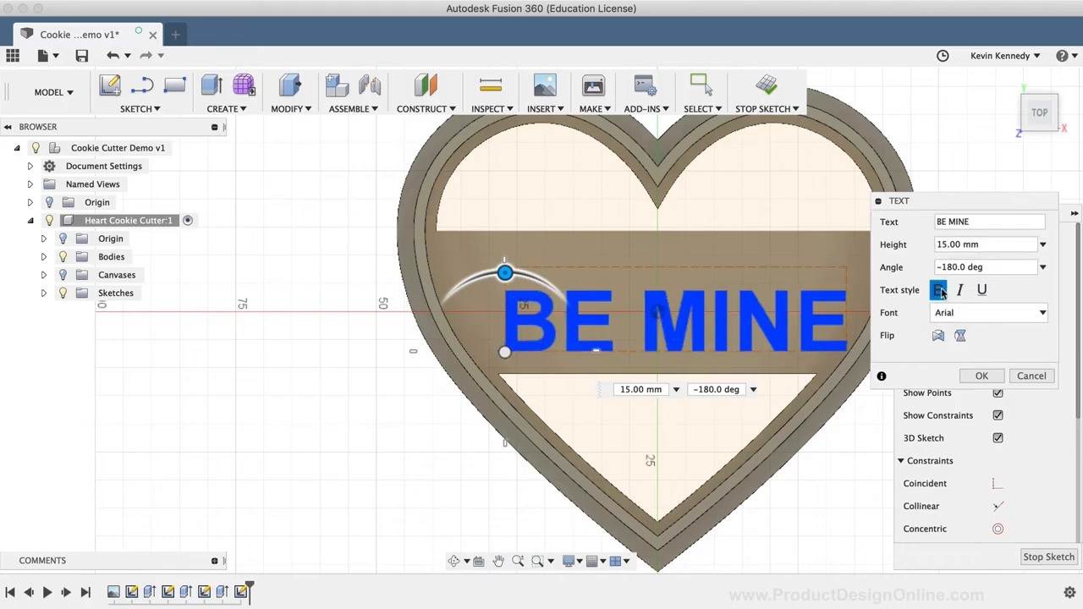
pyautogui.click(937, 289)
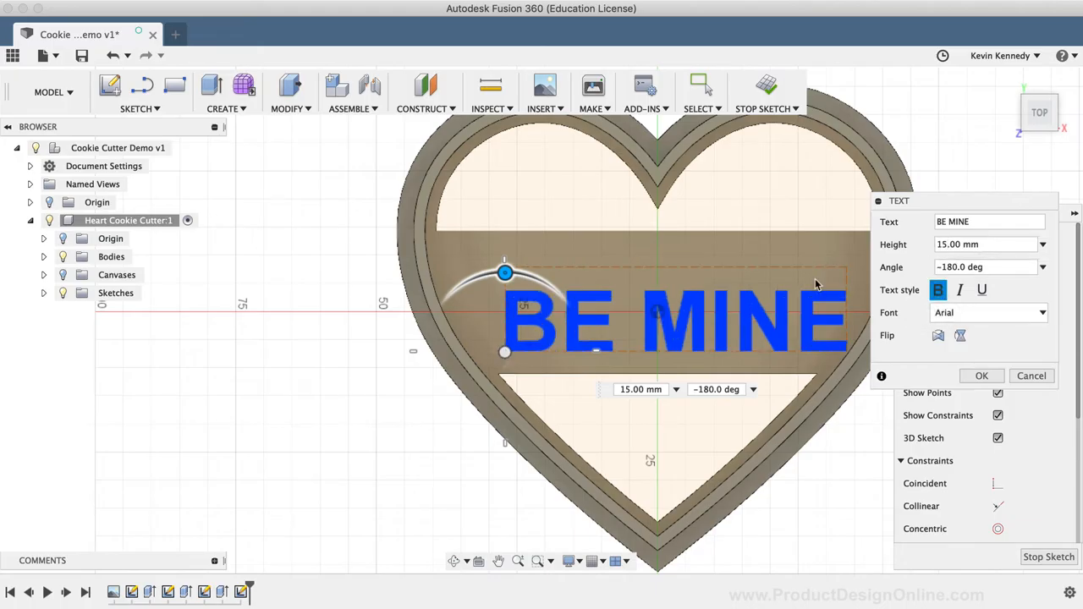
pyautogui.moveTo(937, 335)
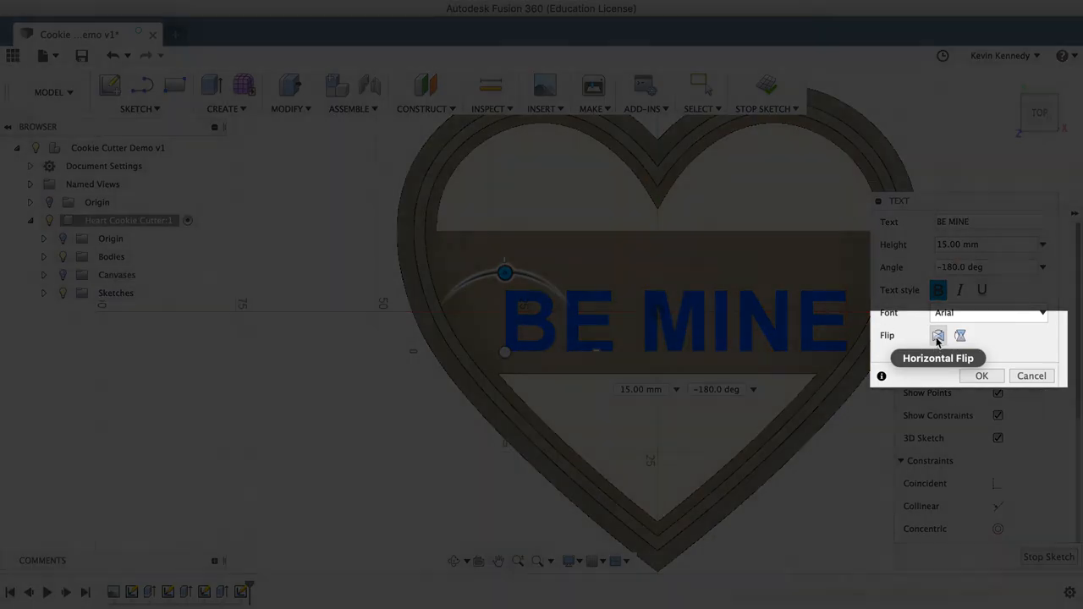
pyautogui.click(937, 336)
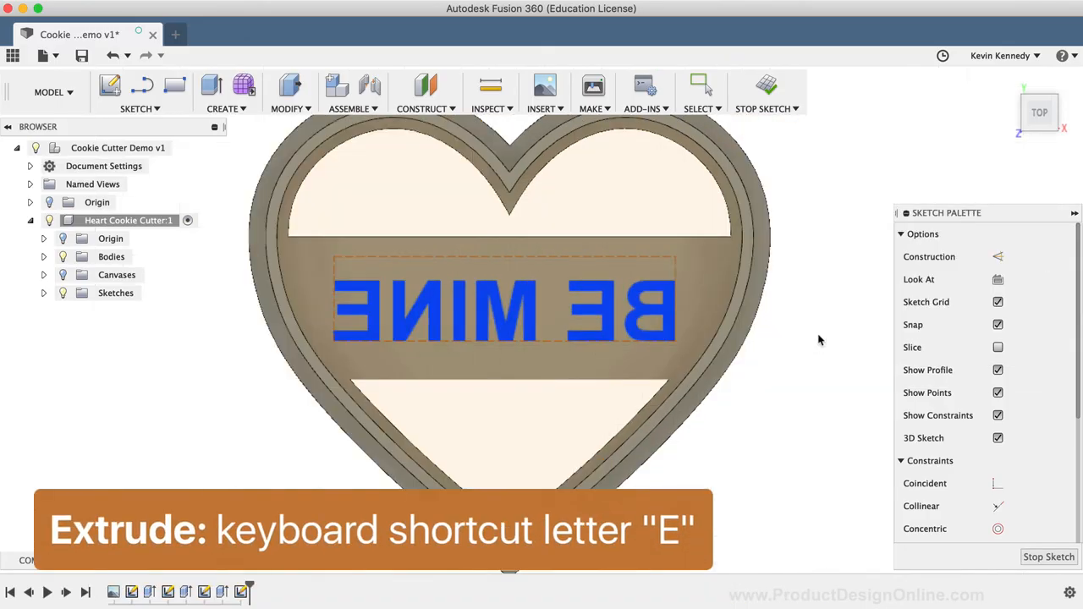
# Extrude the BE MINE letters To Object at the rim face, offset -4 mm, joined
pyautogui.press('e')
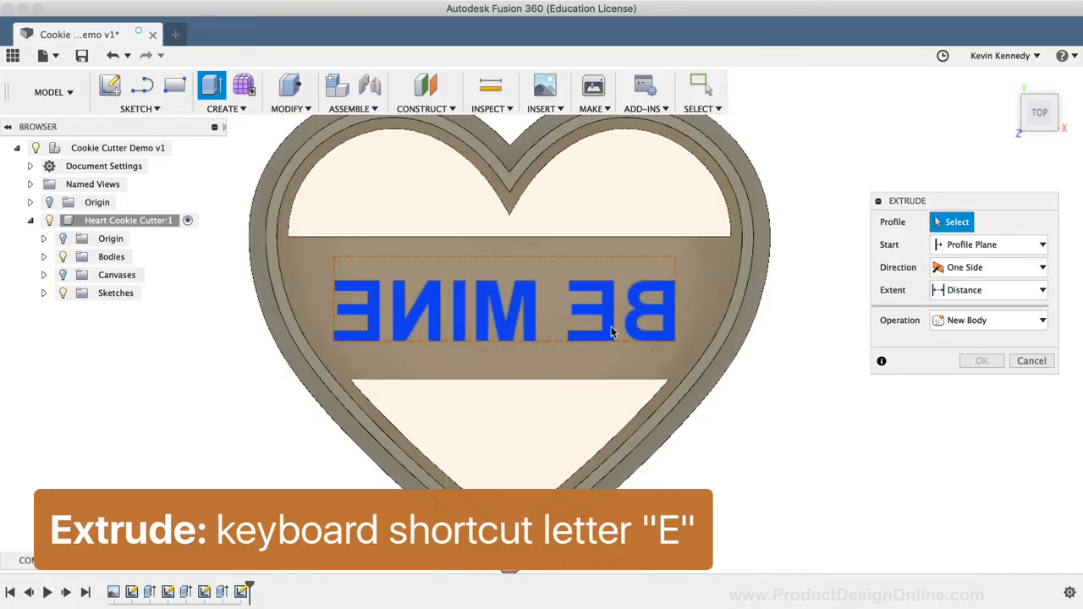
pyautogui.click(503, 305)
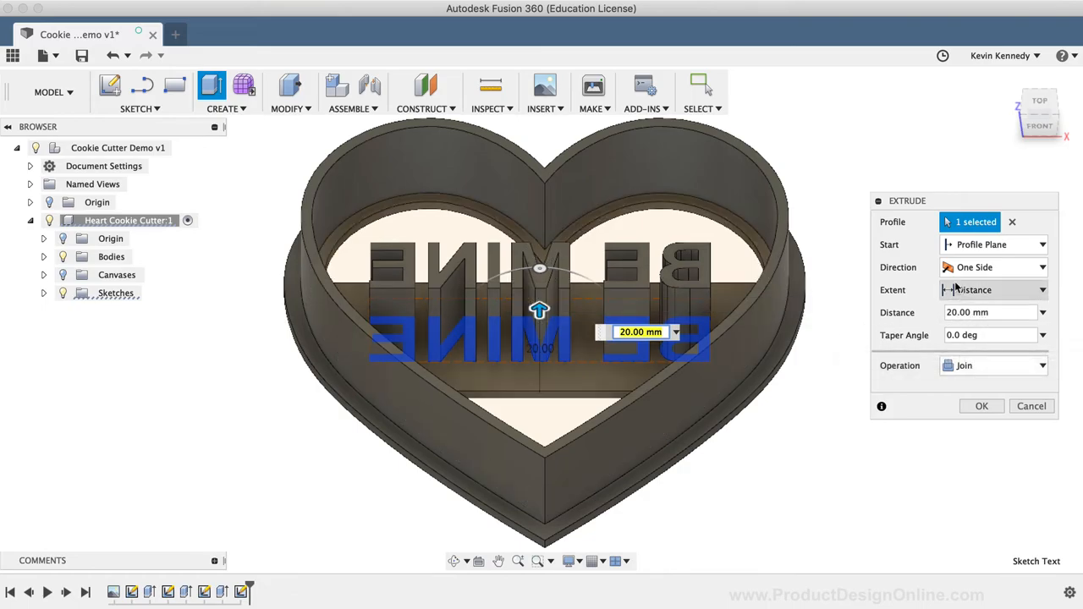
pyautogui.click(1047, 289)
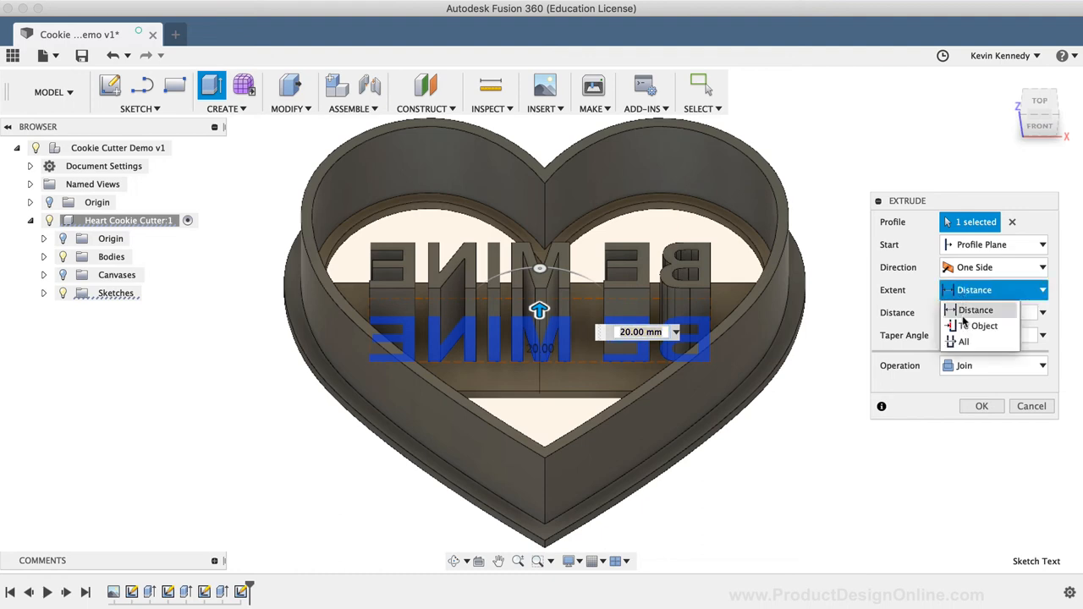
pyautogui.click(980, 325)
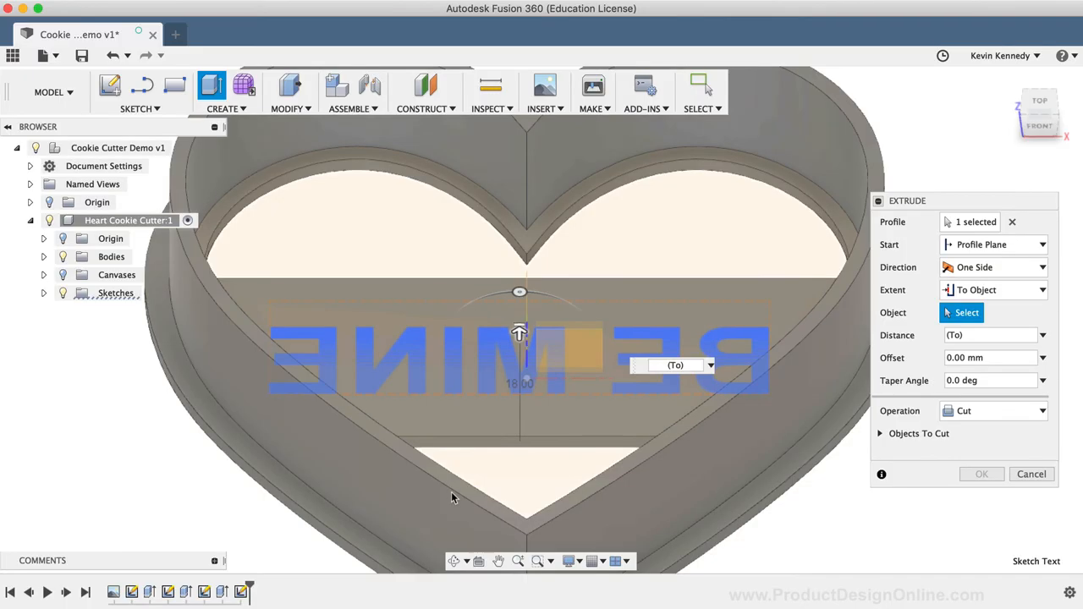
pyautogui.moveTo(457, 490)
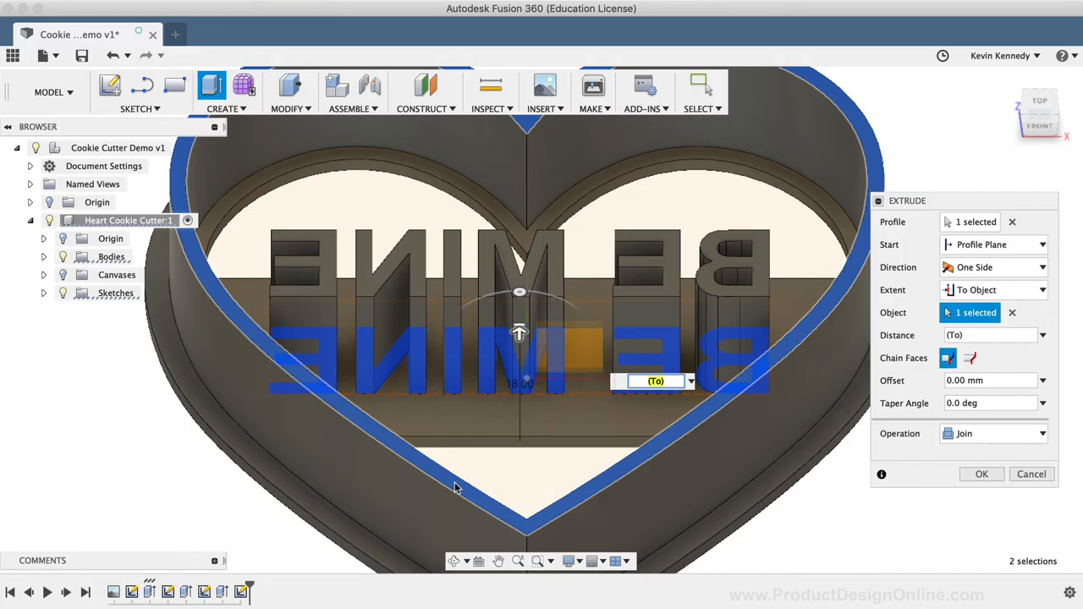
pyautogui.moveTo(924, 401)
pyautogui.write('-4')
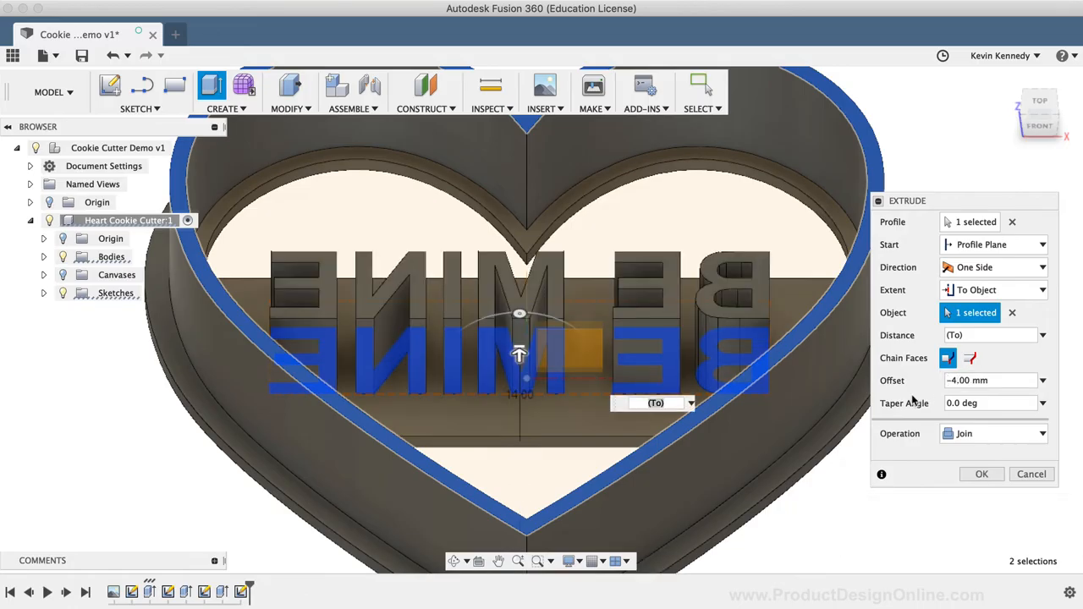
pyautogui.click(982, 474)
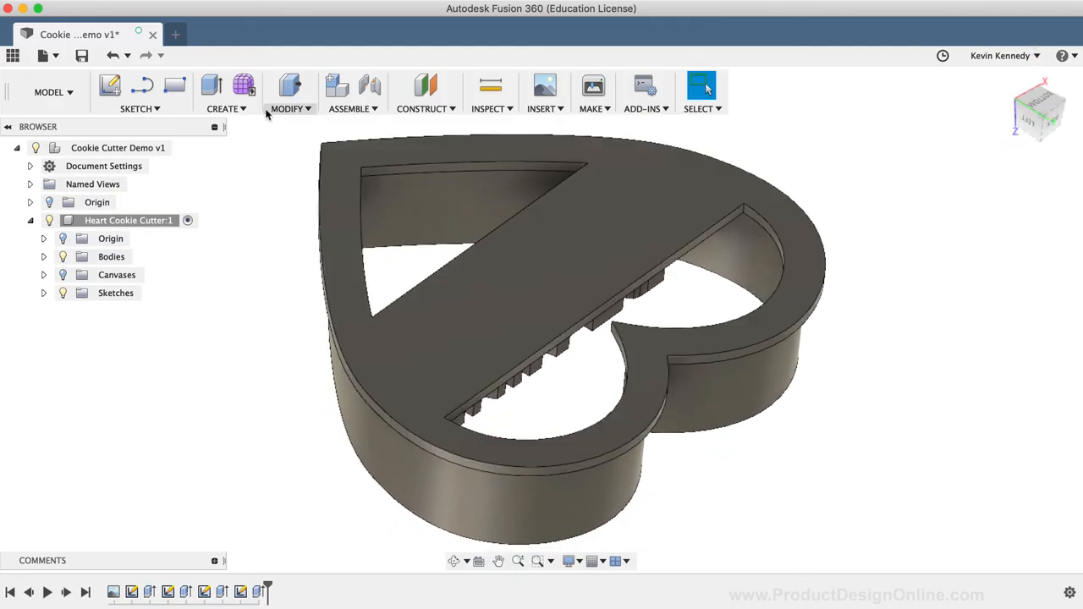
# Fillet the cutter's top, opening and notch edges at 1 mm and two rim edges at 1.5 mm
pyautogui.click(290, 93)
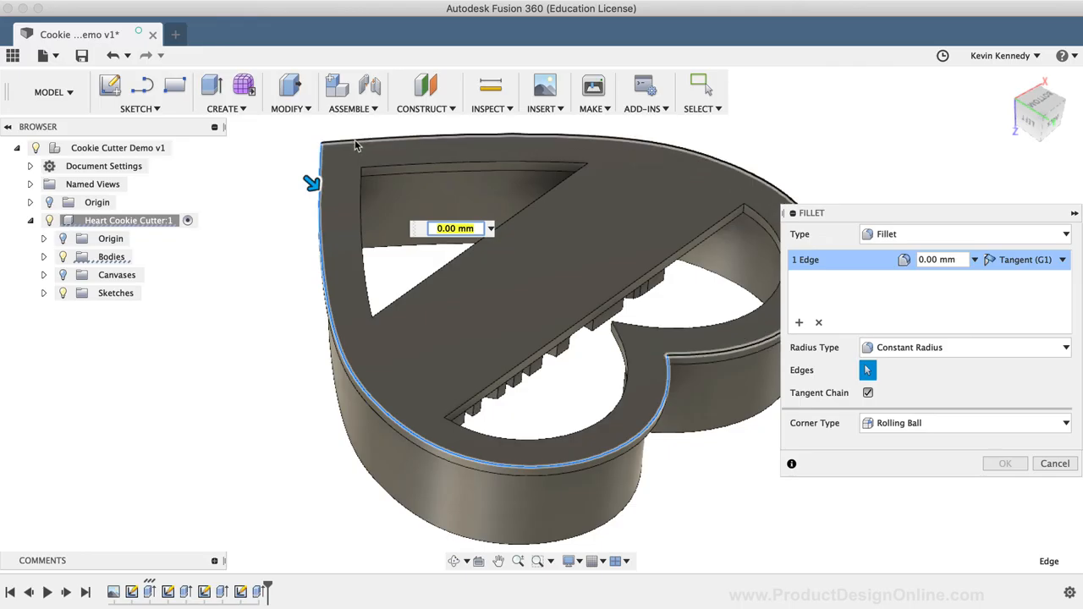
pyautogui.click(372, 169)
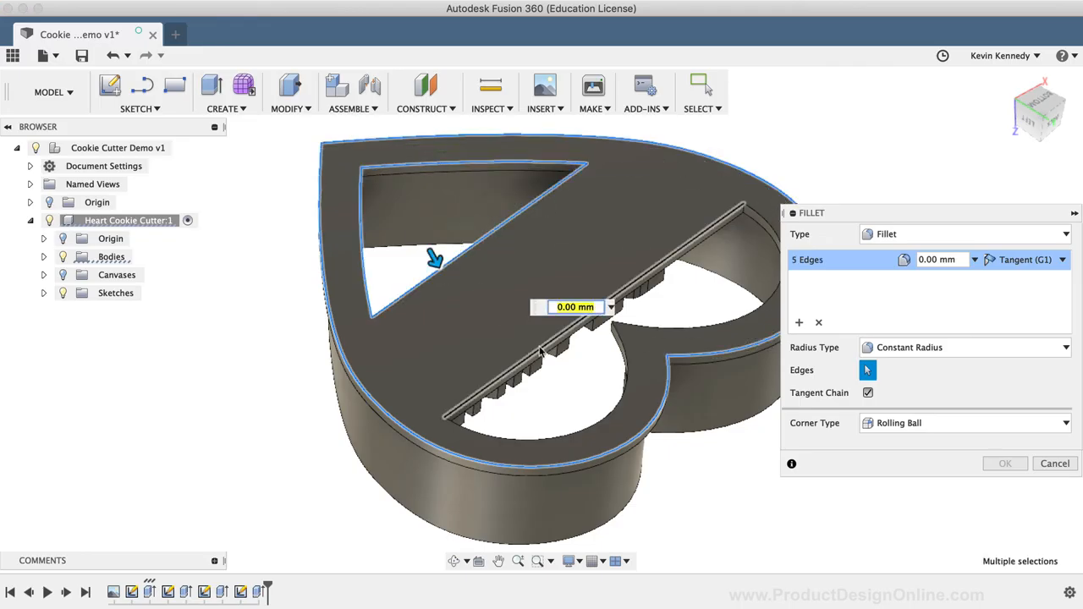
pyautogui.click(647, 336)
pyautogui.write('1')
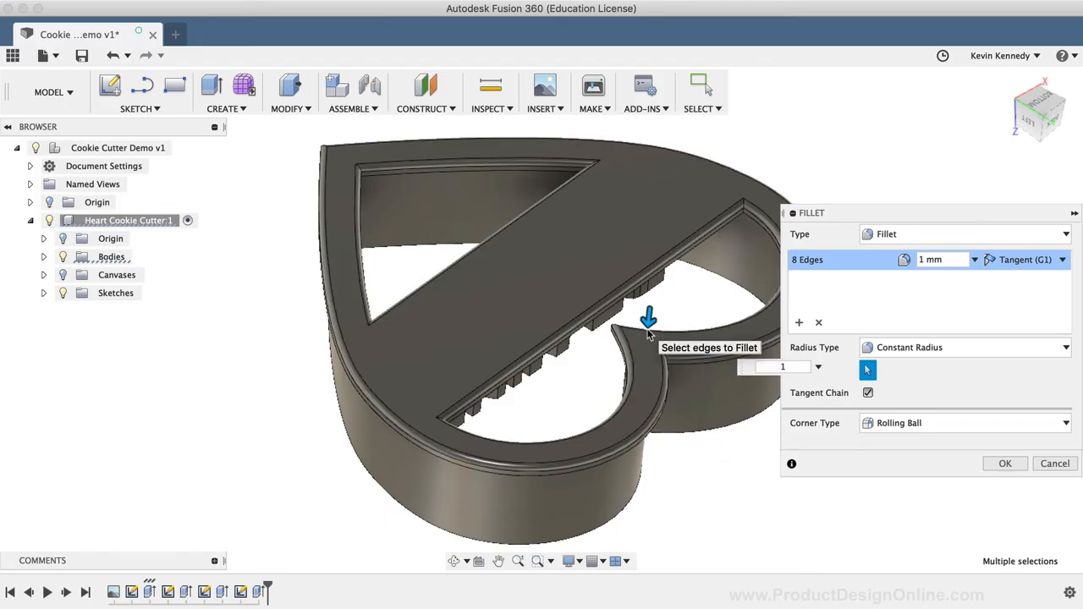
pyautogui.click(798, 322)
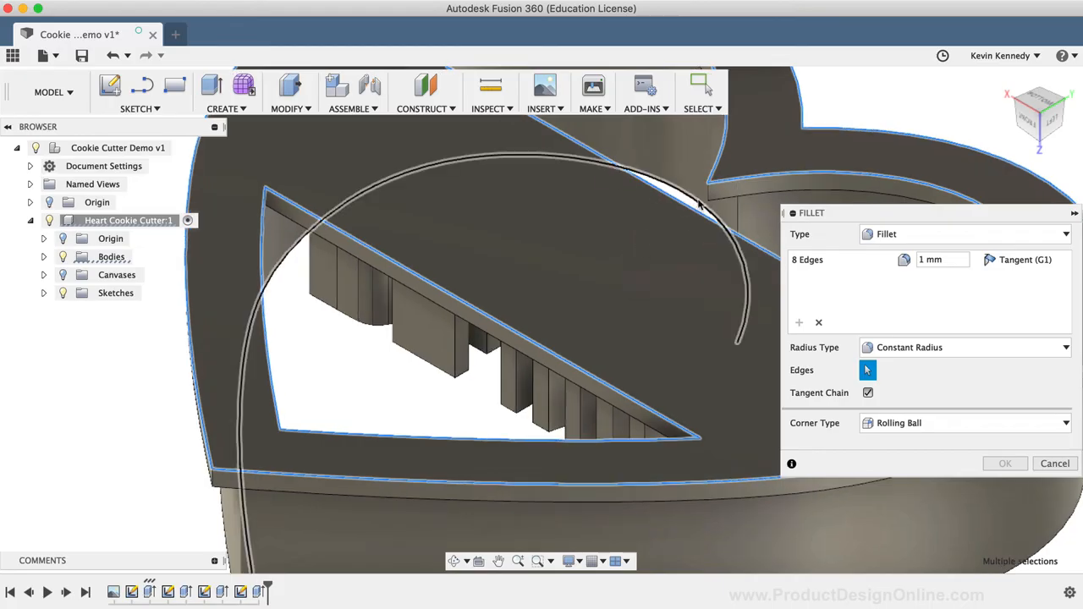
pyautogui.click(694, 197)
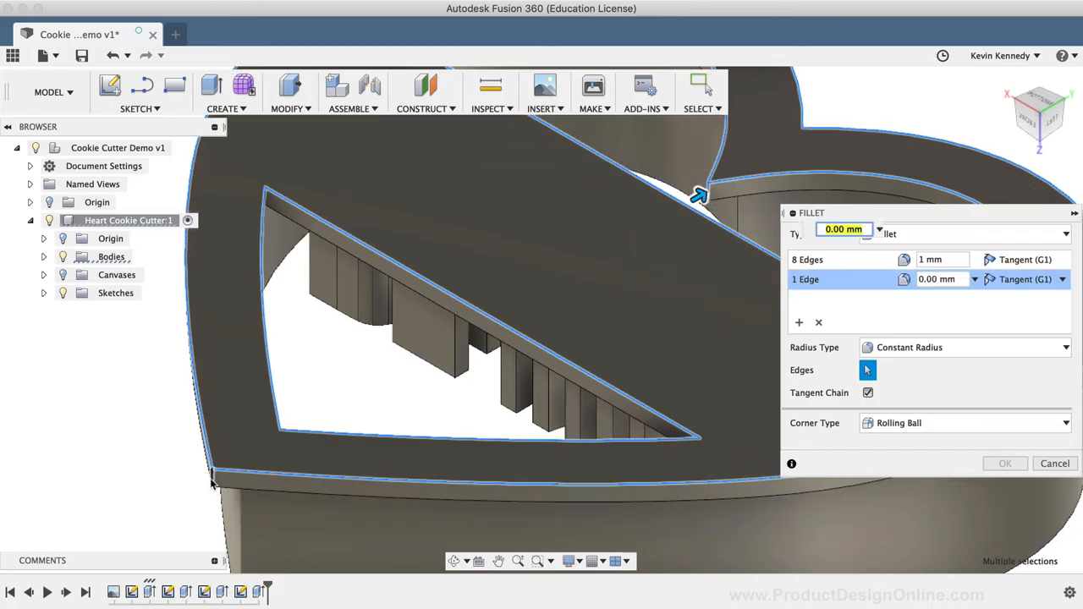
pyautogui.click(210, 491)
pyautogui.write('1.5')
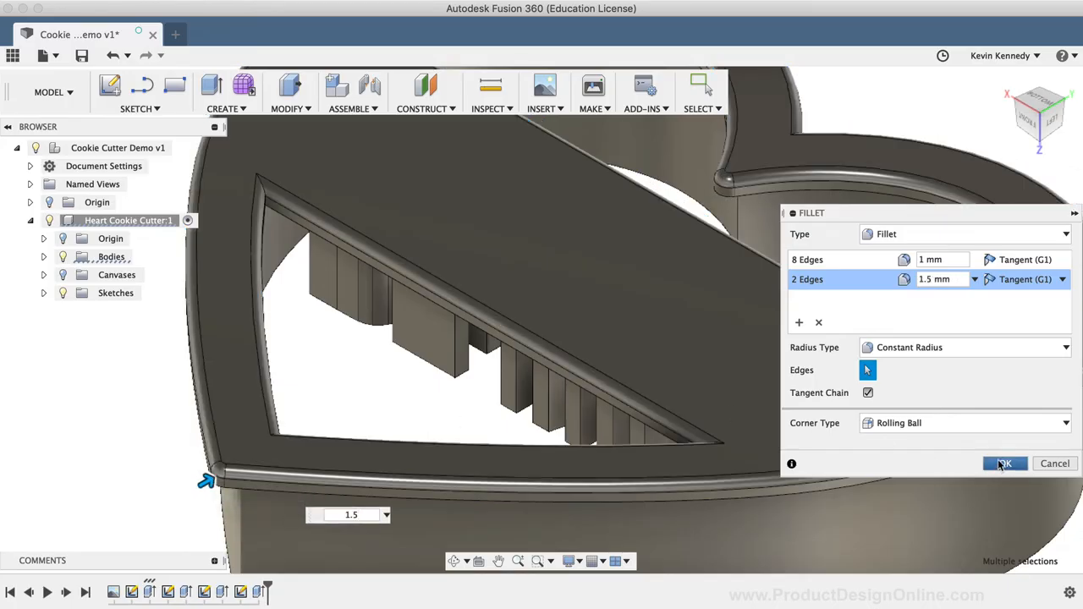
pyautogui.click(1005, 463)
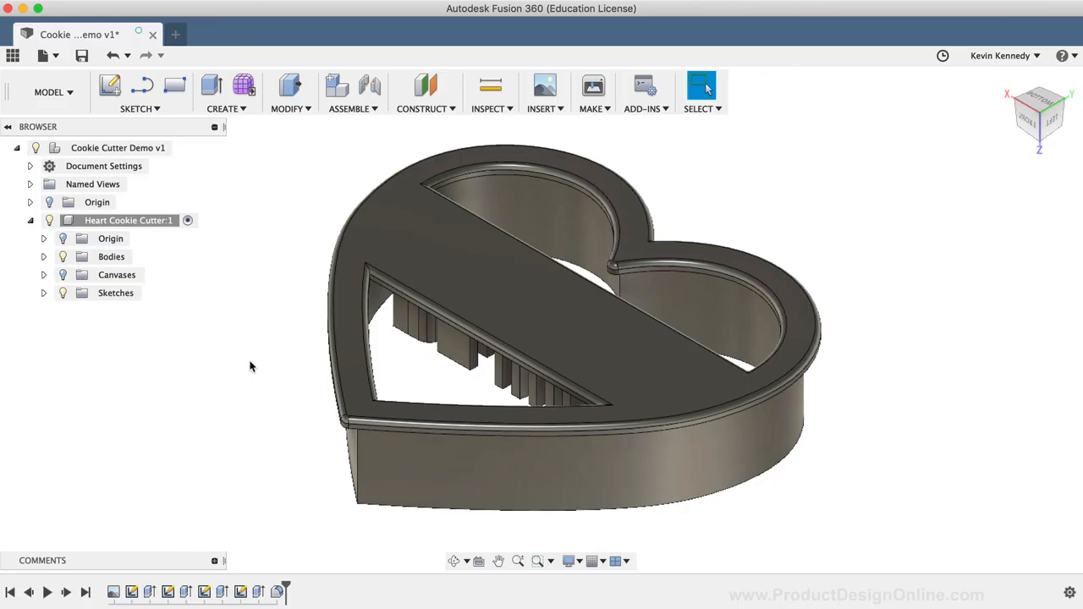
pyautogui.moveTo(250, 317)
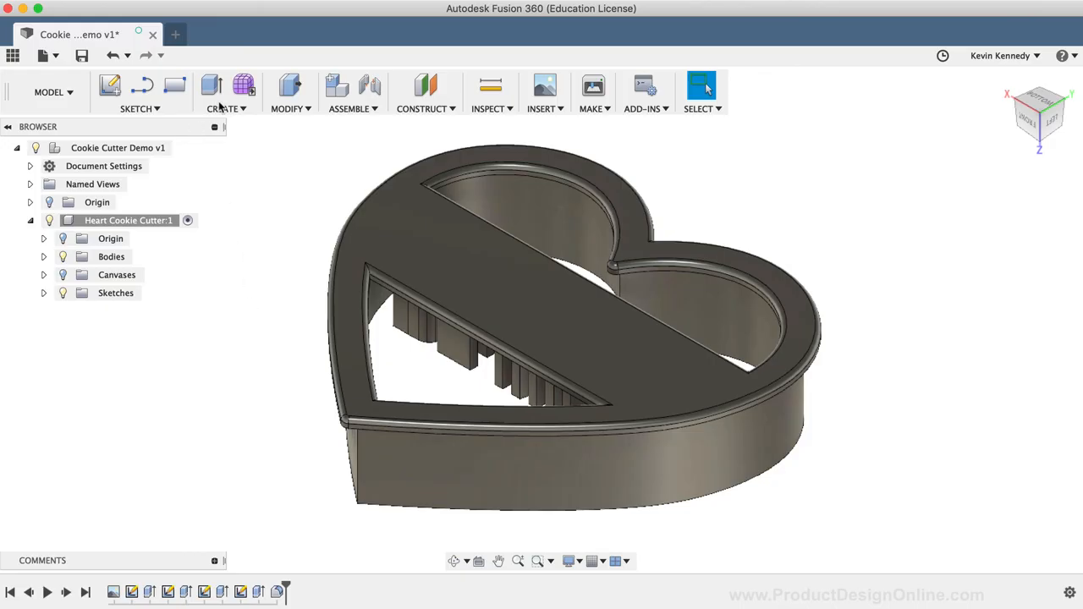
# Create a 160 x 130 mm box, -6 mm high, as a new body on the cutter's bottom face
pyautogui.click(225, 93)
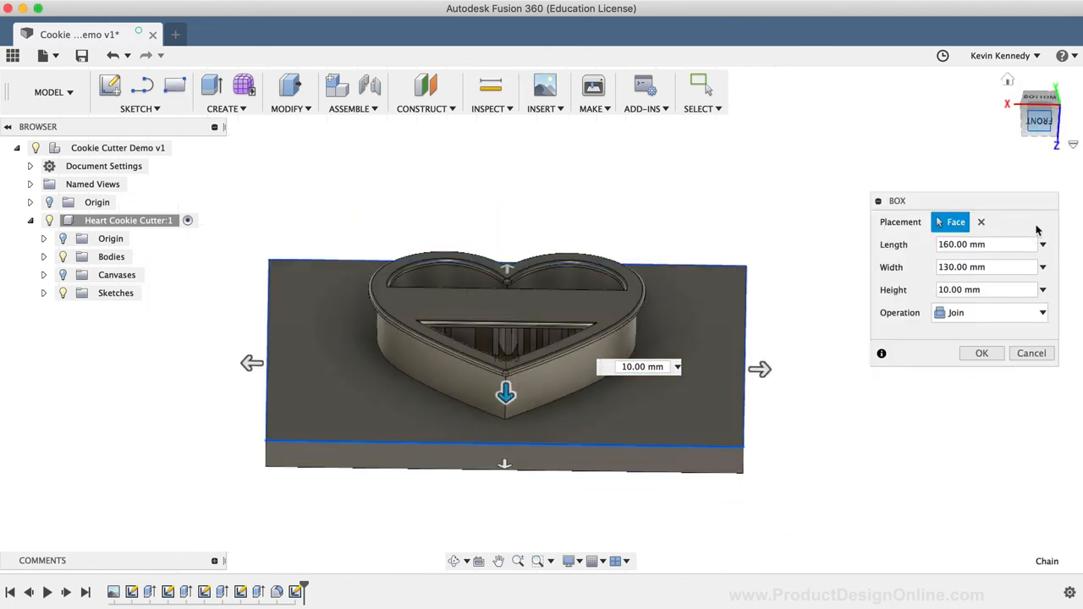
pyautogui.click(973, 289)
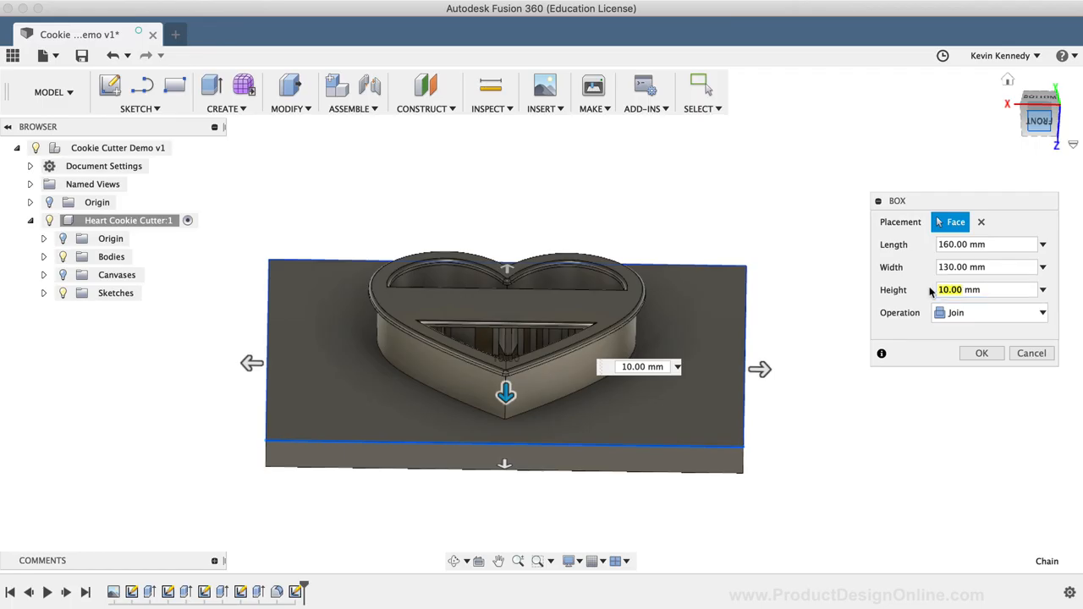
pyautogui.click(988, 312)
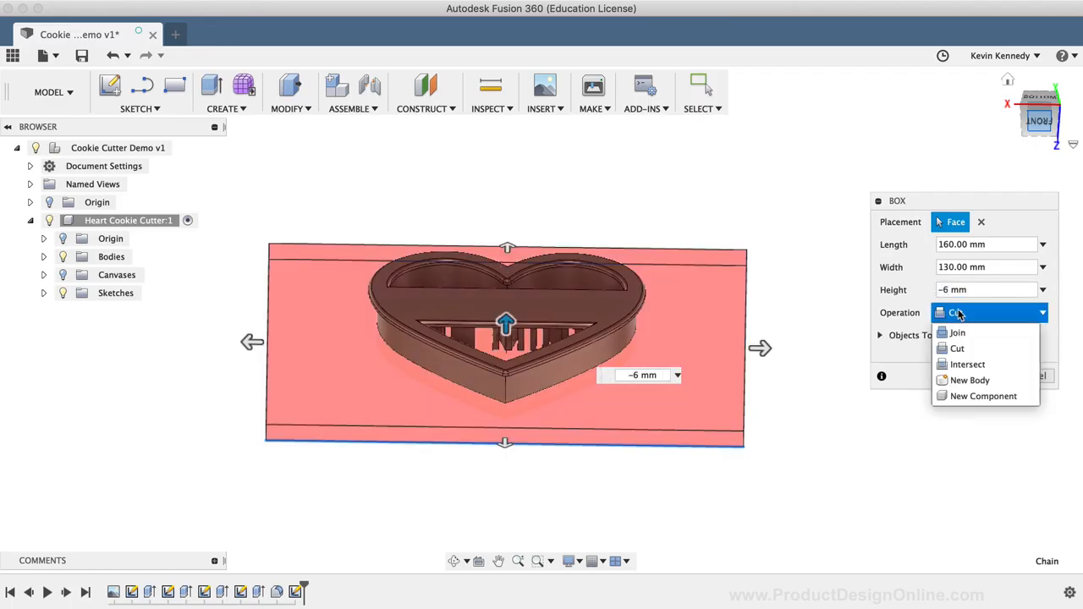
pyautogui.click(971, 380)
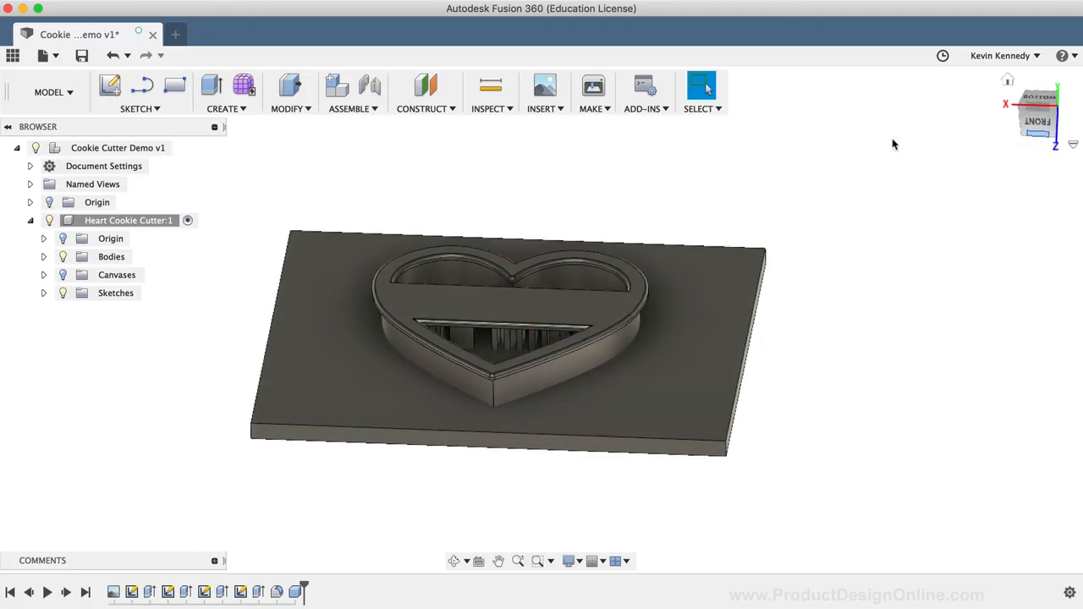
# Combine-cut the heart cutter from the slab into a new component, keeping the cutter body
pyautogui.click(289, 108)
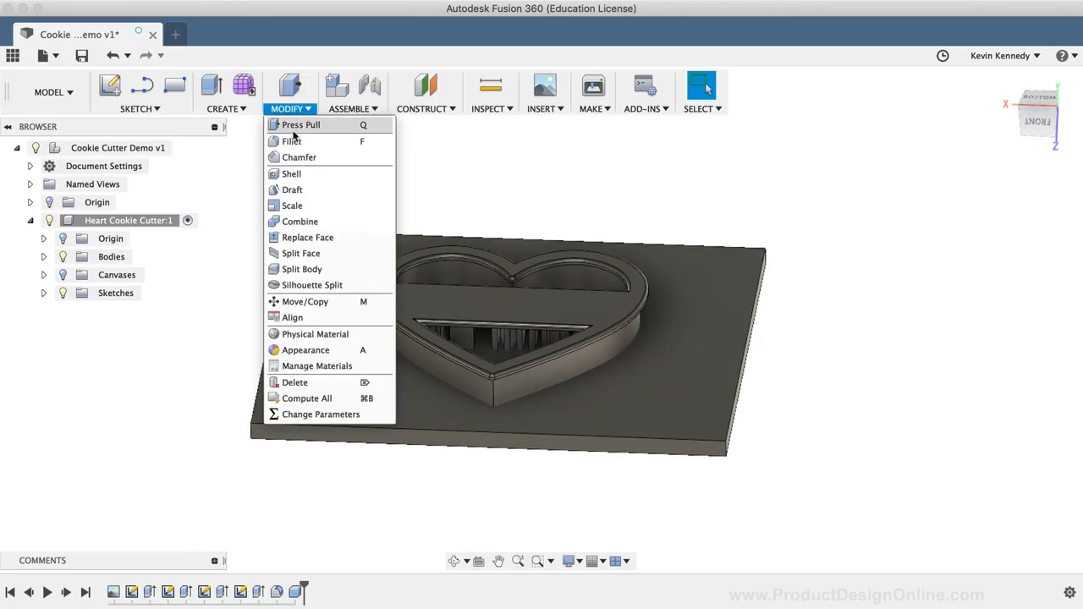
pyautogui.moveTo(292, 205)
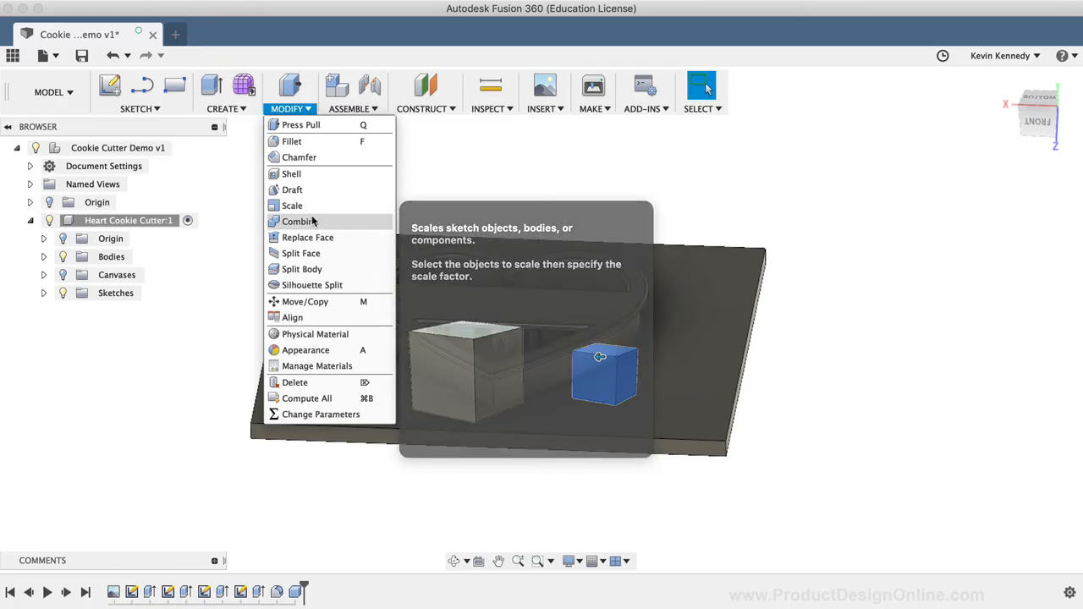
pyautogui.click(298, 221)
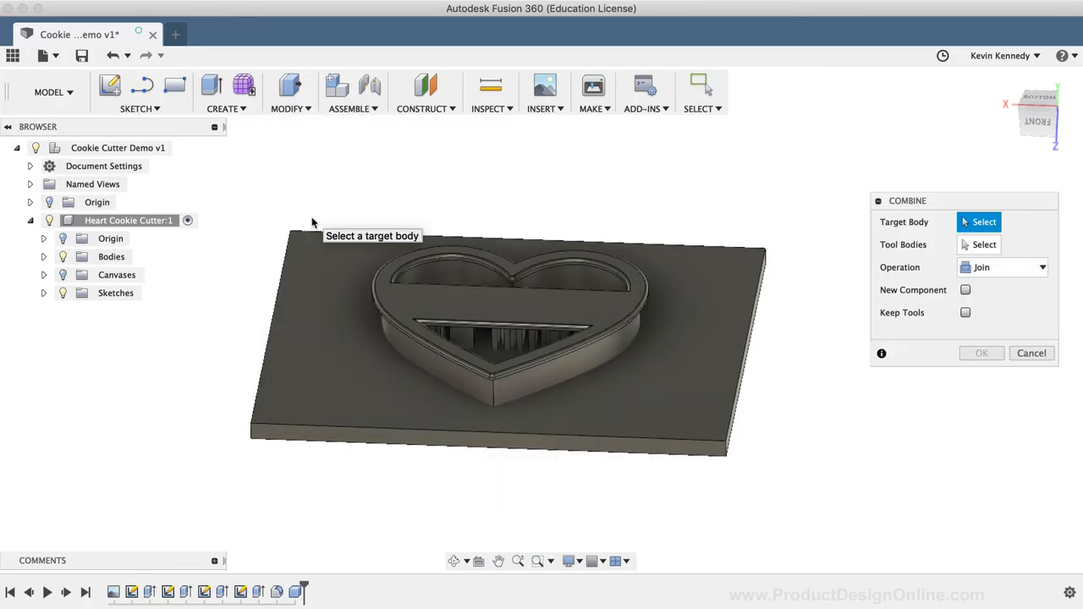
pyautogui.moveTo(166, 431)
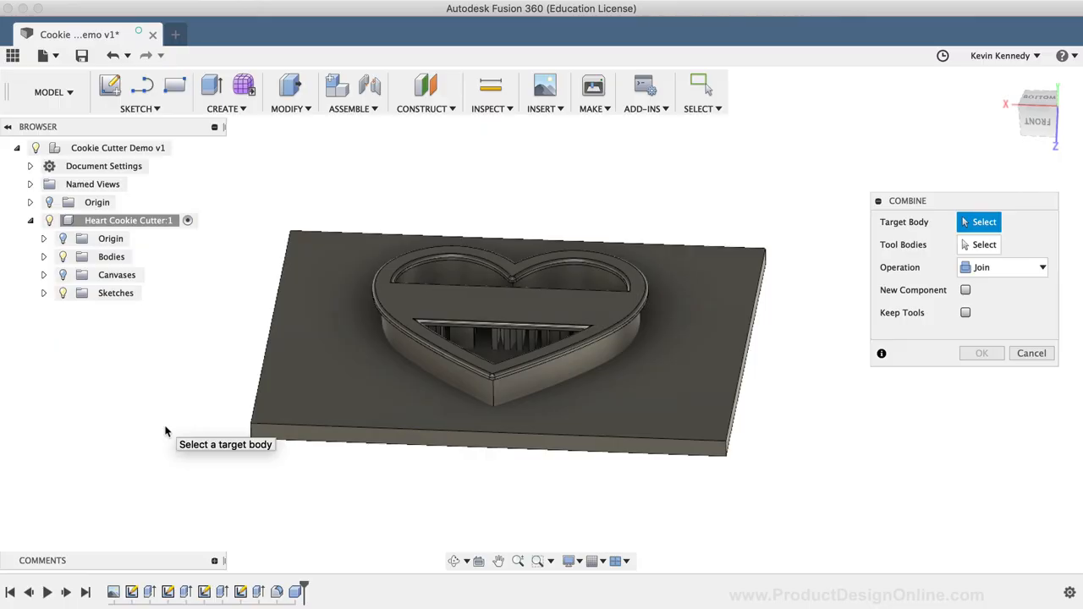
pyautogui.moveTo(296, 398)
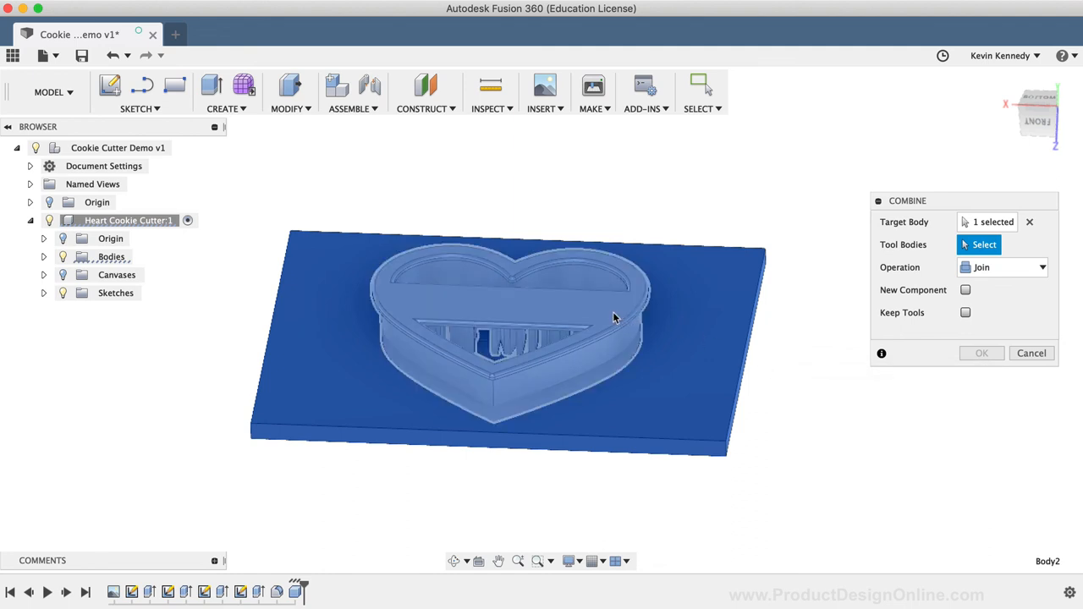
pyautogui.click(613, 317)
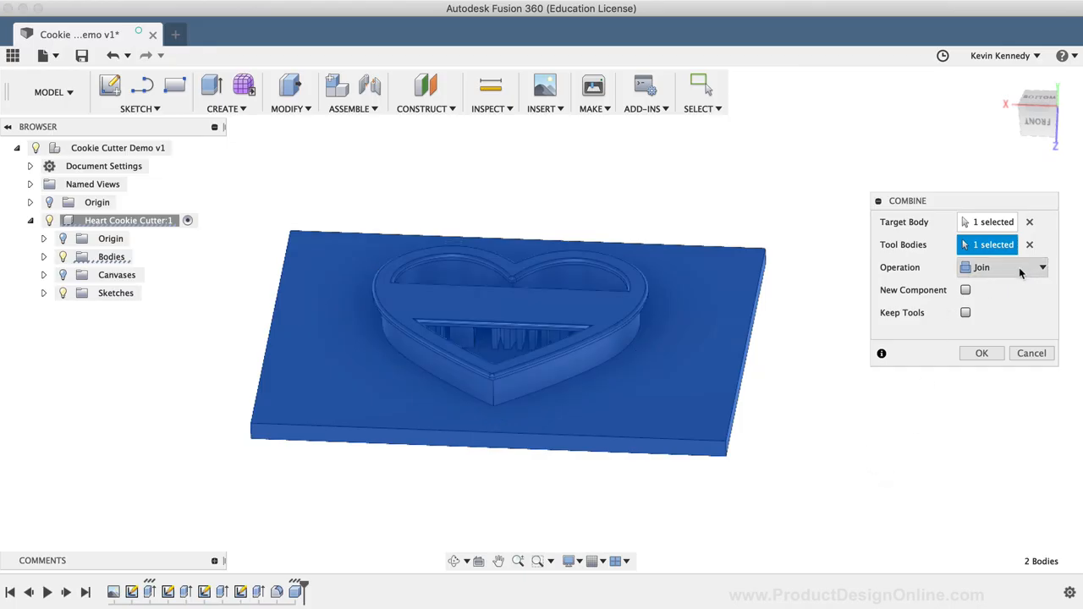
pyautogui.click(1002, 266)
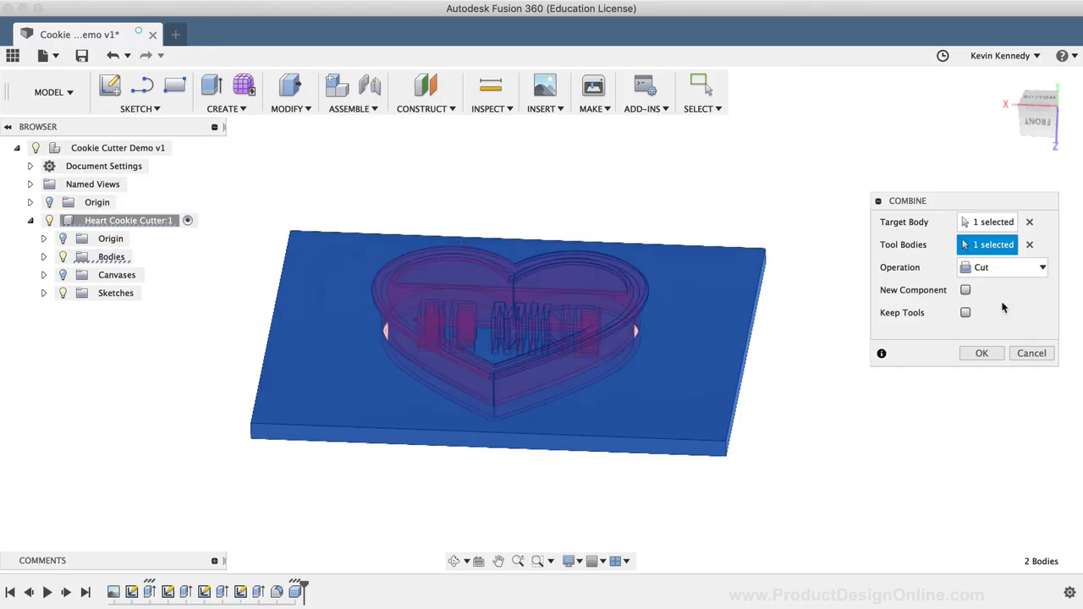
pyautogui.click(963, 289)
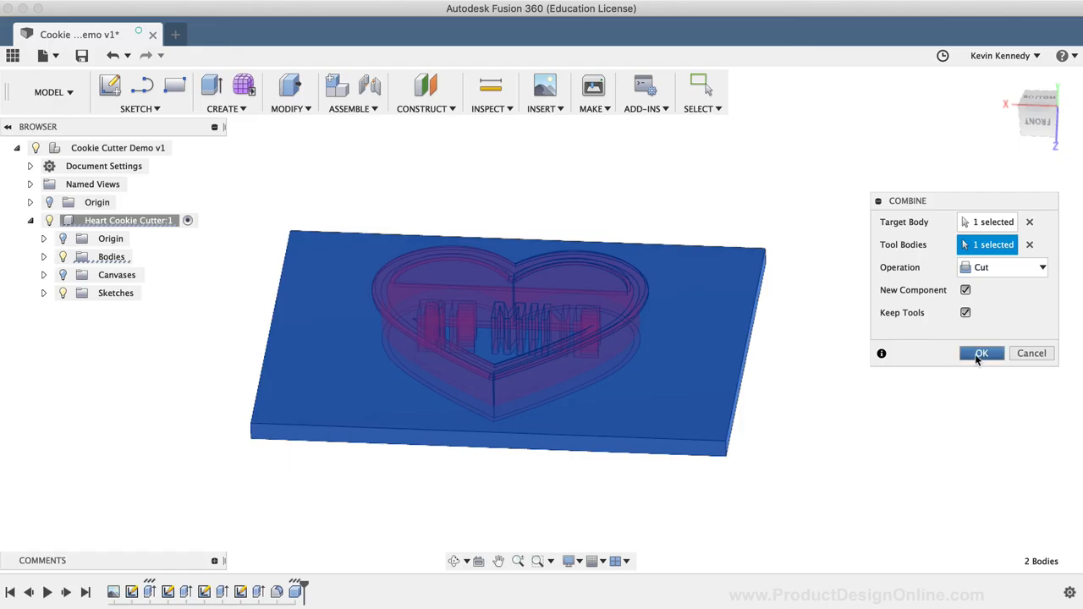
pyautogui.click(981, 353)
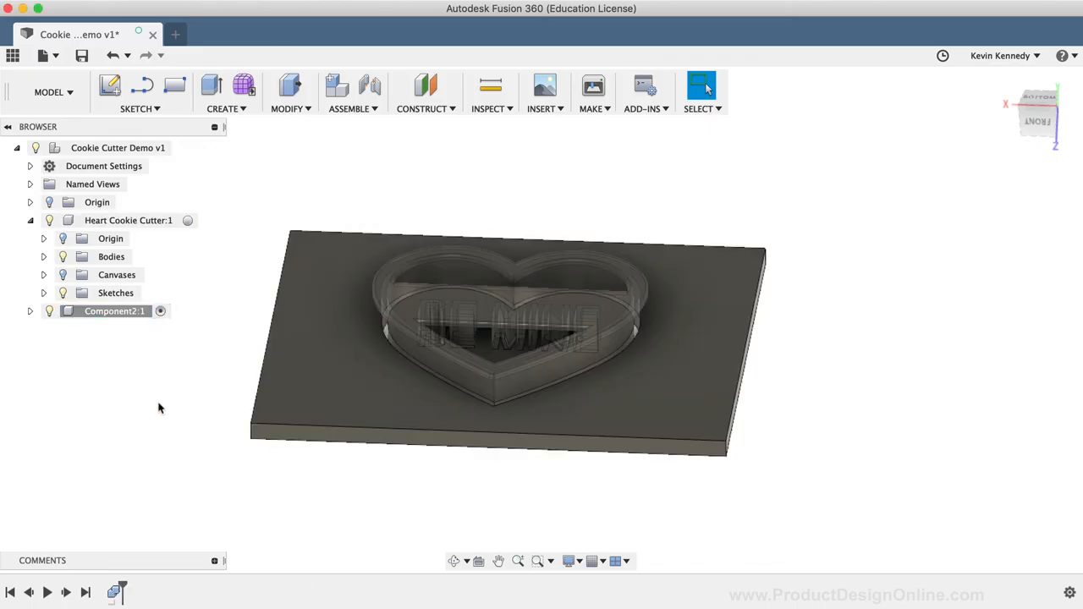
# Hide Heart Cookie Cutter:1 and orbit to inspect the heart and BE MINE imprint on the slab
pyautogui.click(127, 220)
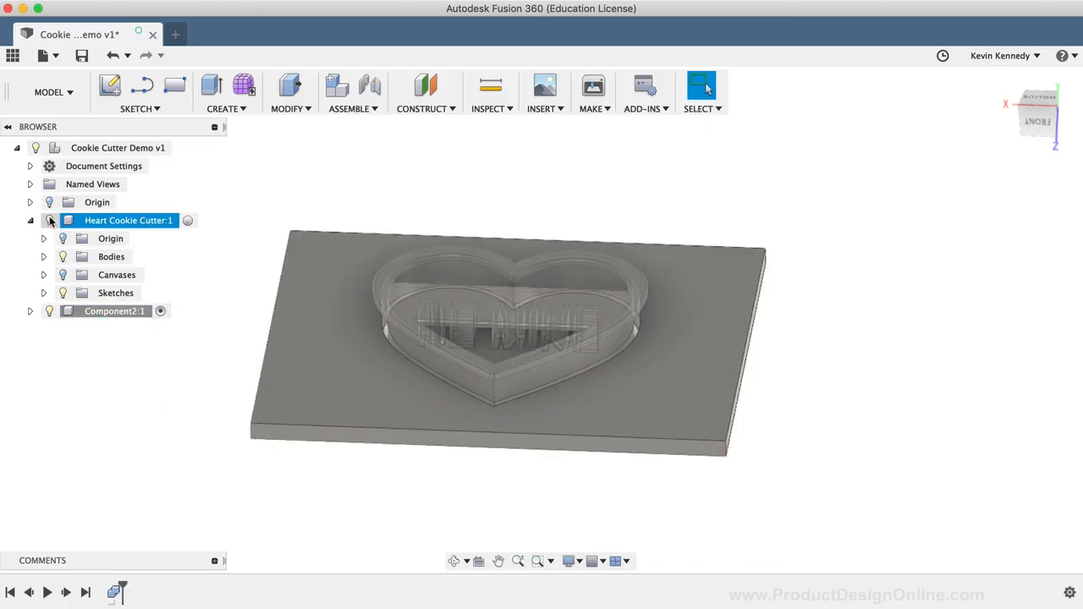
pyautogui.click(54, 220)
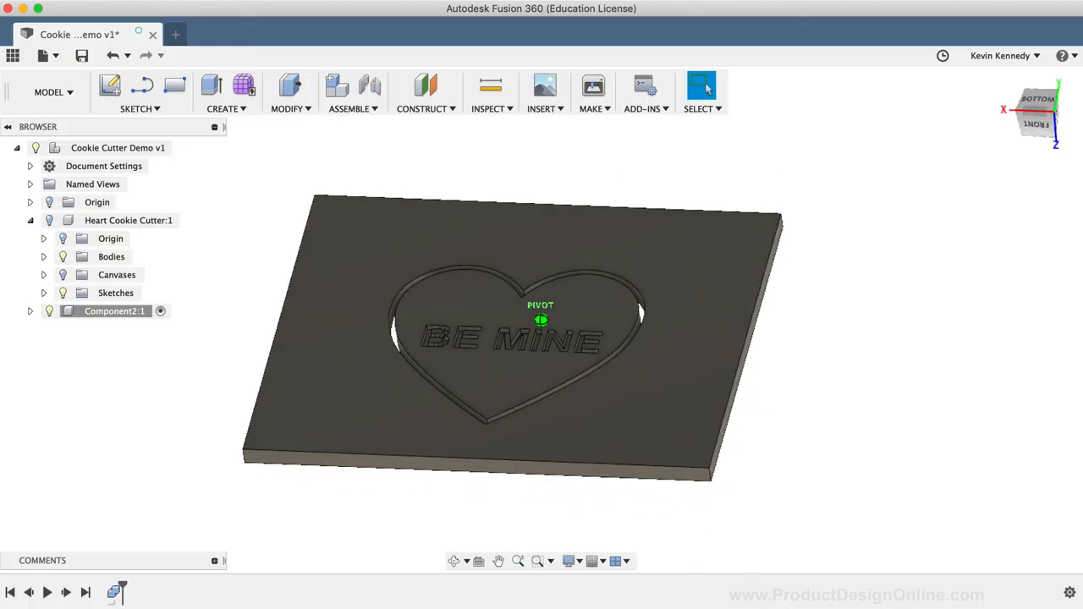
pyautogui.moveTo(541, 322); pyautogui.dragTo(368, 414)
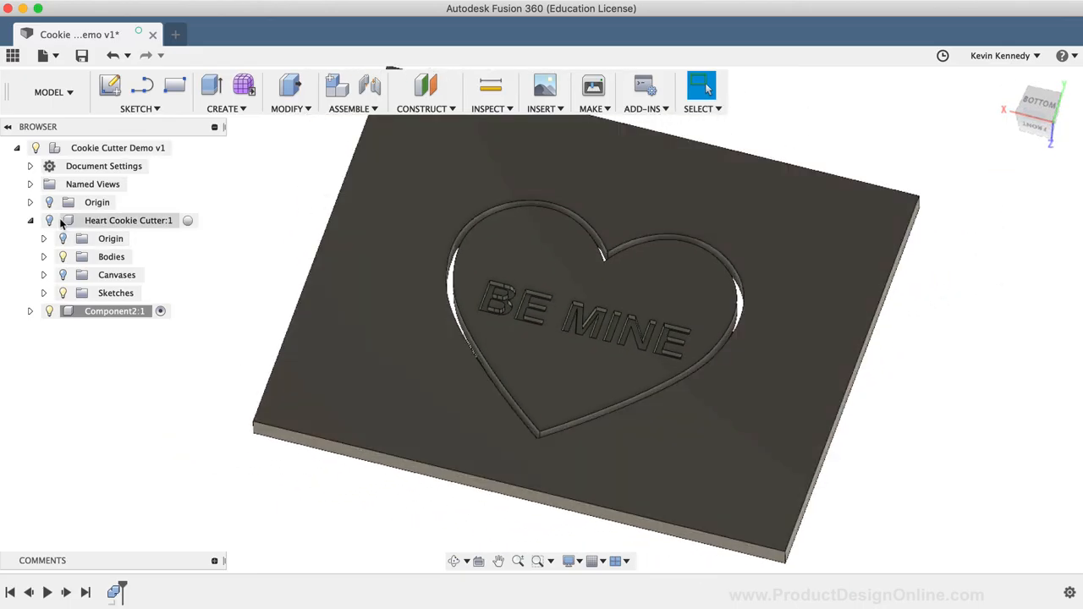
pyautogui.rightClick(128, 220)
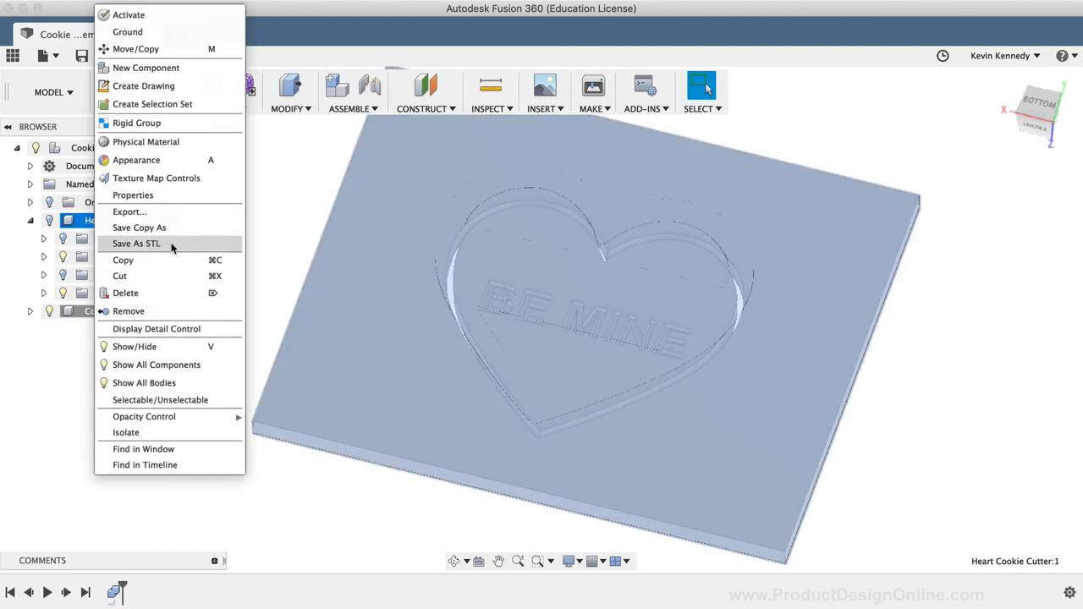
pyautogui.click(136, 244)
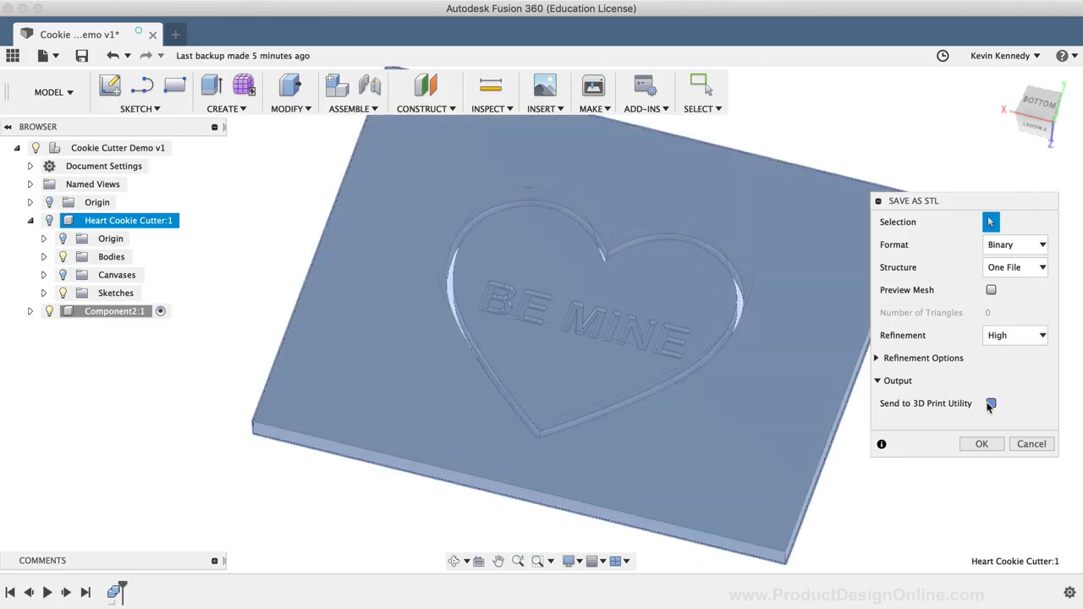
pyautogui.click(988, 404)
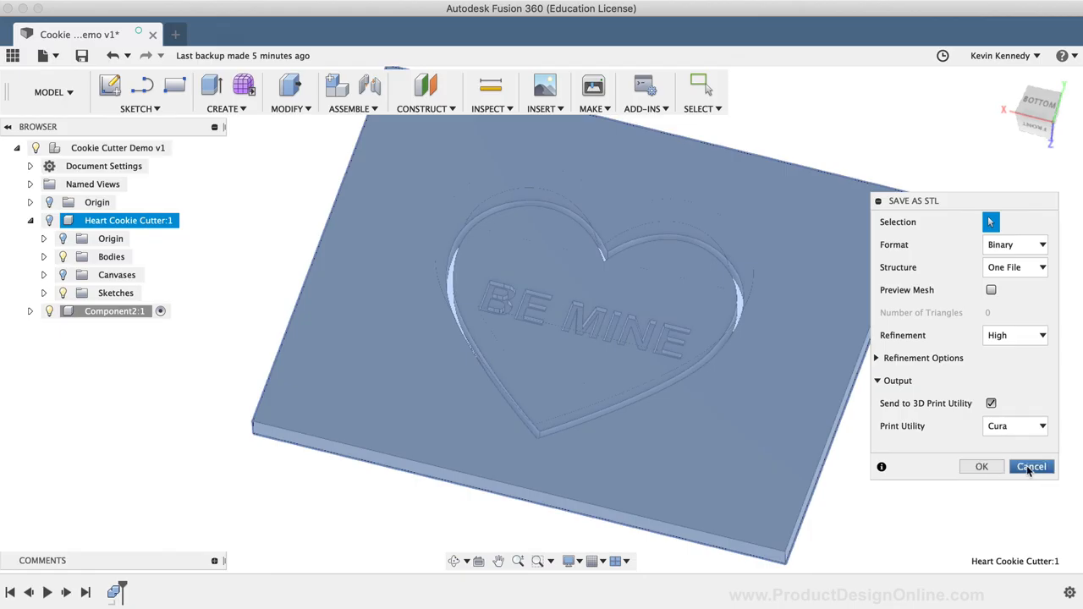
pyautogui.click(1020, 467)
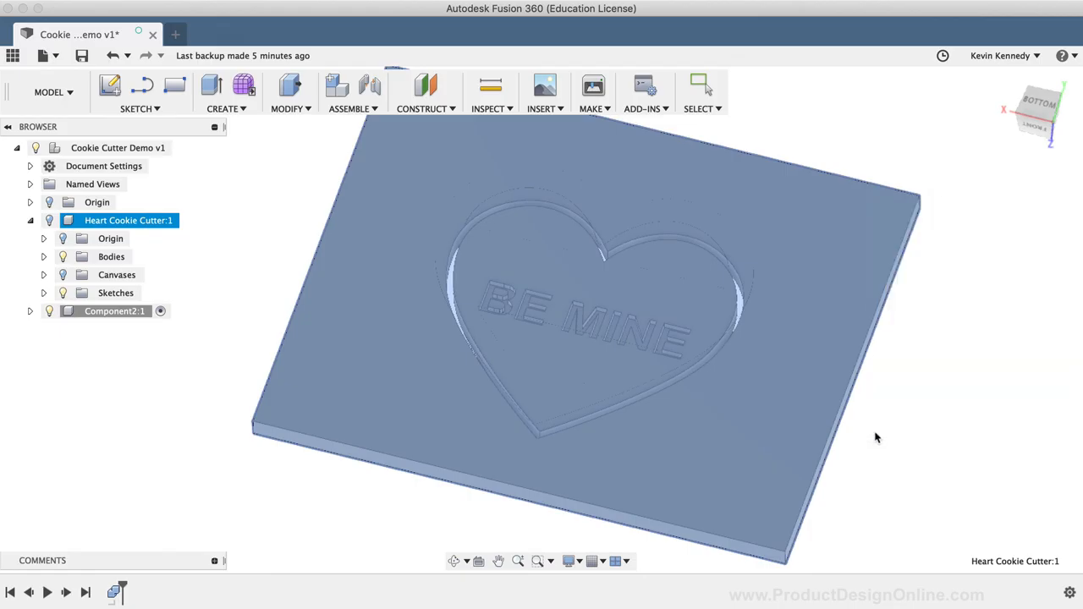